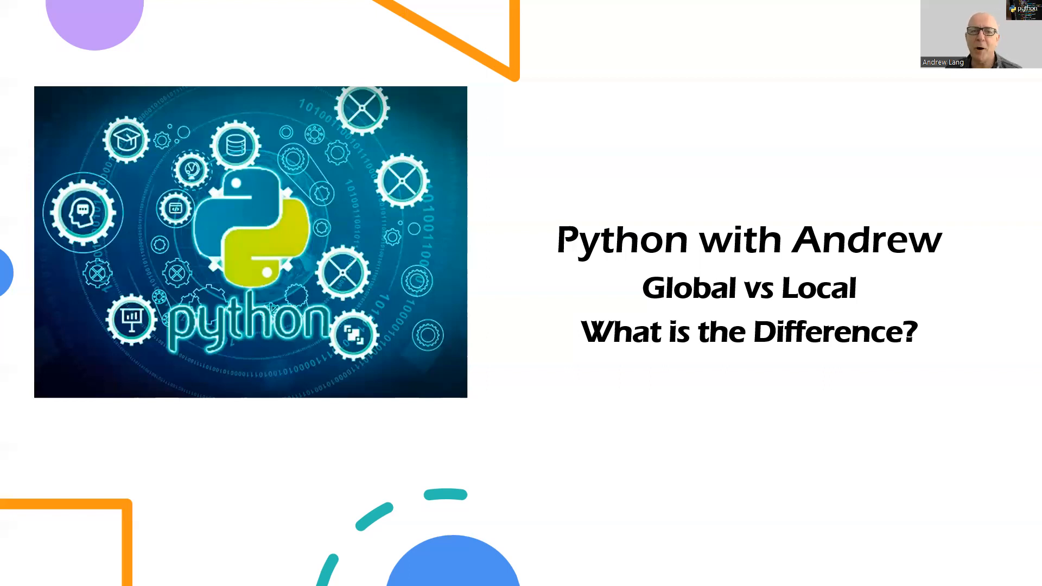
mouse_move(956, 122)
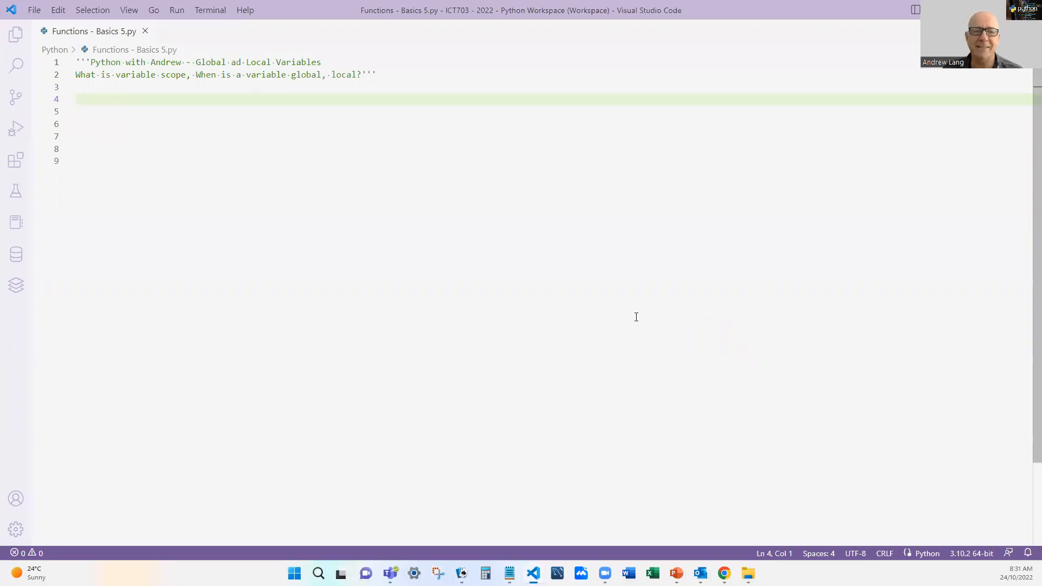
mouse_move(526, 338)
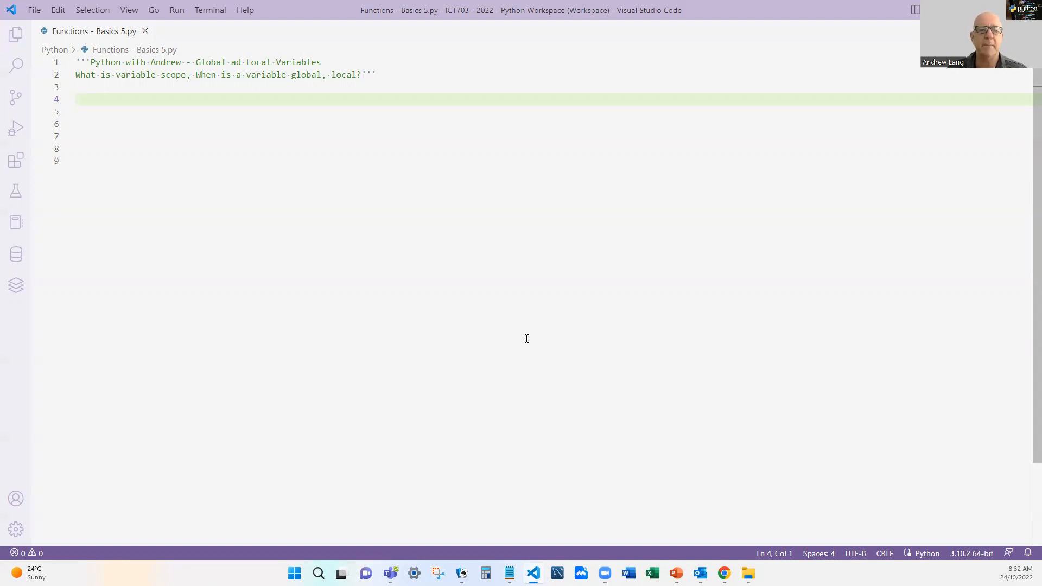
mouse_move(513, 332)
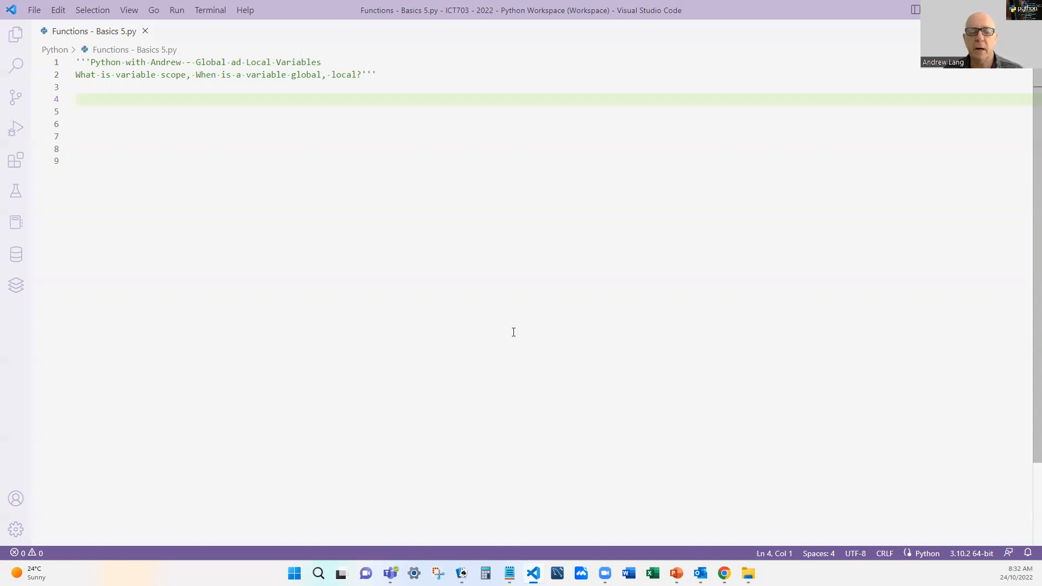
mouse_move(749, 316)
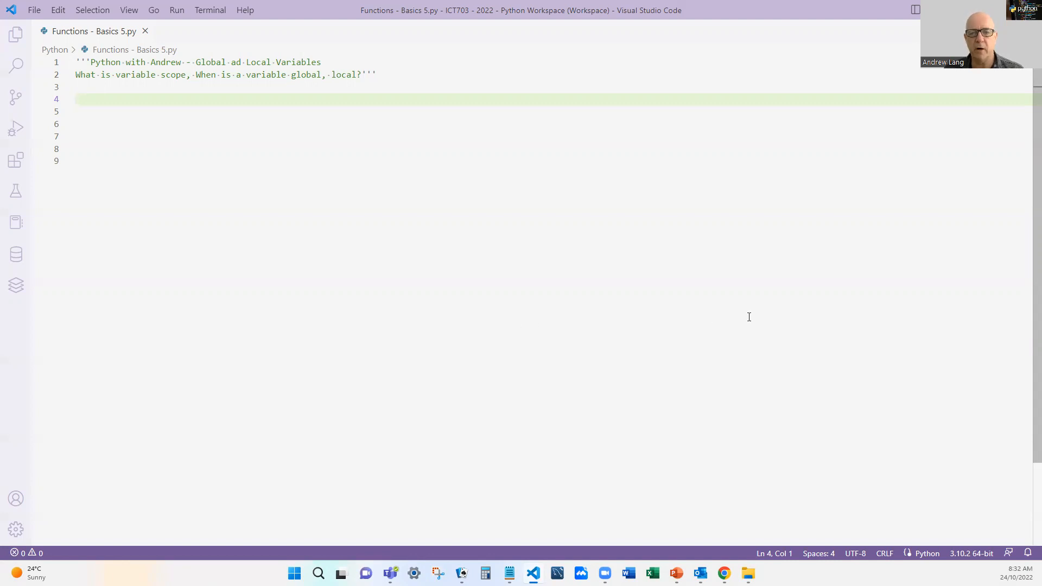
Set global_var = 10, print it, save, and run the script
text(global_var =)
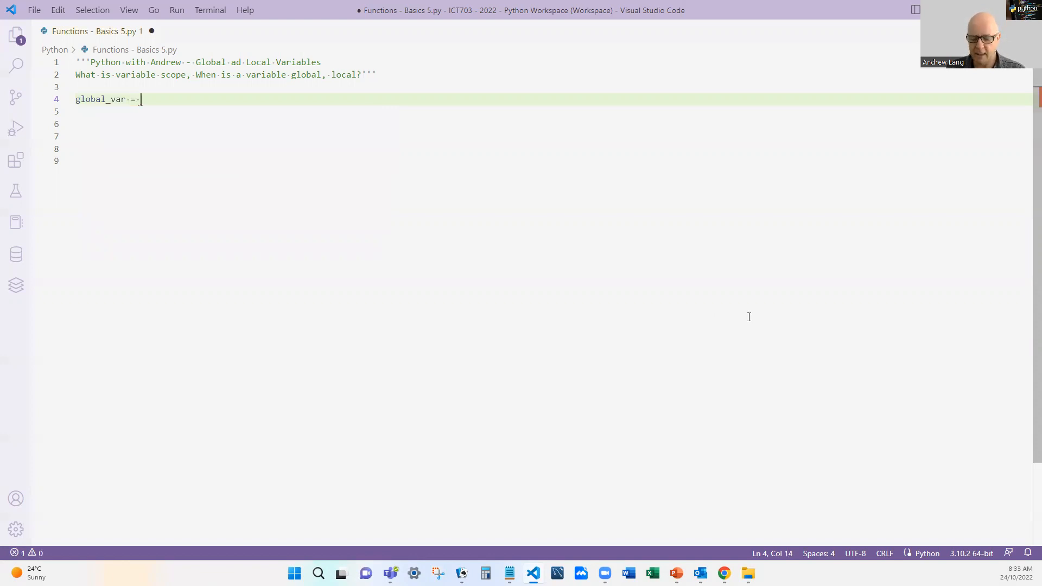
text(10)
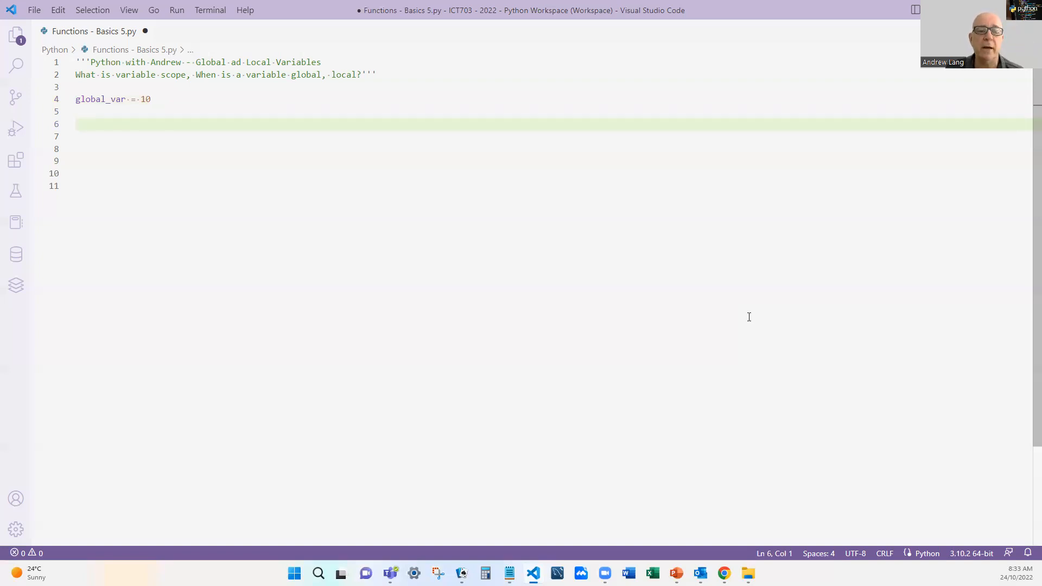
text(p)
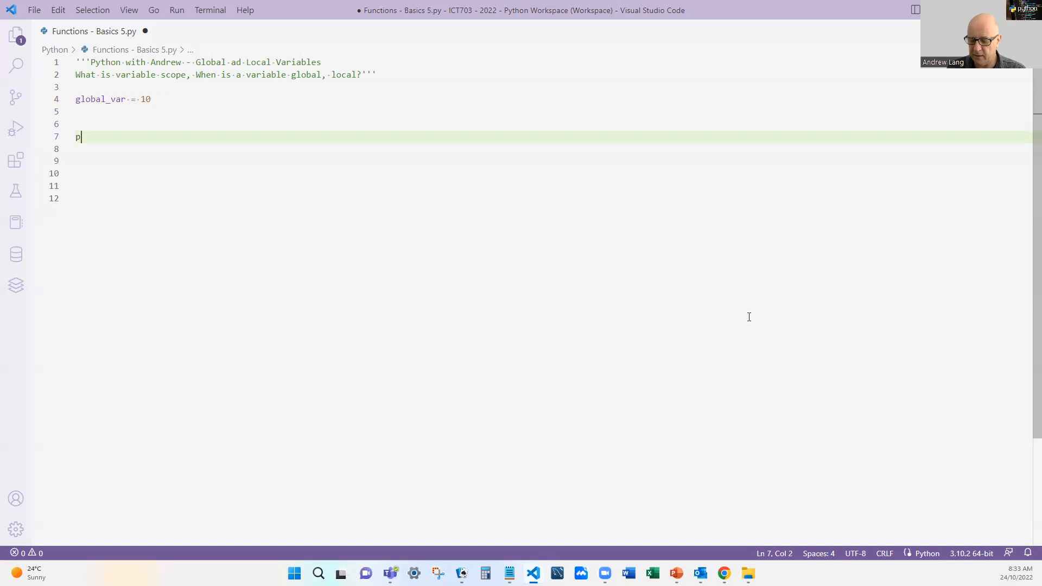
text(rint(gloa)
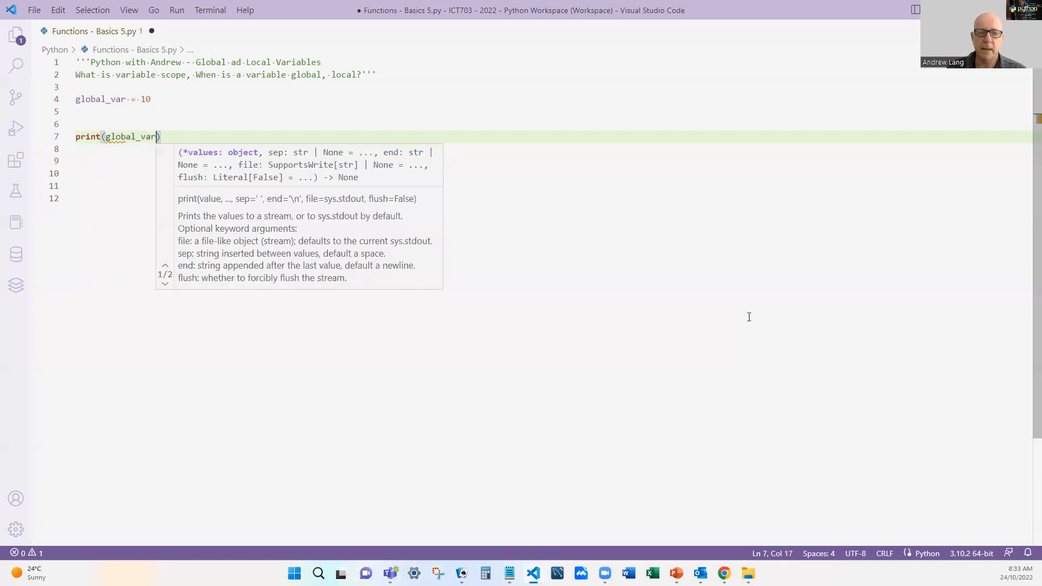
key(ctrl+s)
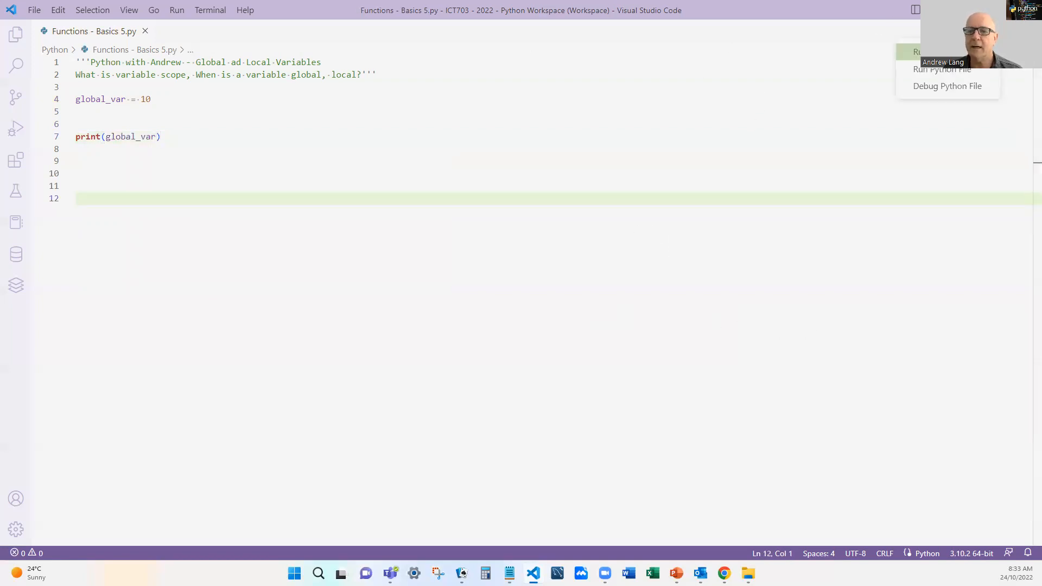
click(941, 69)
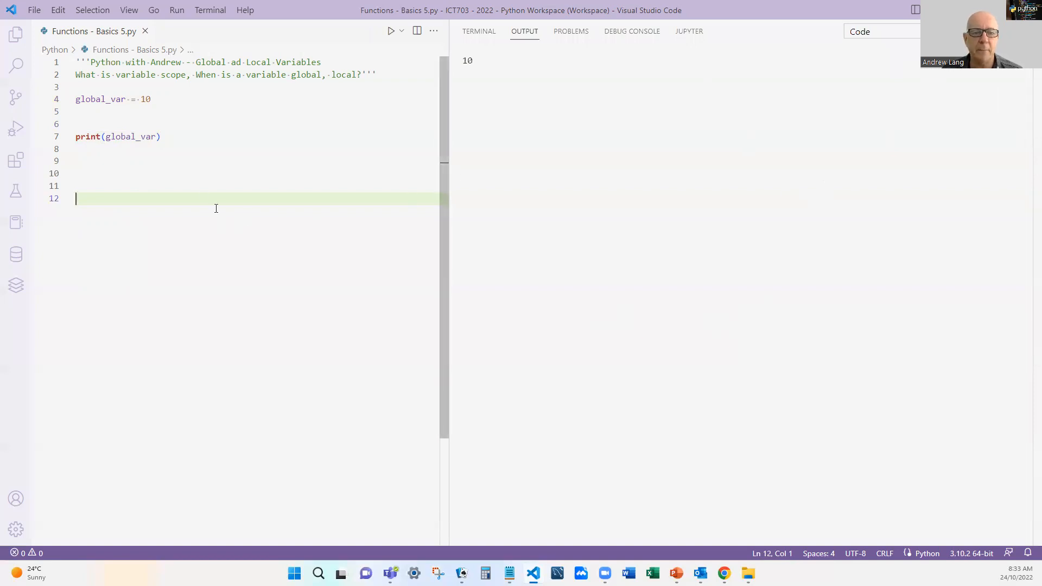
Reassign global_var to 20, print it again, and rerun to see 10 then 20
click(93, 159)
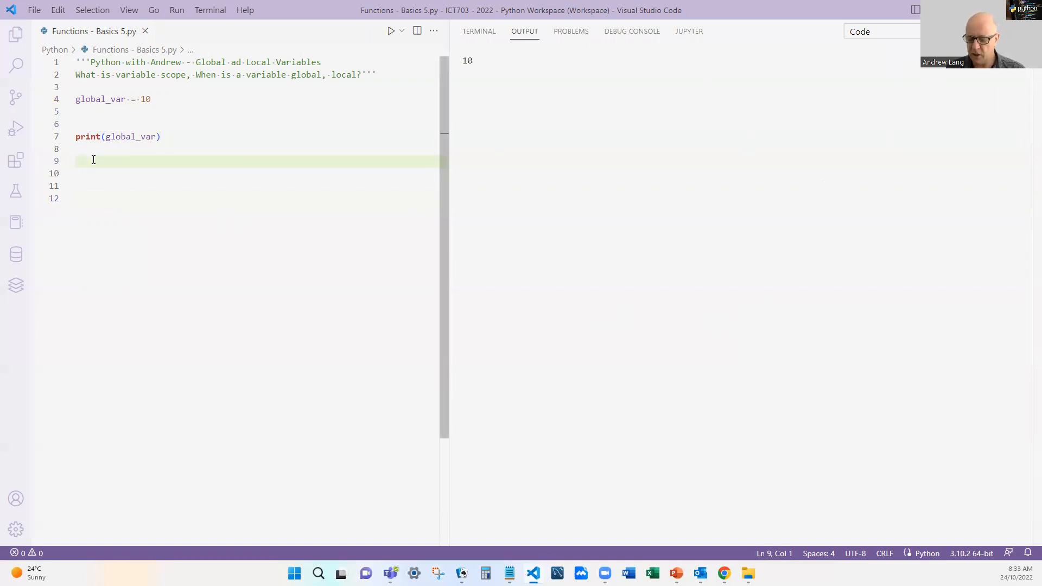
text(global_var =)
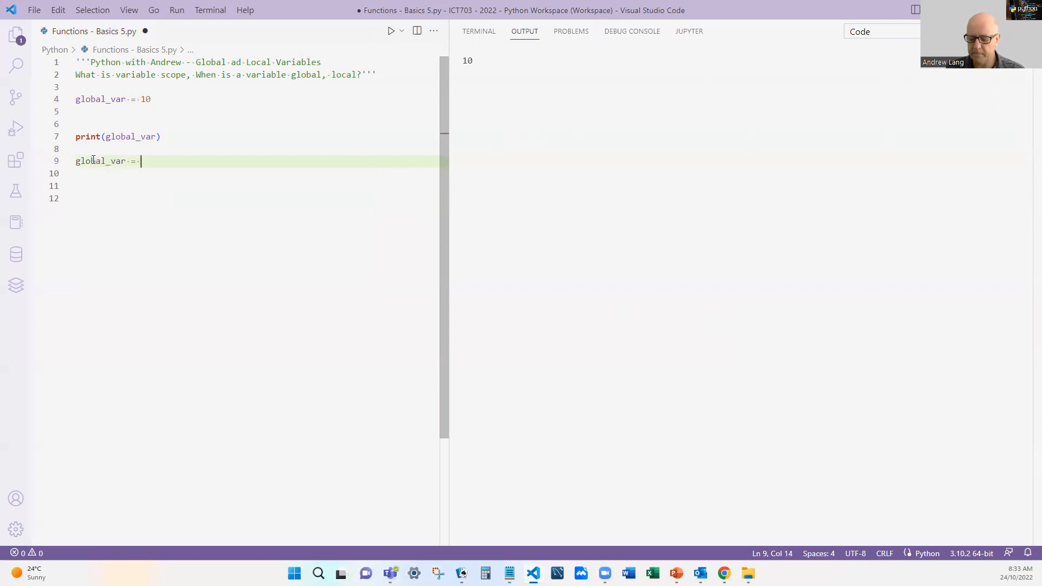
text(20)
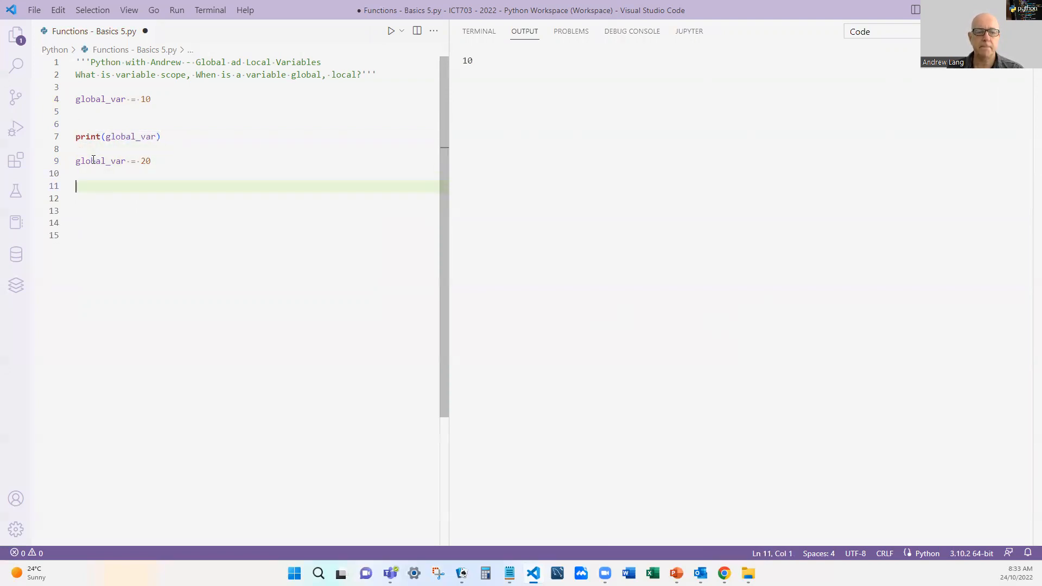
text(print(global_var))
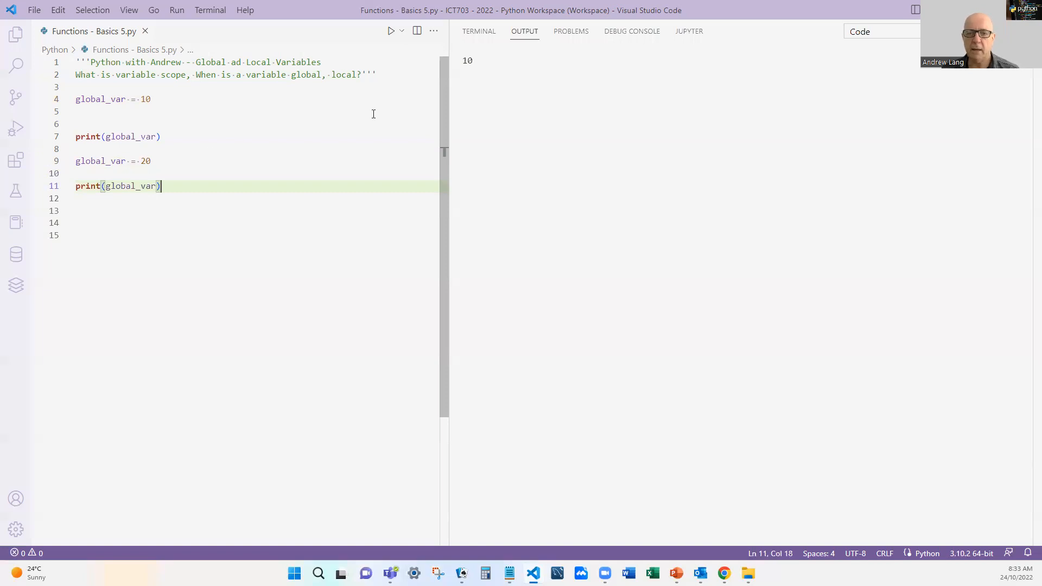
click(390, 30)
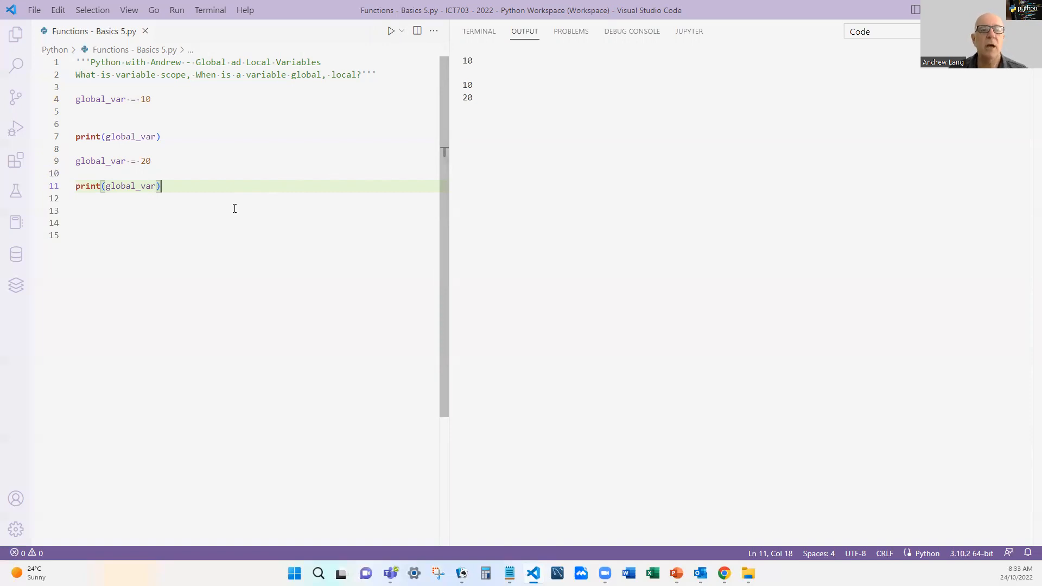
mouse_move(243, 191)
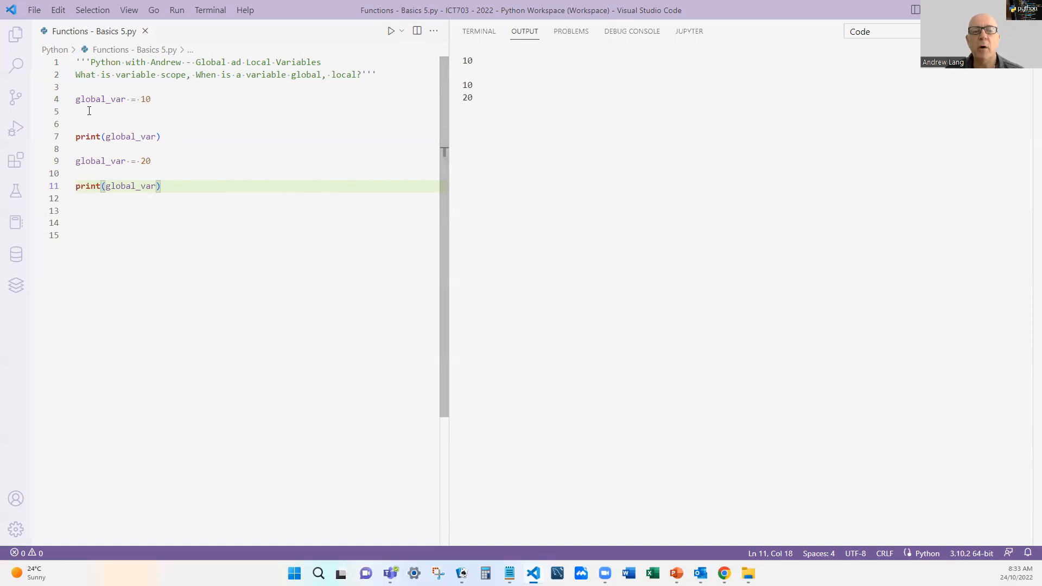
mouse_move(266, 233)
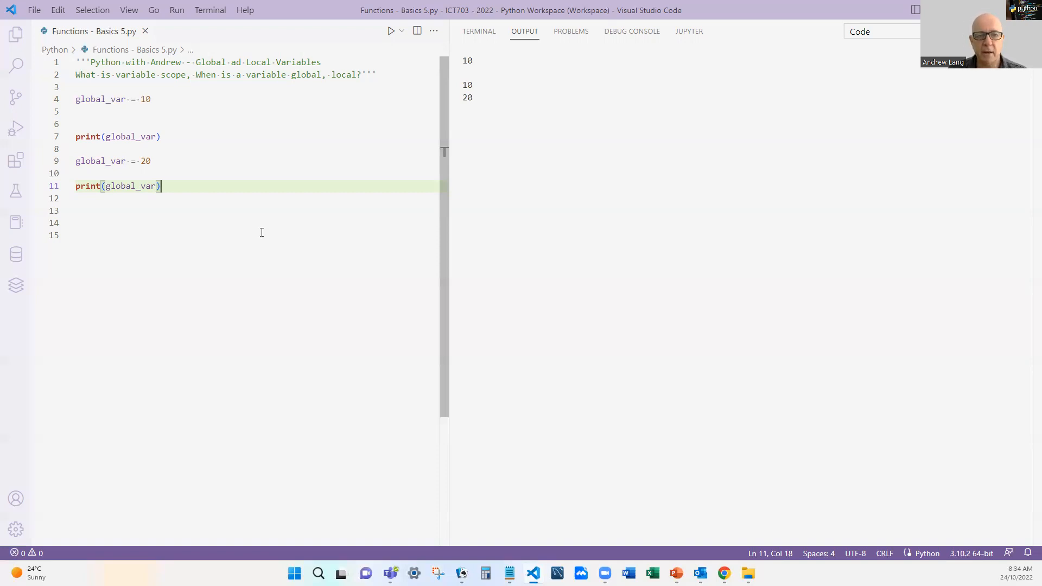
mouse_move(174, 186)
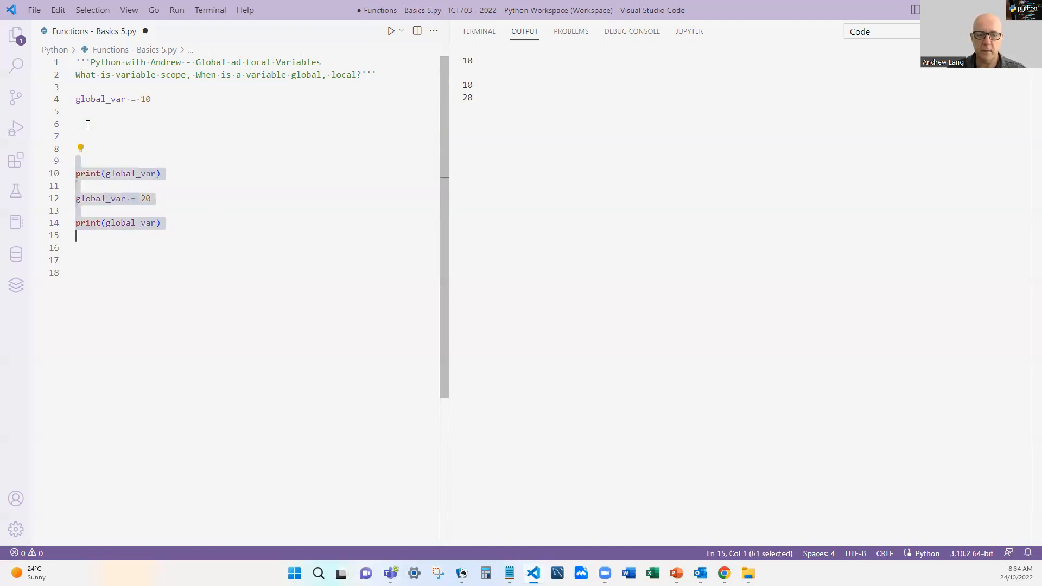
Replace the print and reassignment lines with a print_var() function printing global_var
key(Delete)
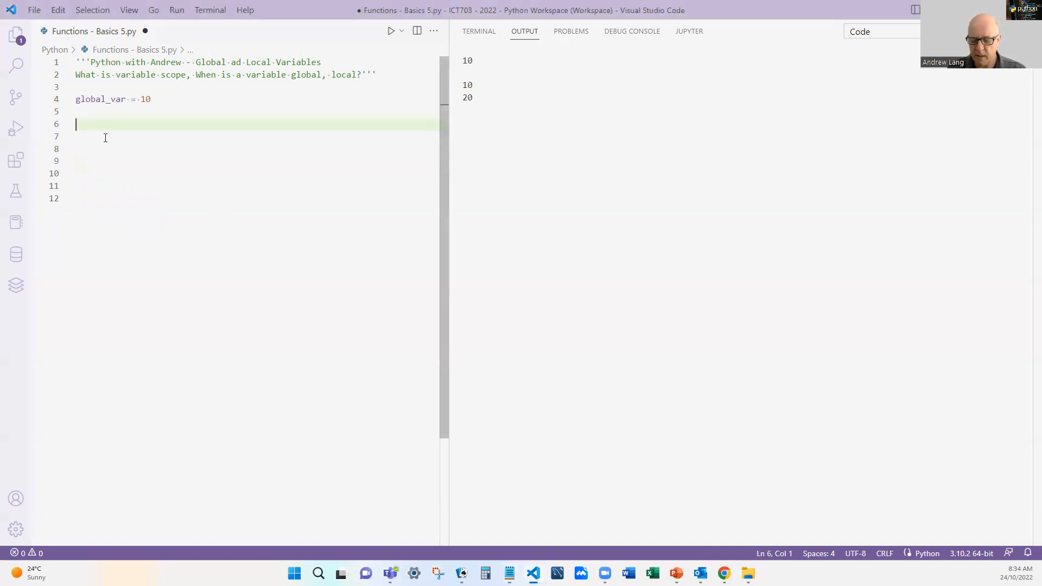
text(def print)
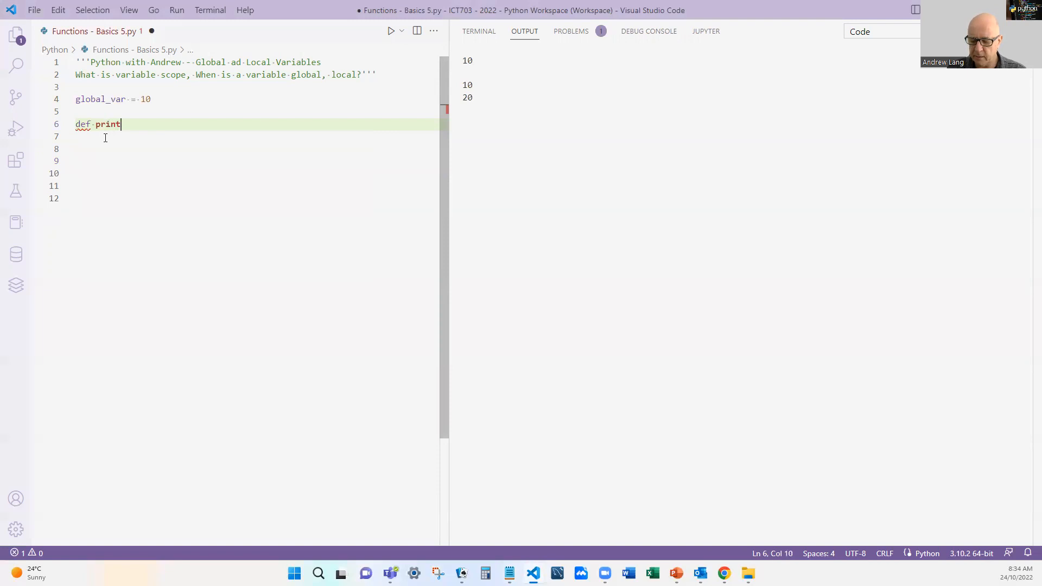
text(_glo)
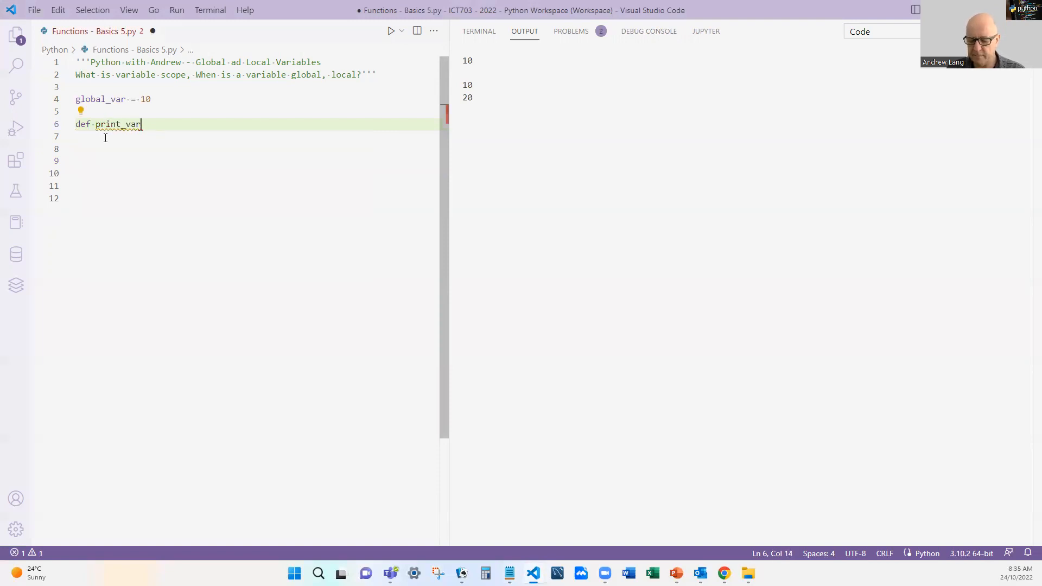
text(():)
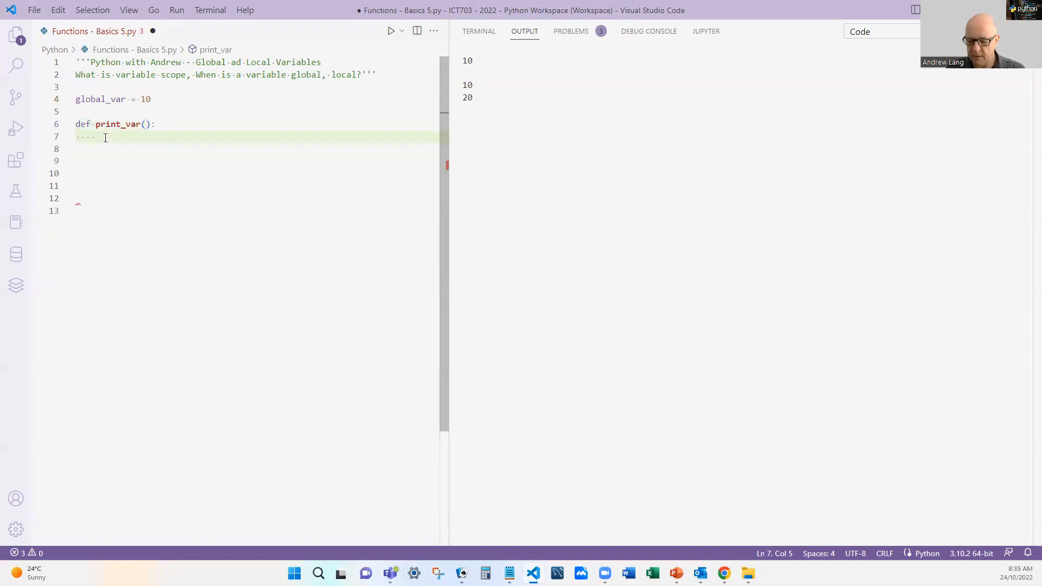
text(print(global_var)
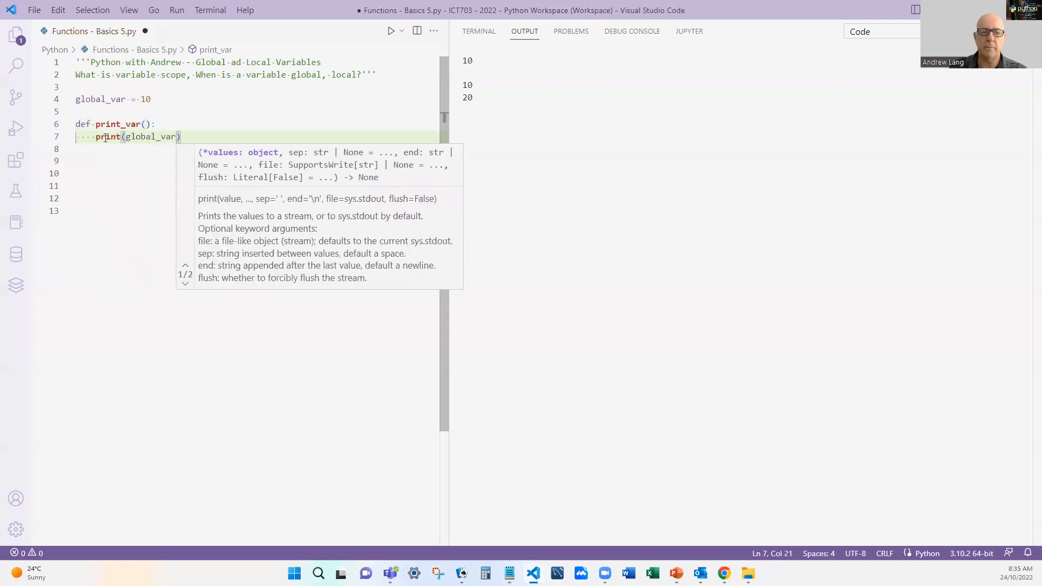
key(enter)
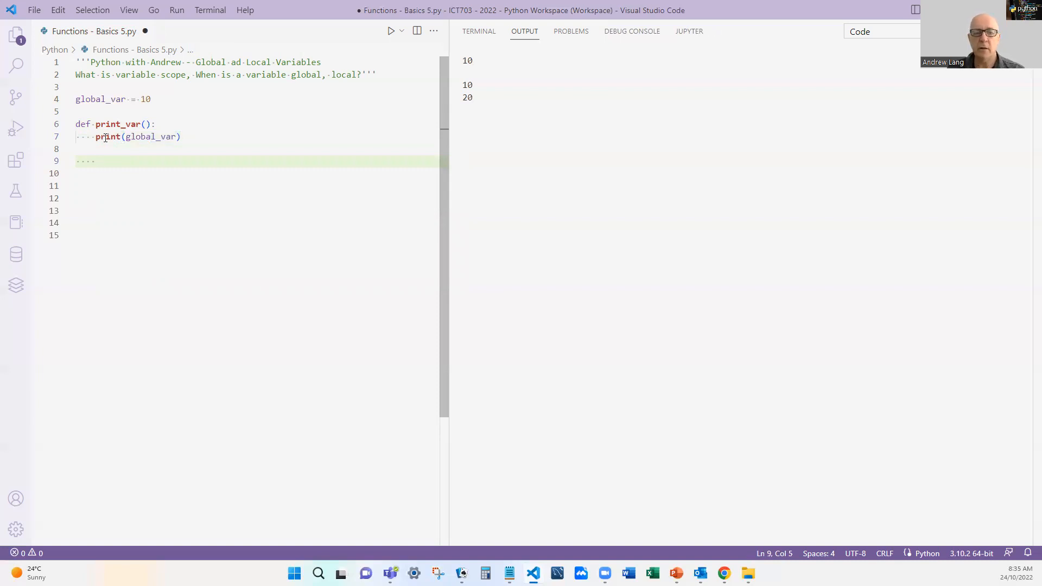
Call print_var() at the end, save, and run the script to output 10
click(80, 186)
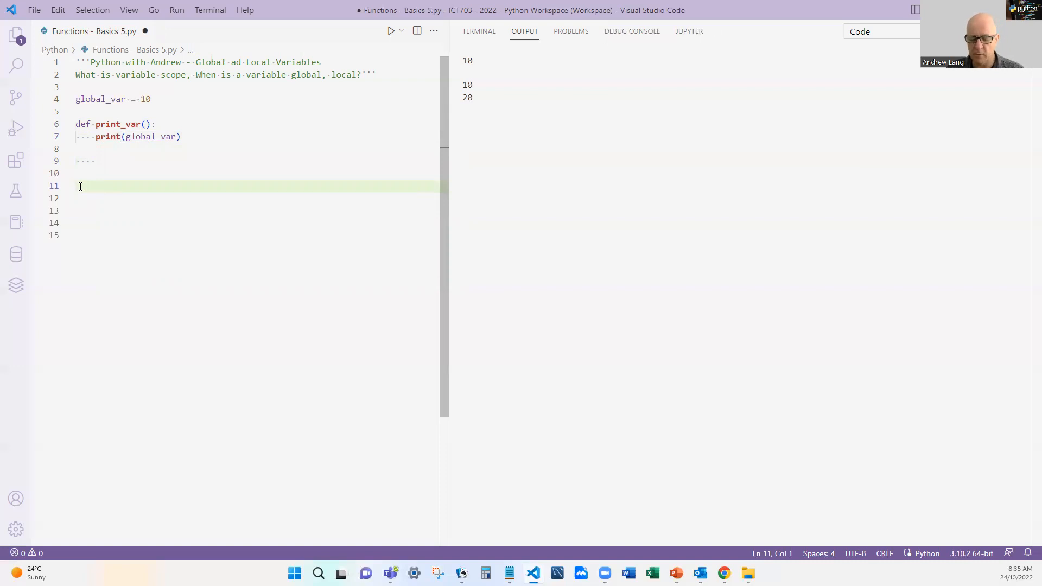
text(print_var)
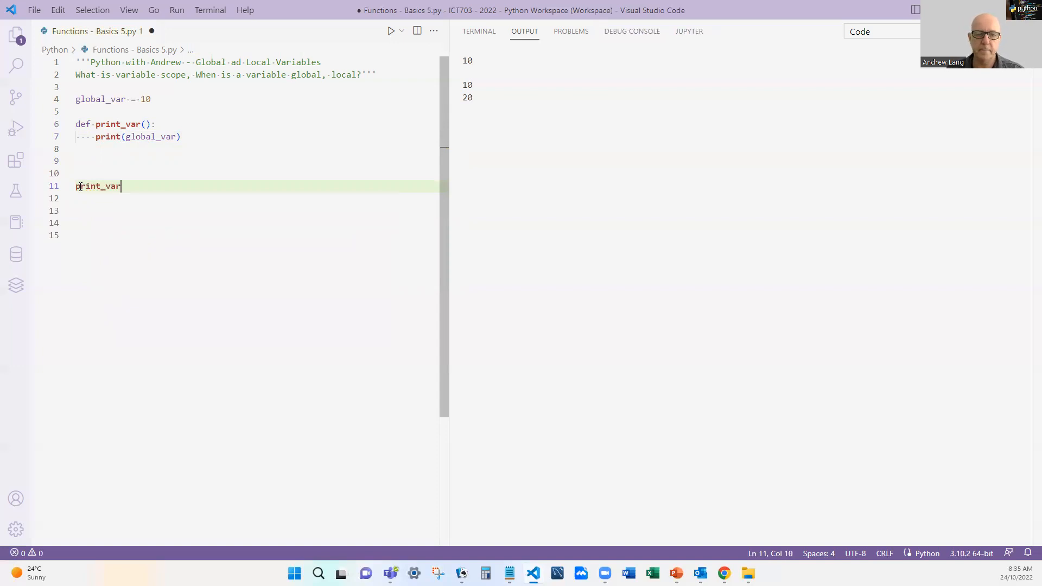
text(())
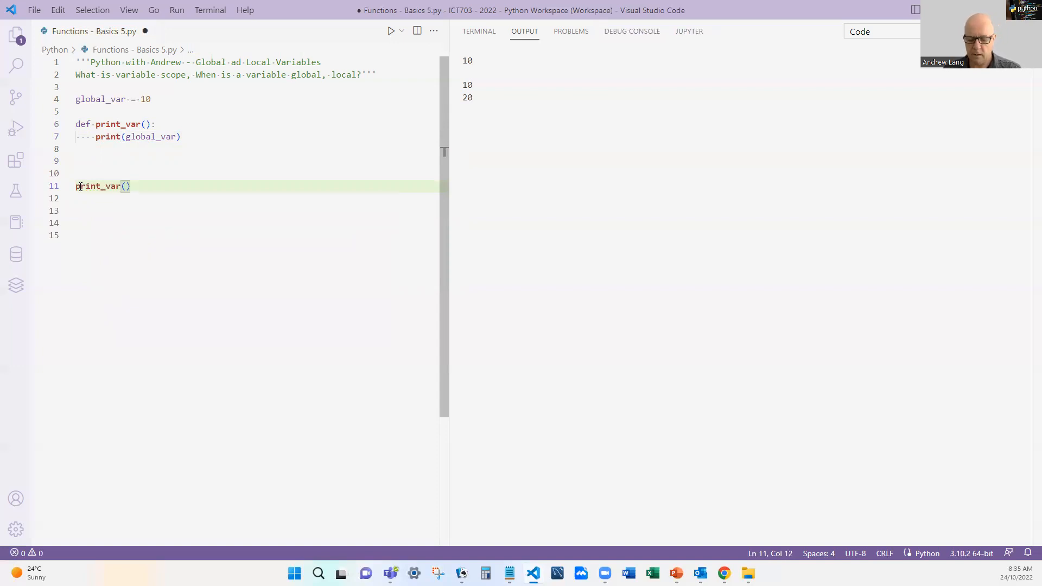
key(ctrl+s)
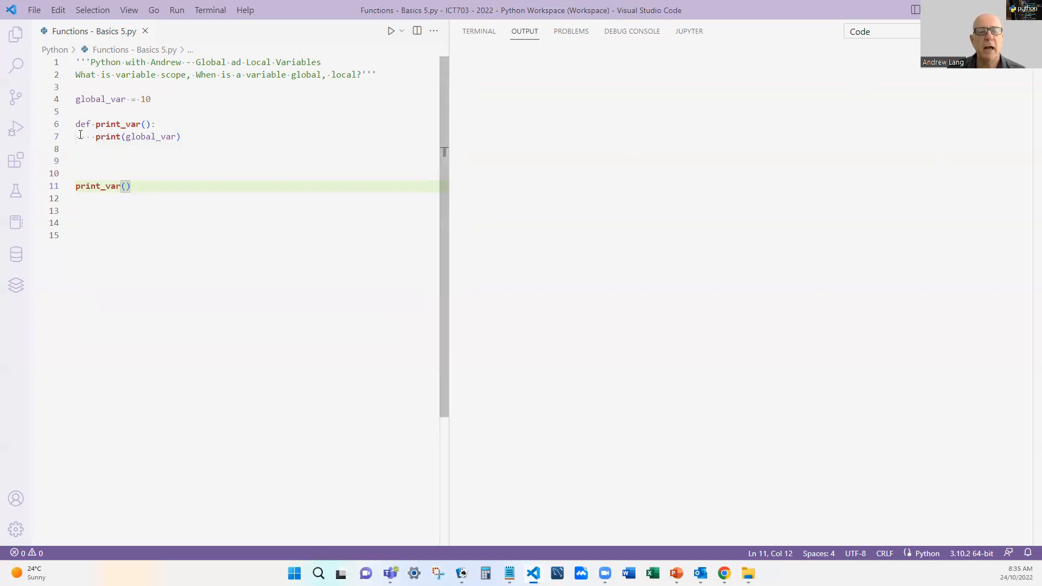
mouse_move(391, 31)
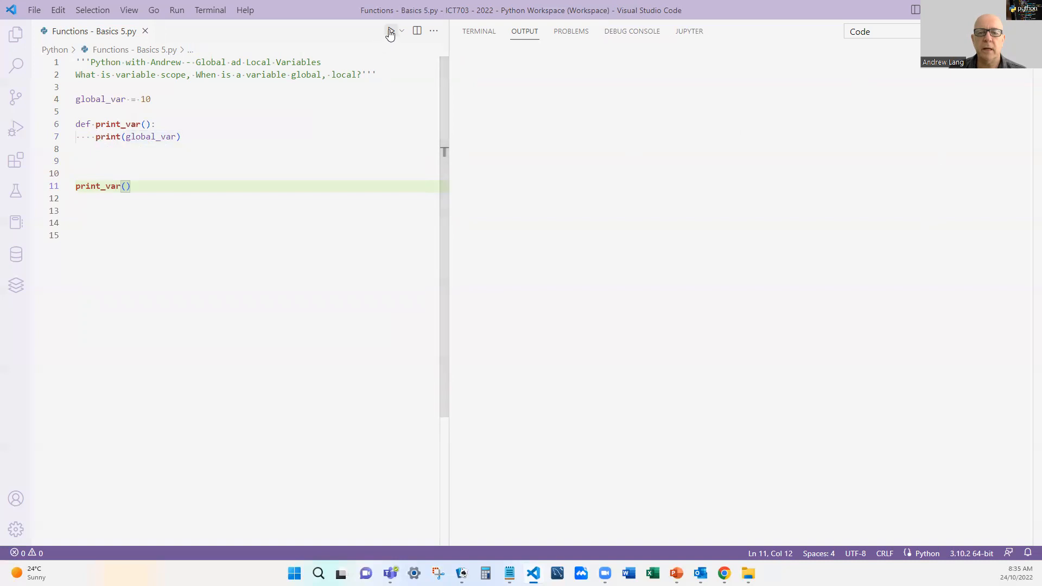
click(390, 30)
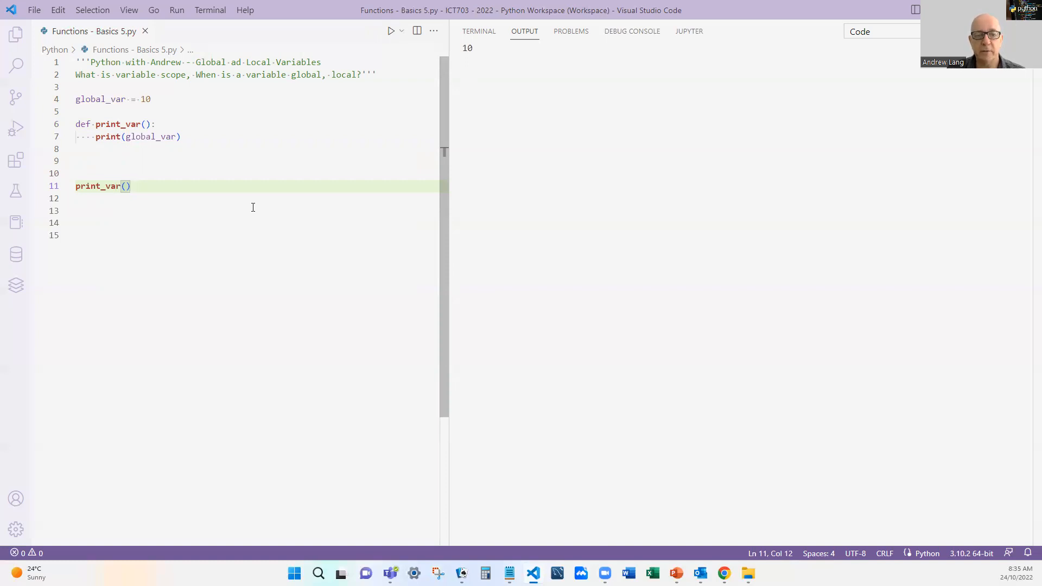
mouse_move(257, 207)
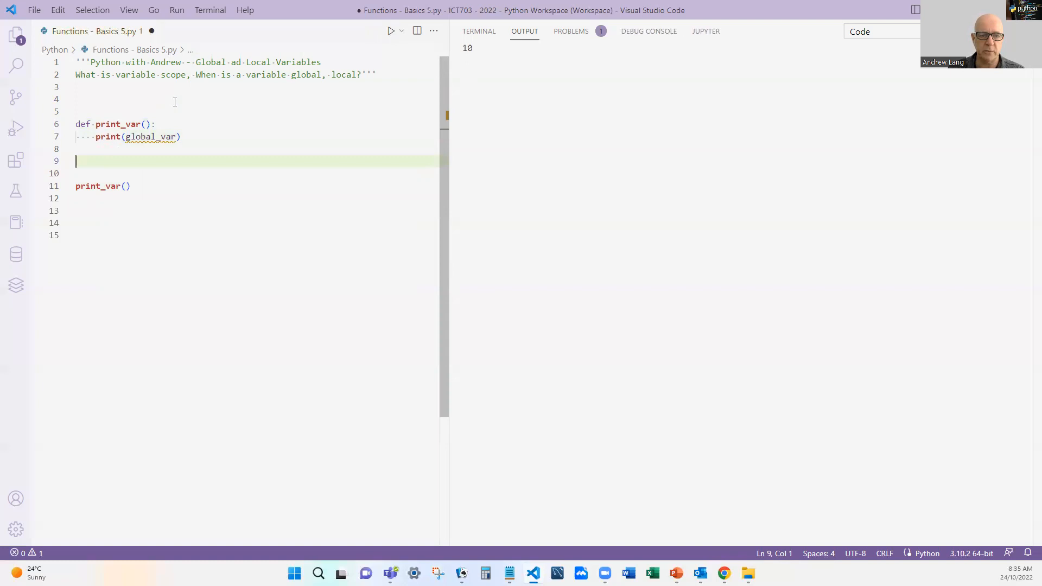
Retype global_var = 10 below print_var and rerun, still printing 10
text(global_var = 10)
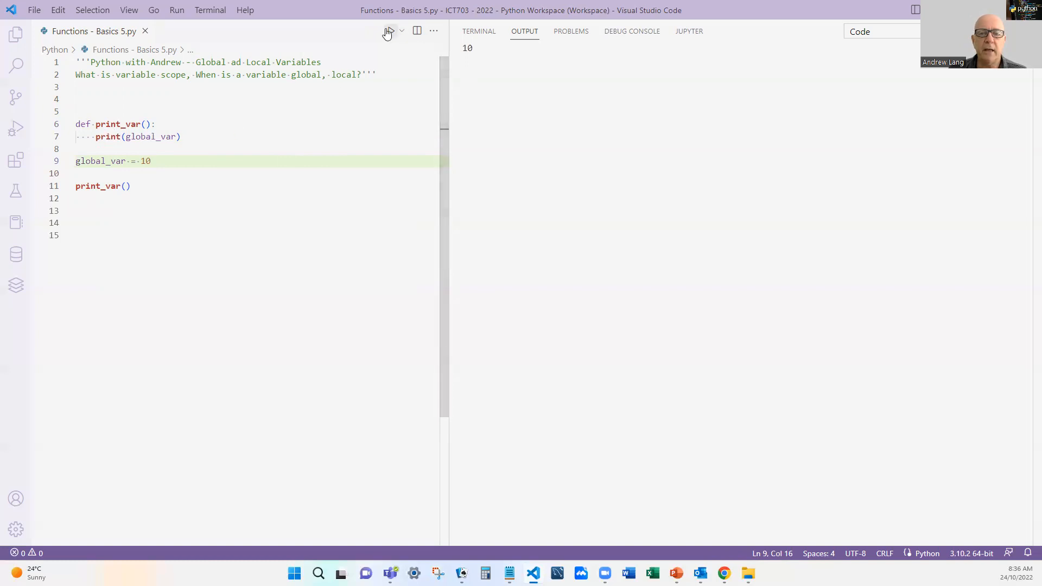
click(388, 33)
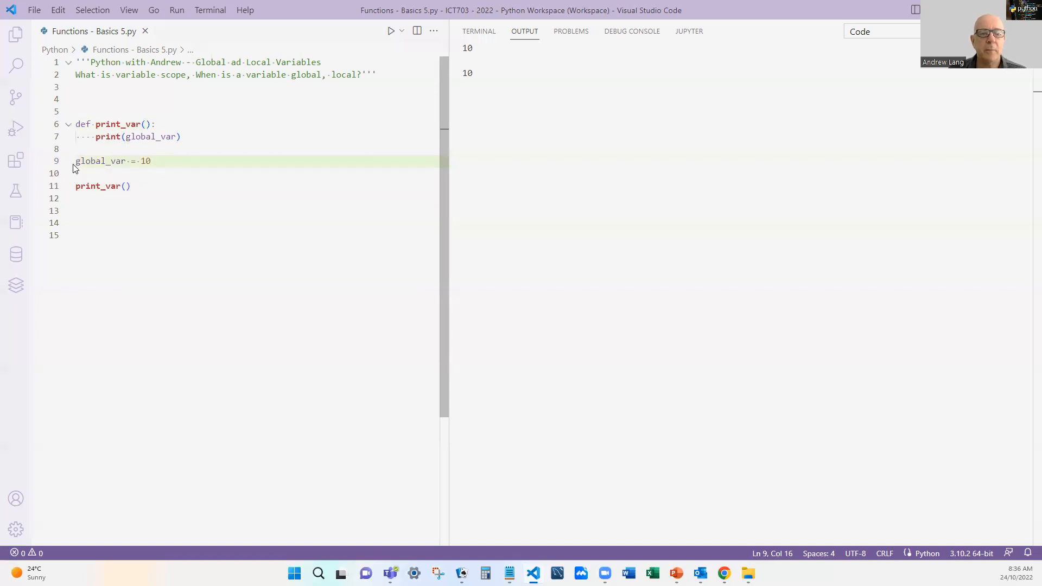
mouse_move(100, 160)
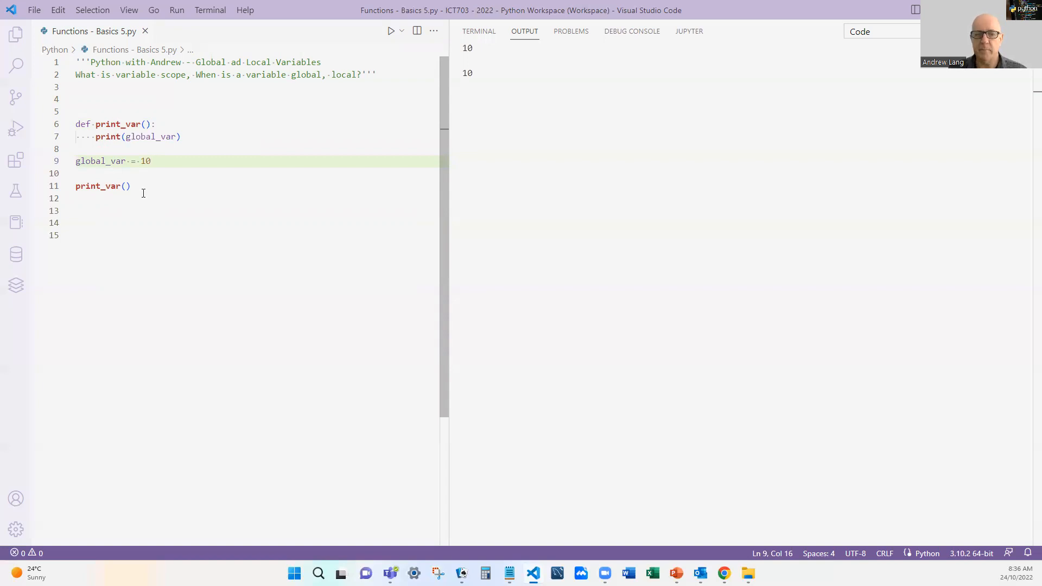
double_click(100, 161)
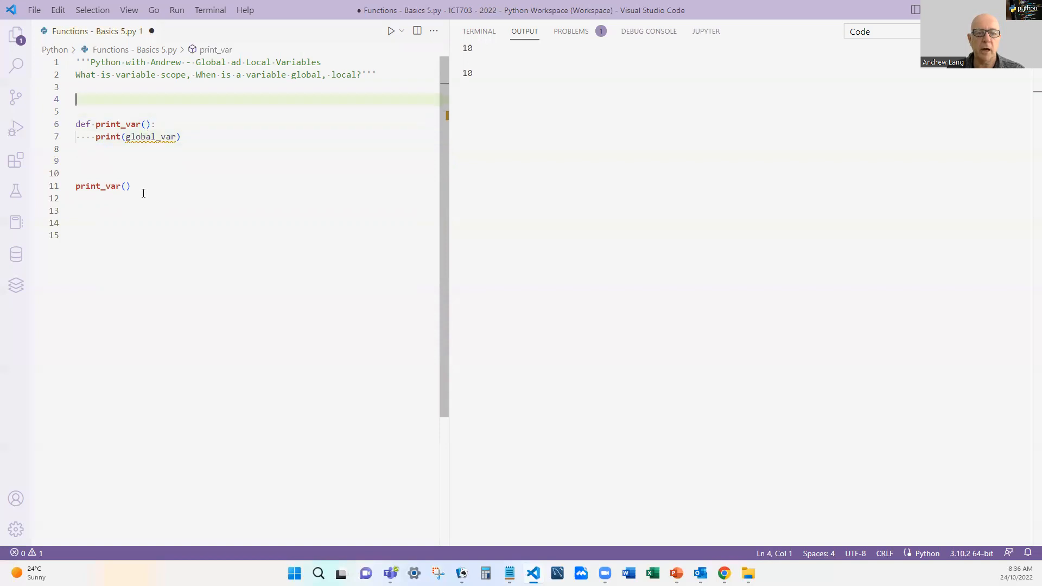
Restore global_var = 10 on line 4, above the print_var definition
text(global_var = 10)
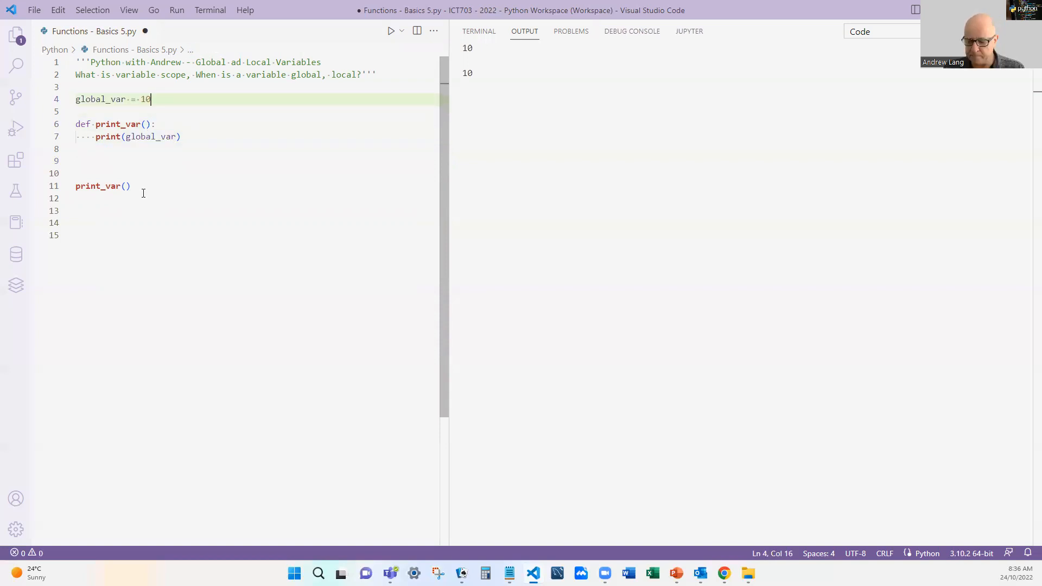
triple_click(113, 99)
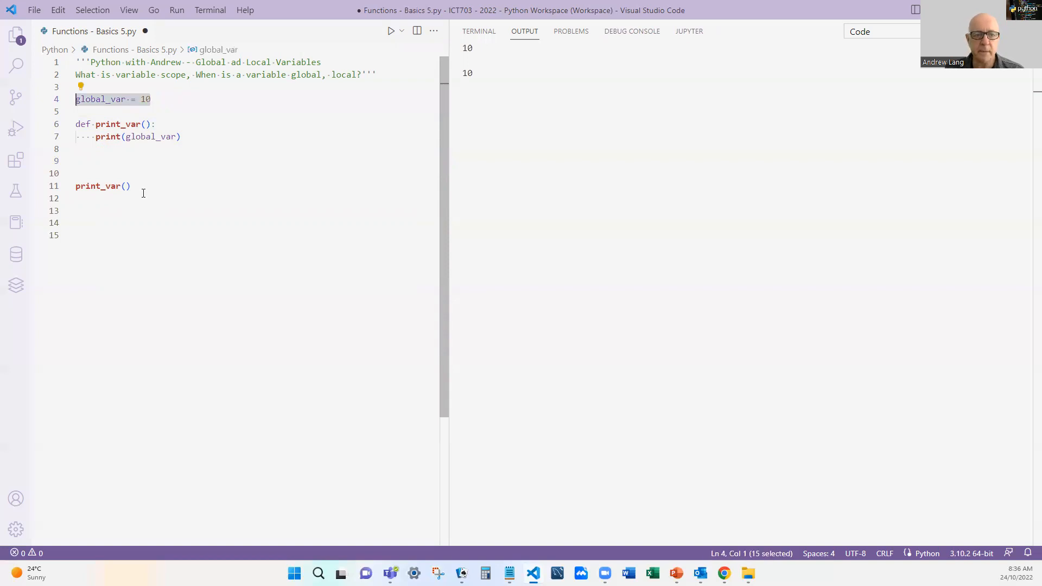
key(Delete)
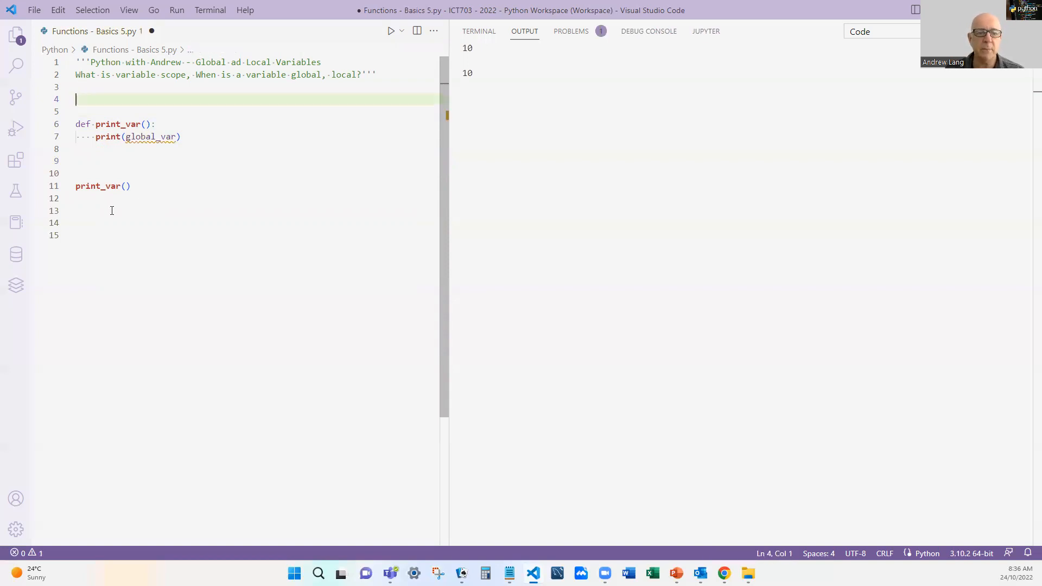
mouse_move(149, 136)
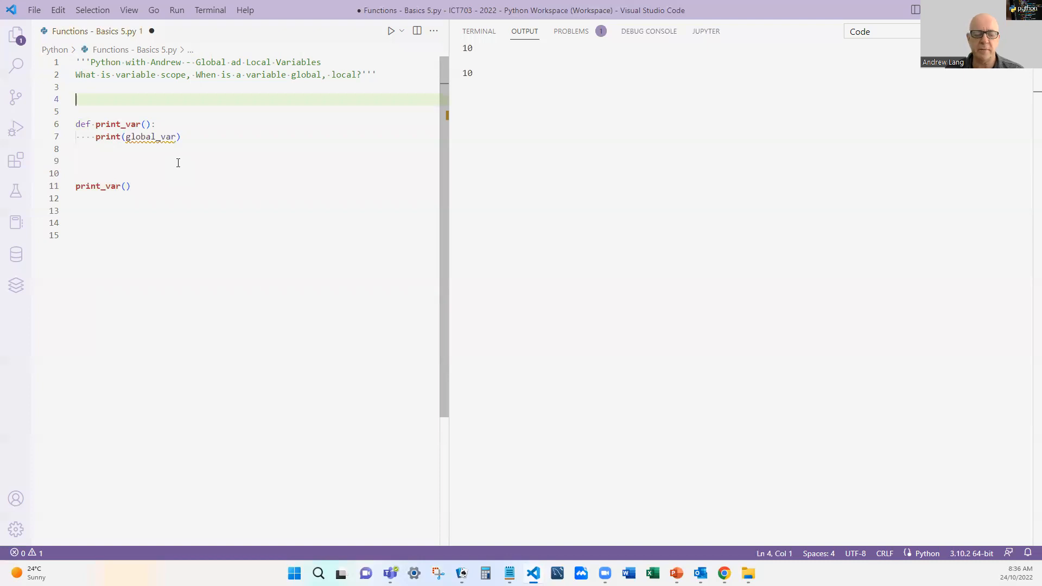
text(global_var = 10)
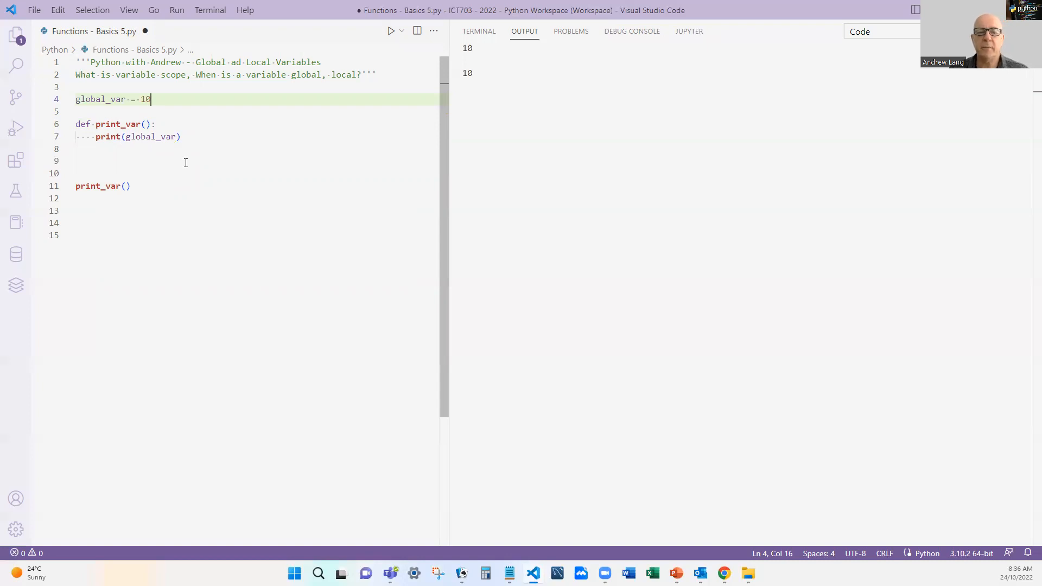
Define update_var() below print_var with the body global_var = 20
click(153, 124)
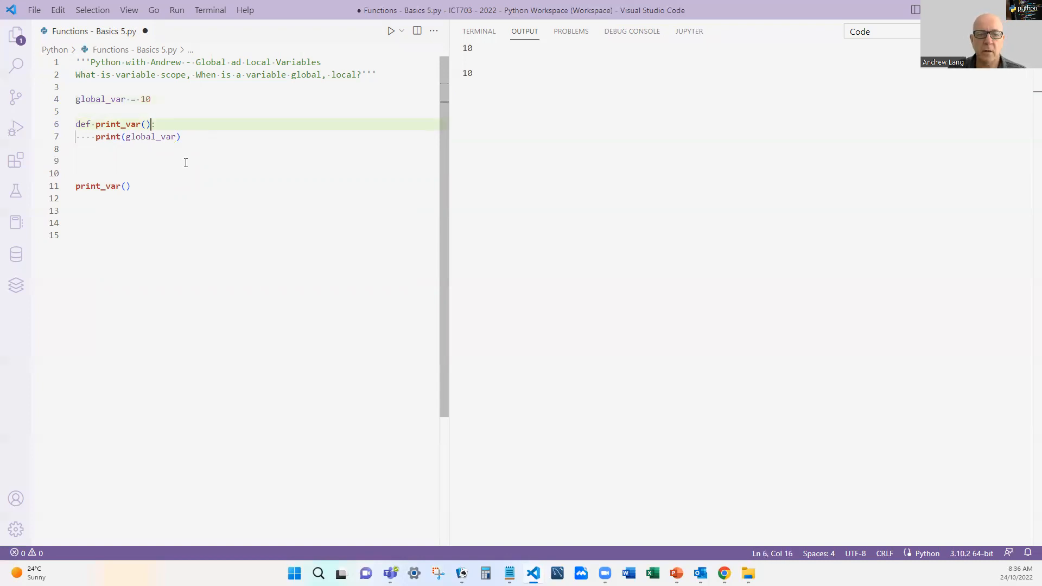
key(enter)
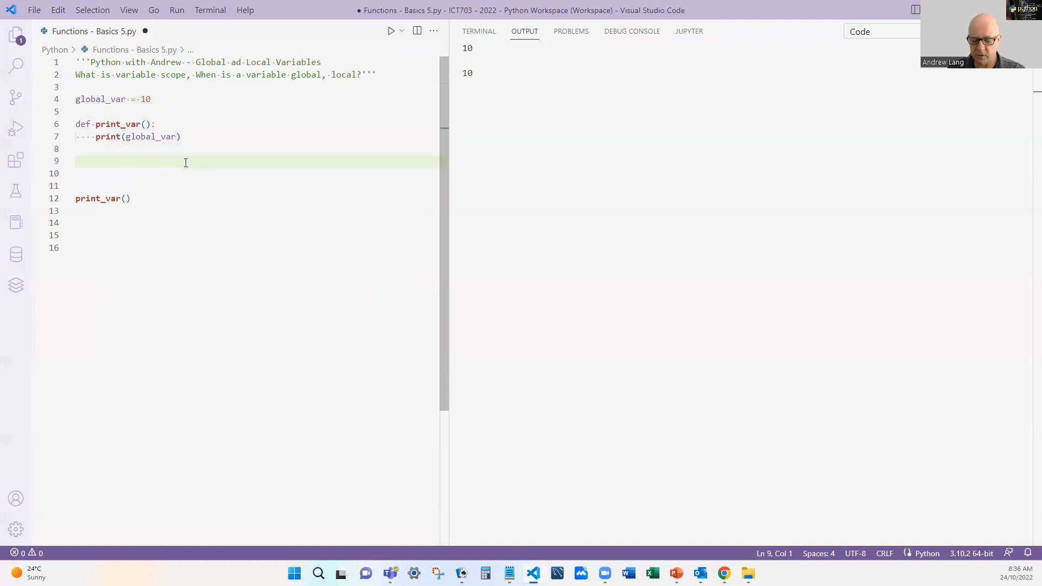
text(def update)
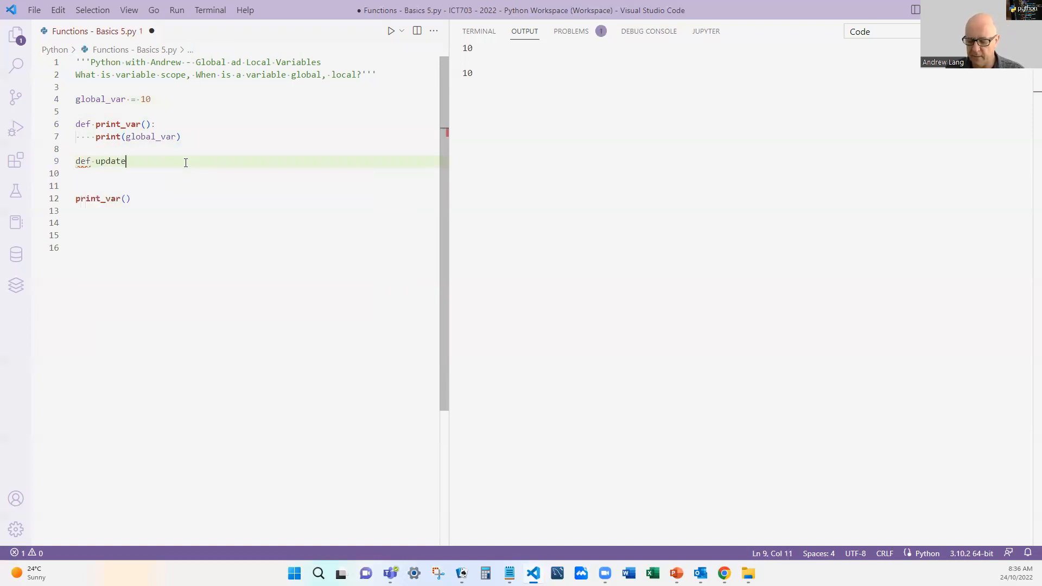
text(_v)
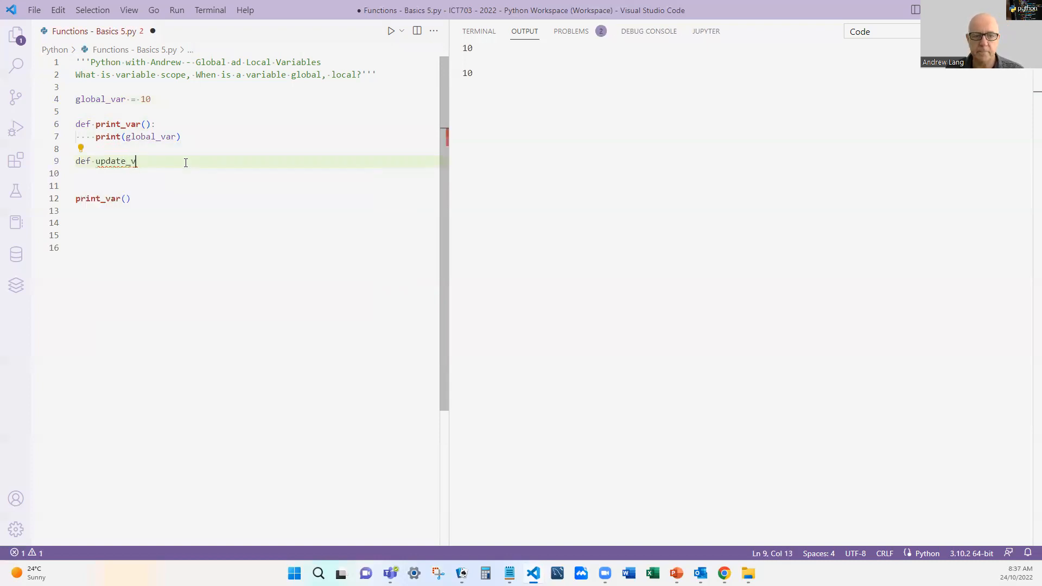
text(ar():)
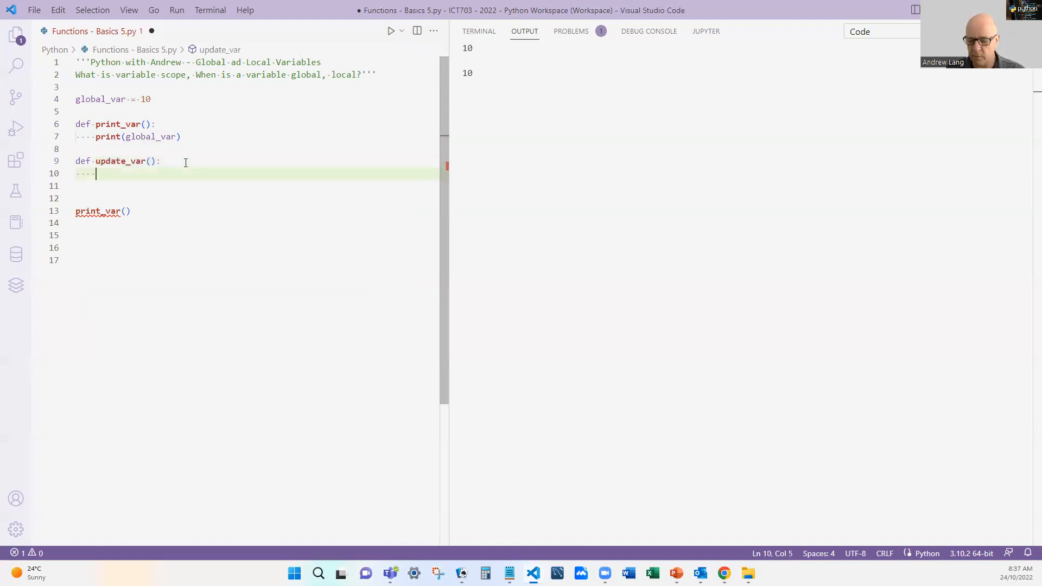
text(global_var)
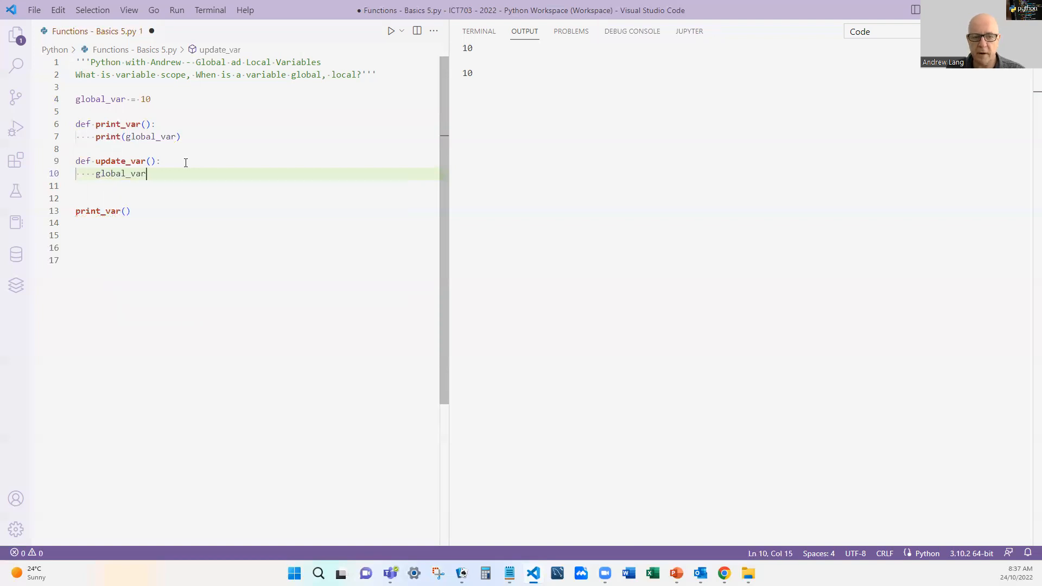
text(= 20)
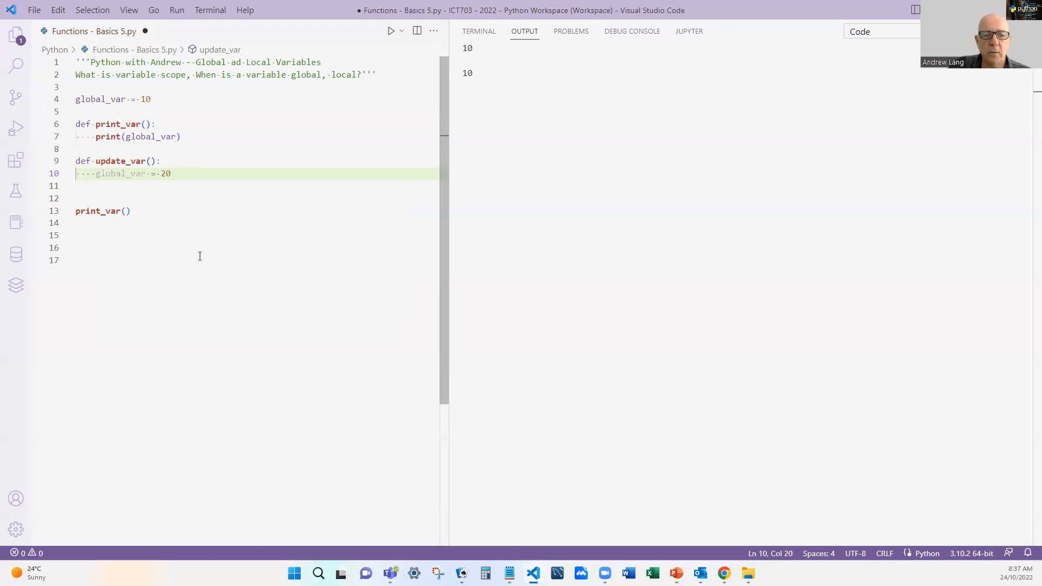
mouse_move(186, 276)
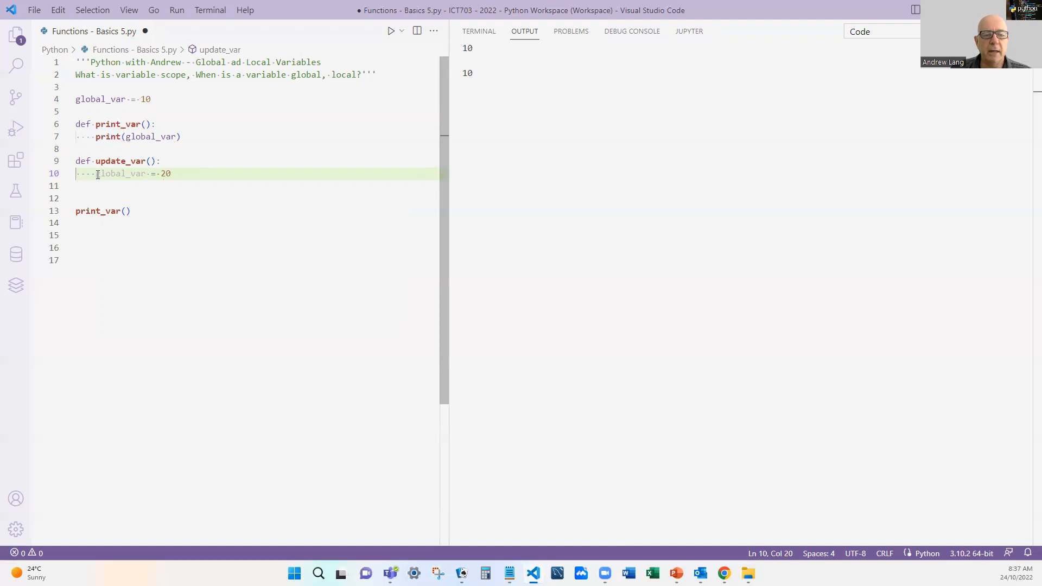
mouse_move(120, 174)
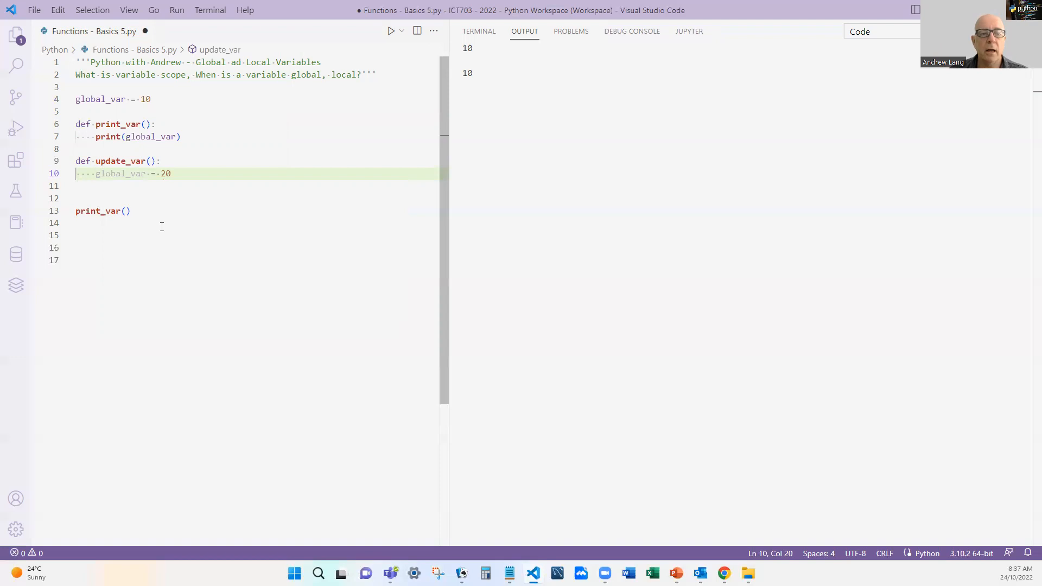
Add update_var() and a second print_var() call after the first print_var()
click(133, 210)
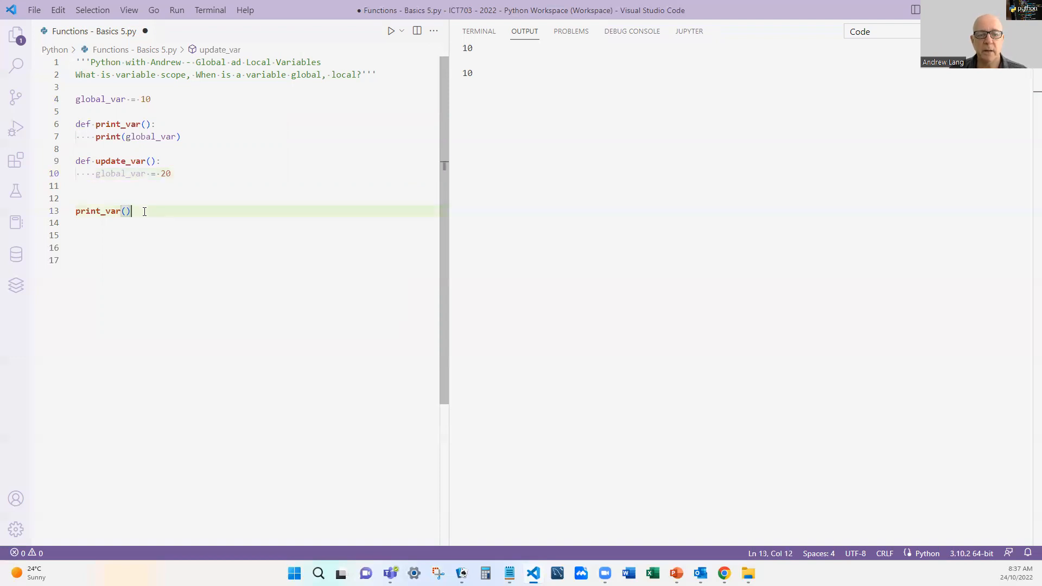
text(u)
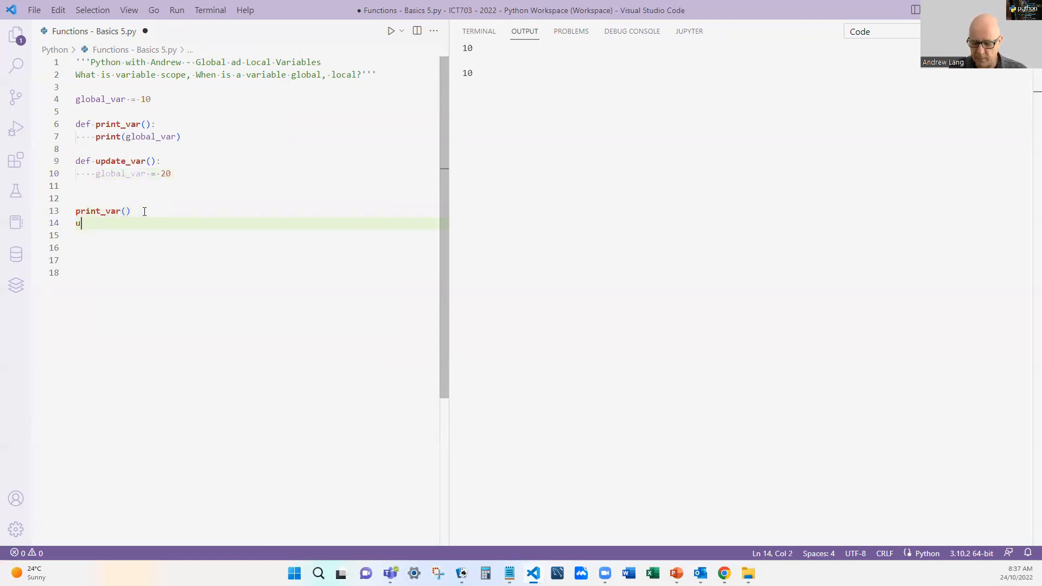
text(pdate_var()
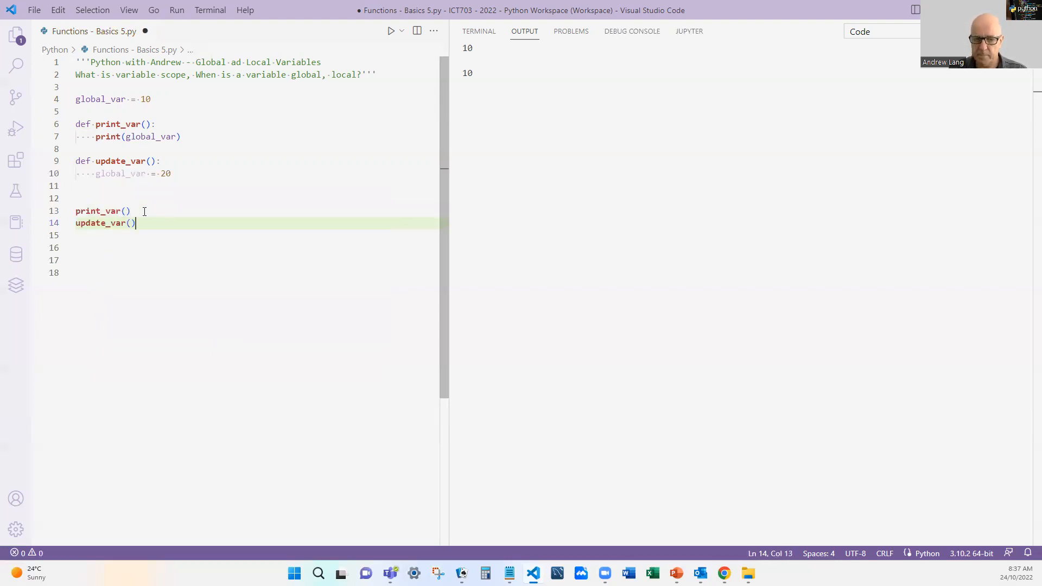
text(prin)
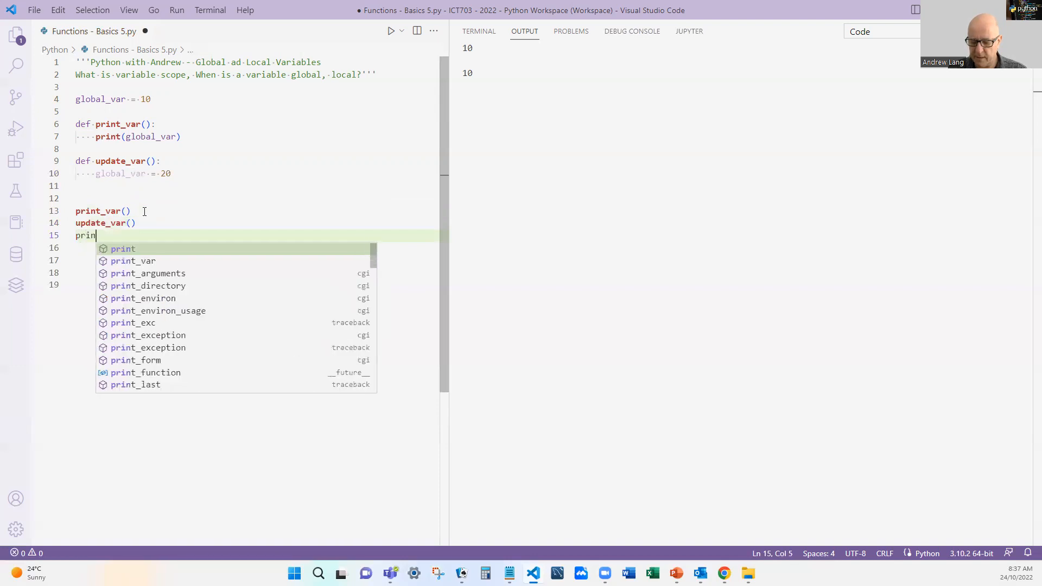
text(_var)
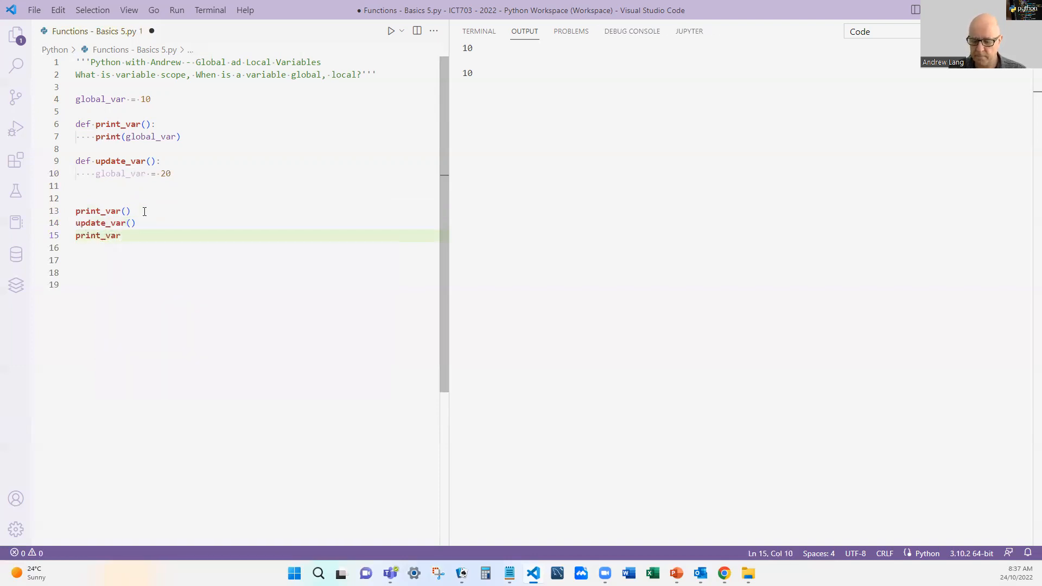
text(())
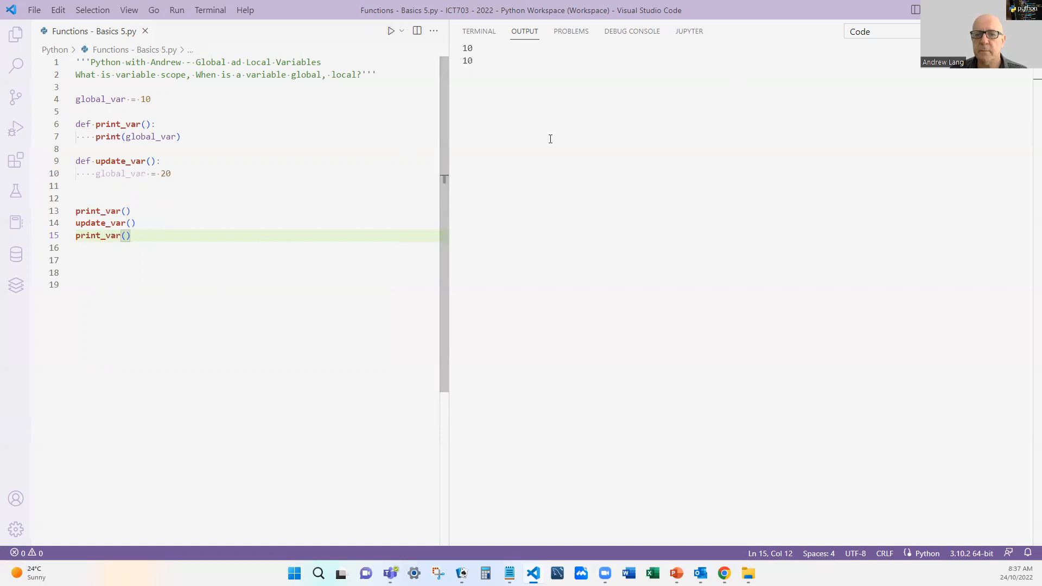
mouse_move(473, 80)
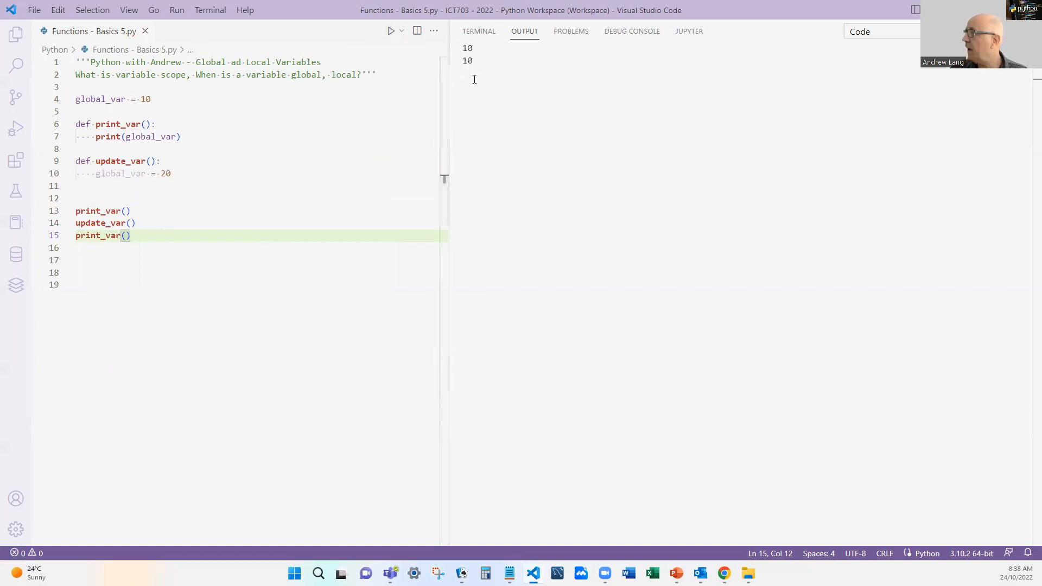
mouse_move(491, 154)
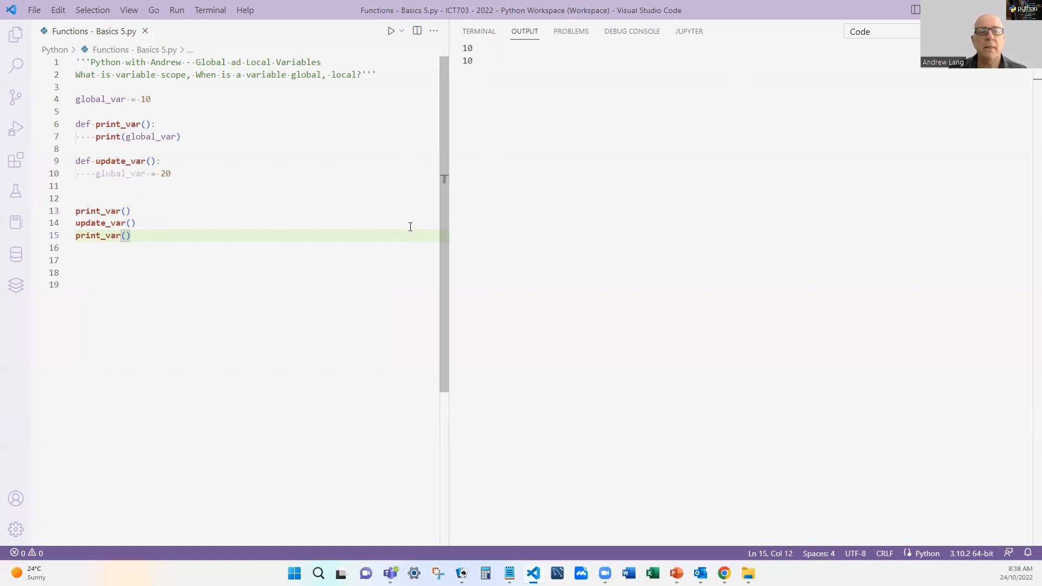
mouse_move(248, 188)
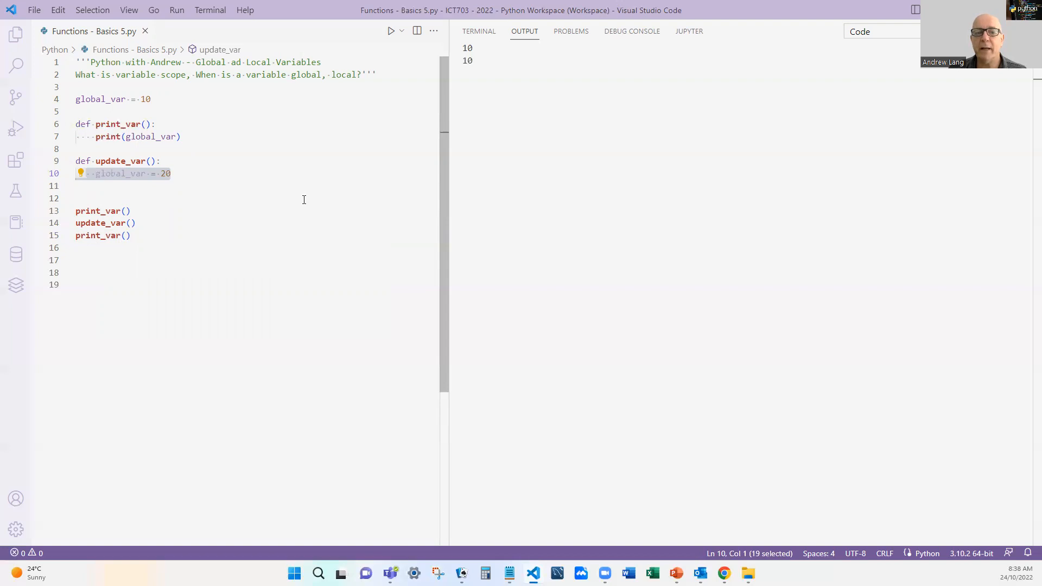
mouse_move(300, 197)
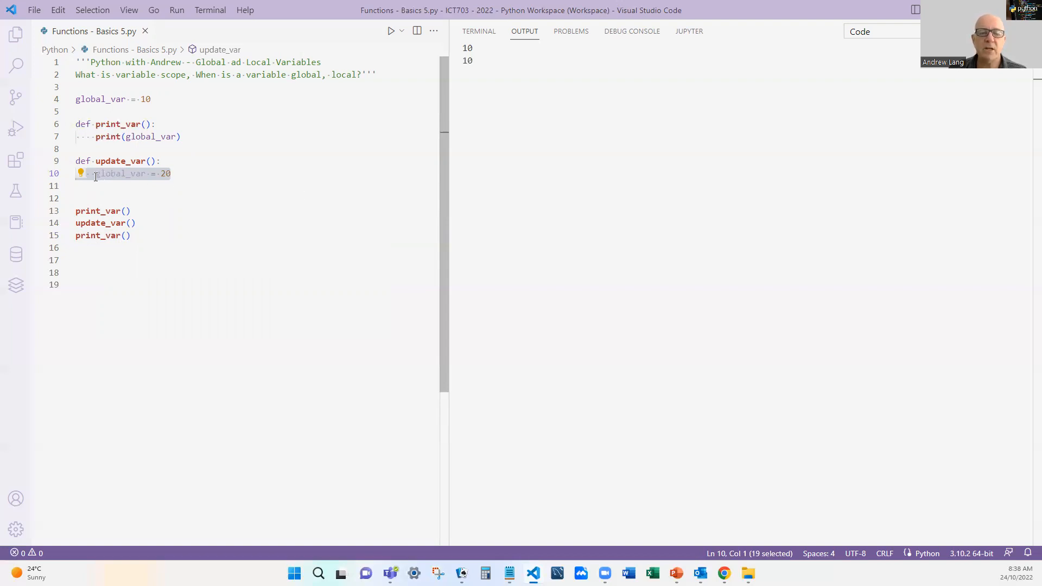
mouse_move(120, 174)
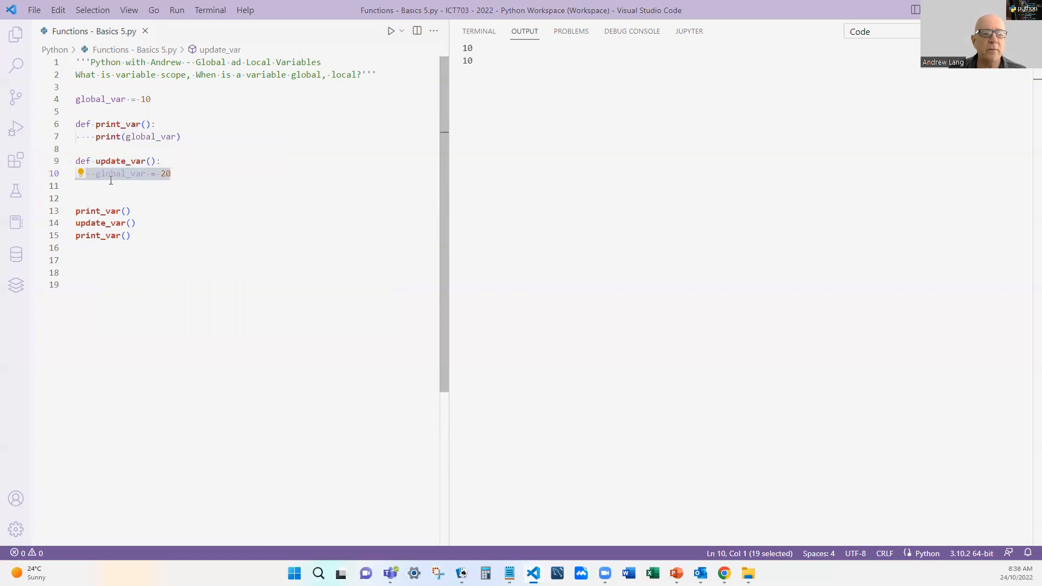
mouse_move(222, 201)
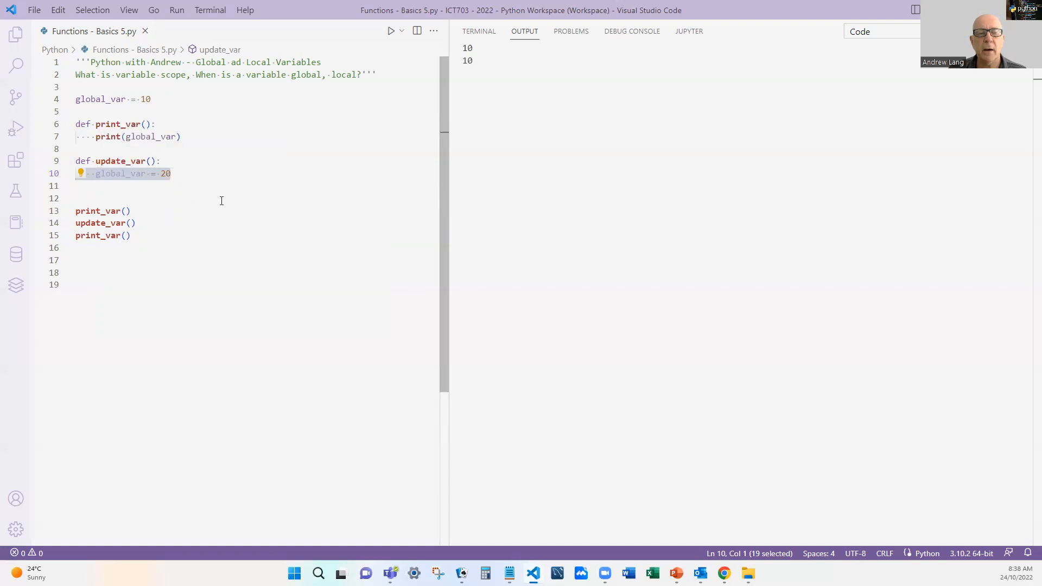
mouse_move(221, 201)
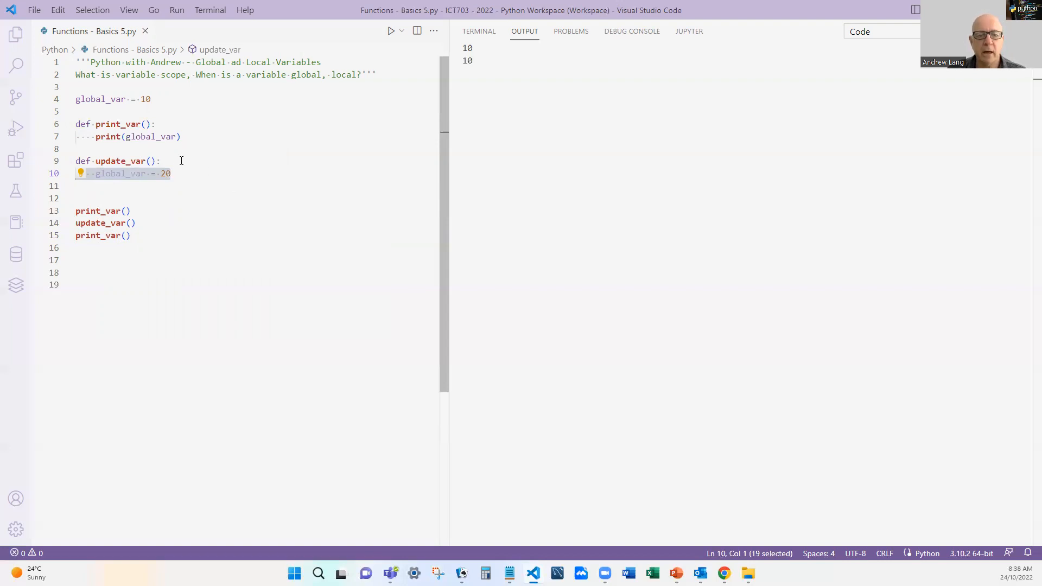
Add 'global global_var' inside update_var and rerun, outputting 10 then 20
click(183, 161)
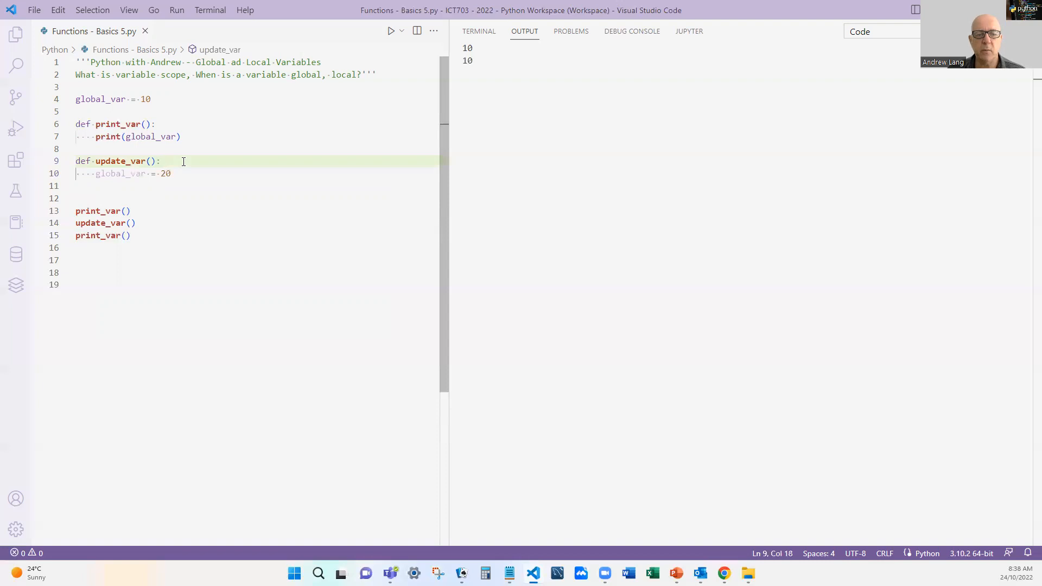
text(global global_var)
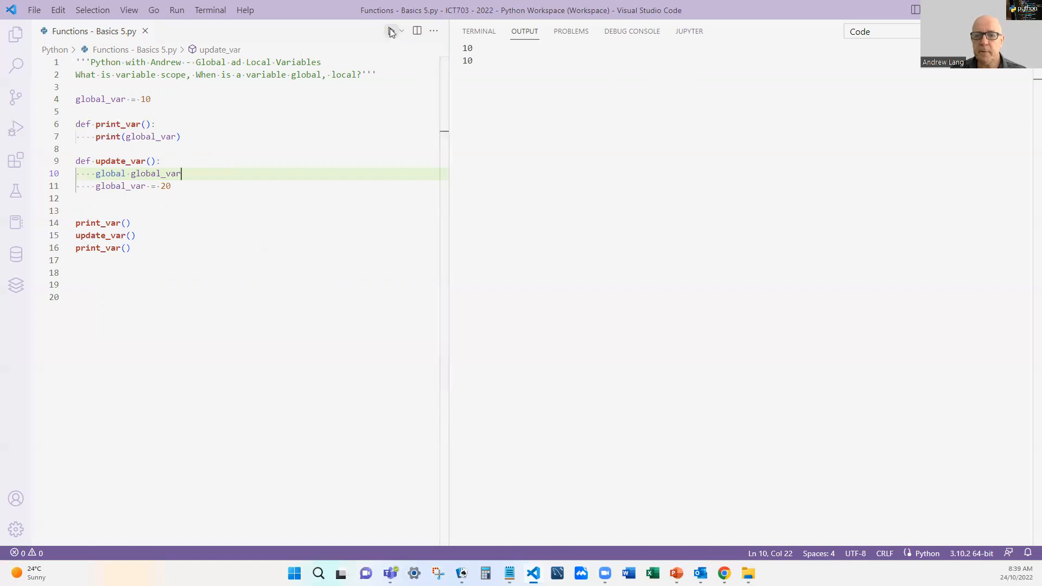
click(391, 30)
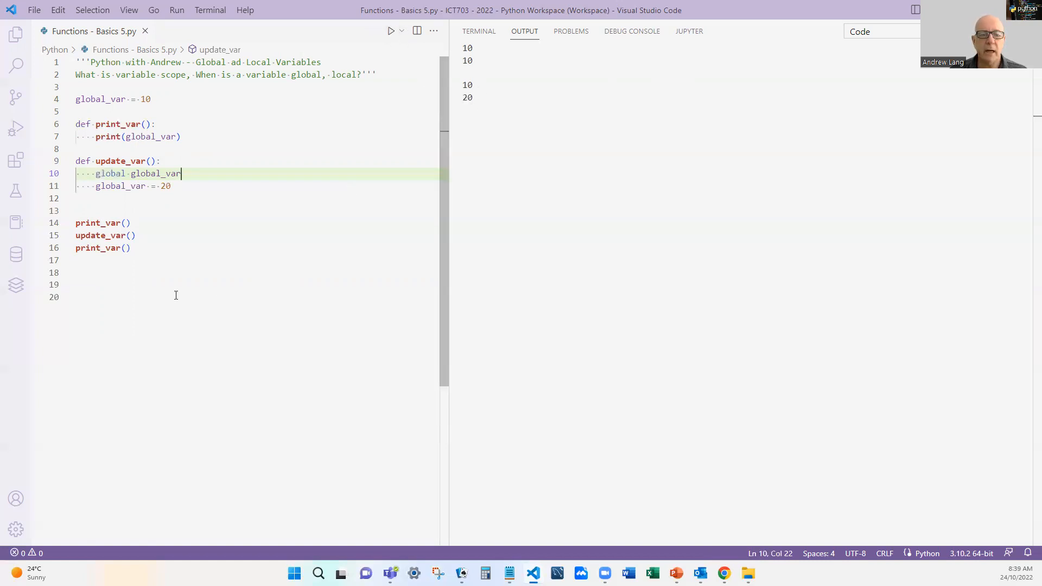
mouse_move(97, 223)
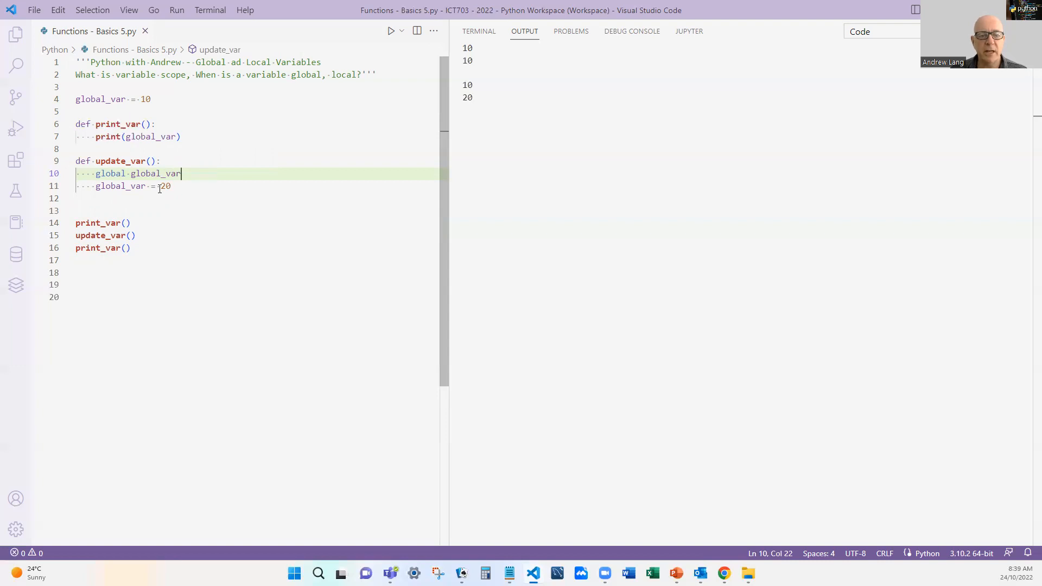
click(37, 186)
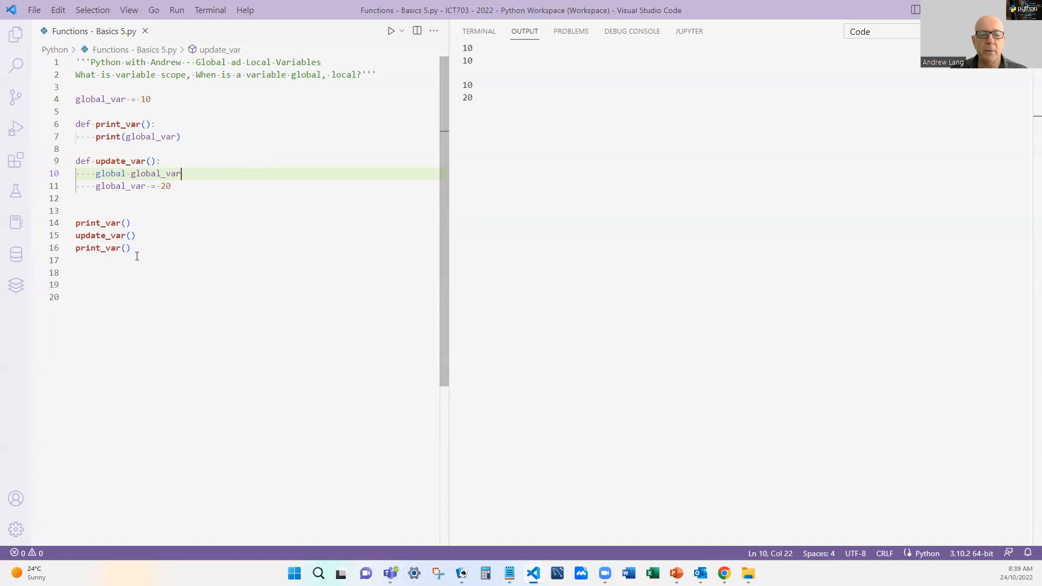
mouse_move(151, 335)
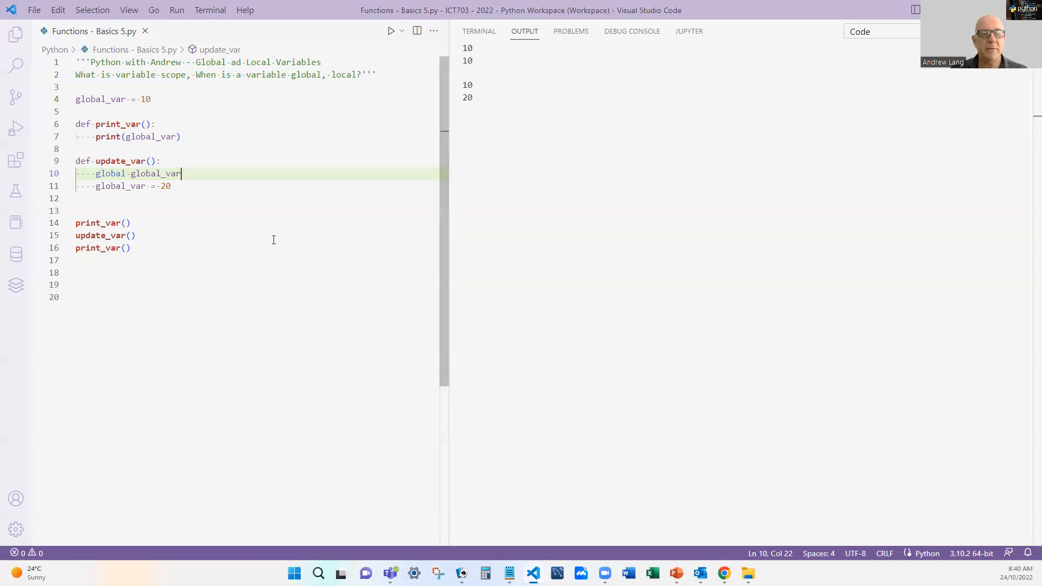
mouse_move(651, 297)
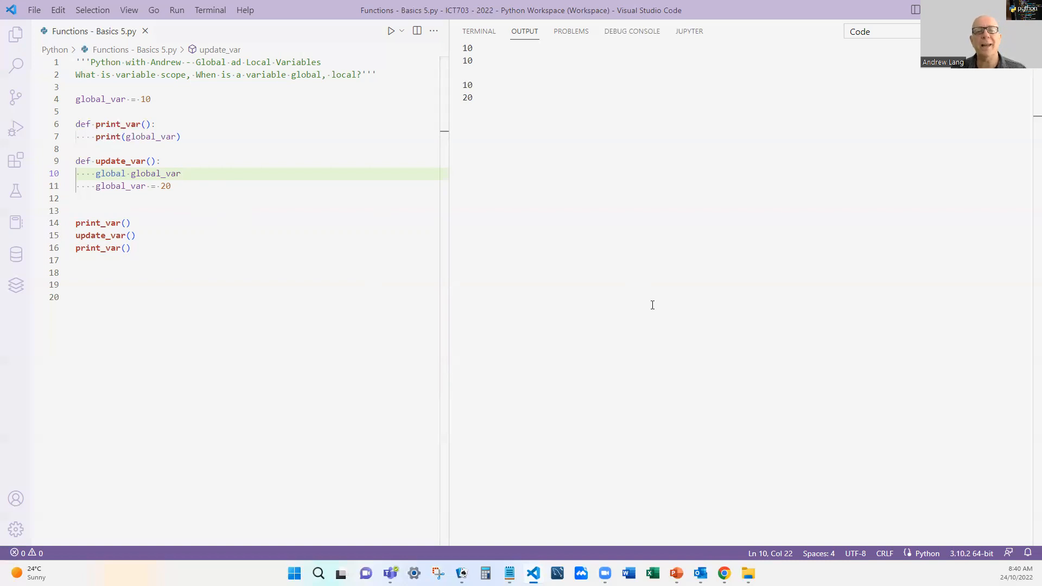
Place the cursor below update_var on line 11 to make room for a new function
click(181, 174)
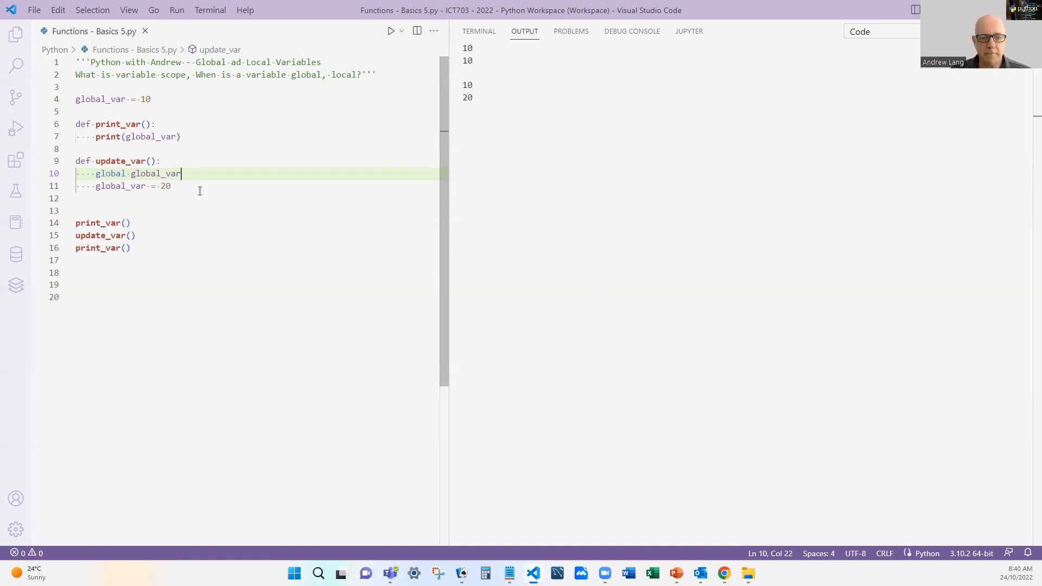
mouse_move(190, 200)
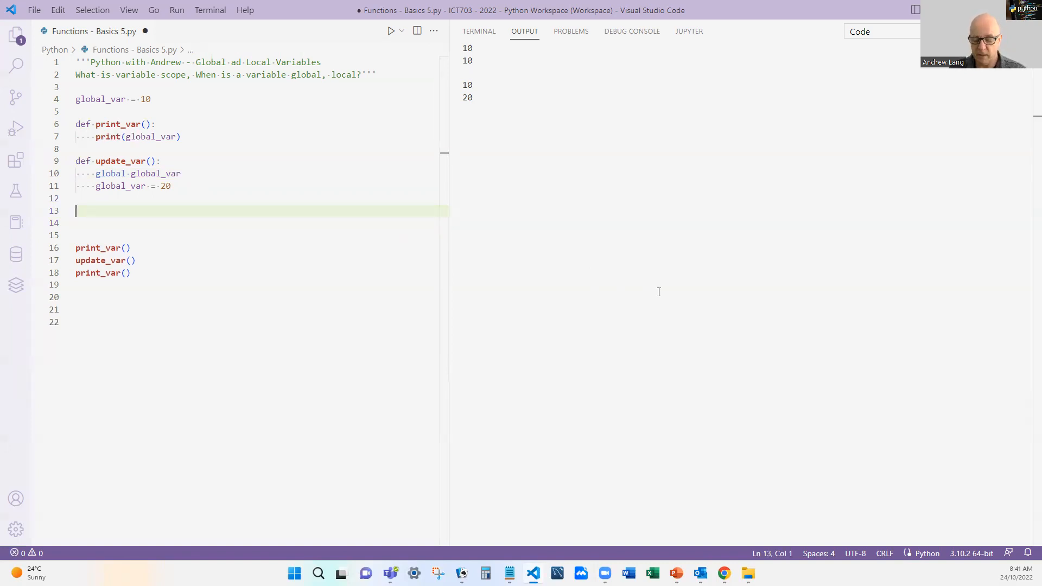
Start def update_local() with local_var = 10 and print(local_var)
text(def)
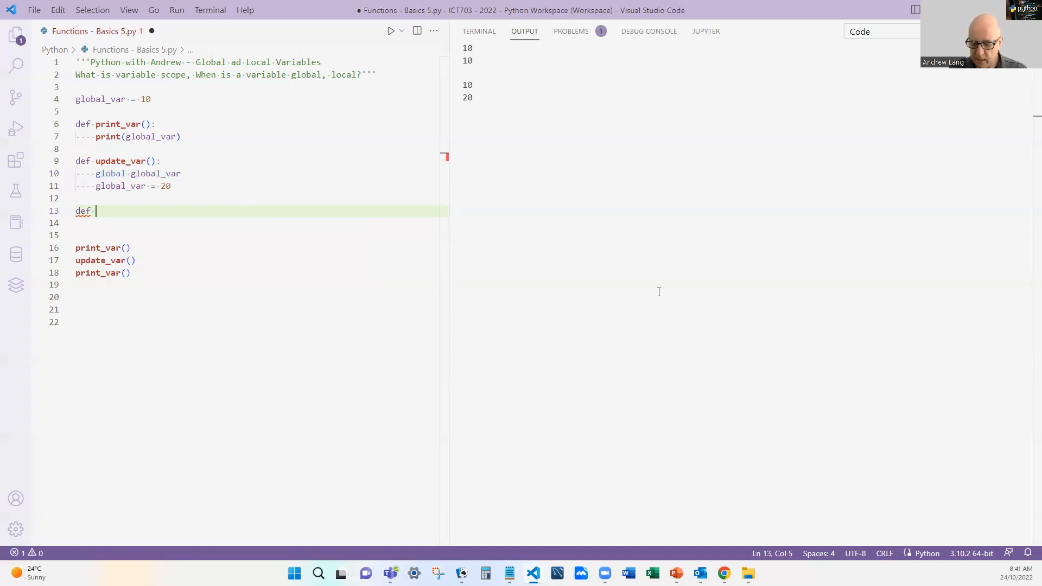
text(update_)
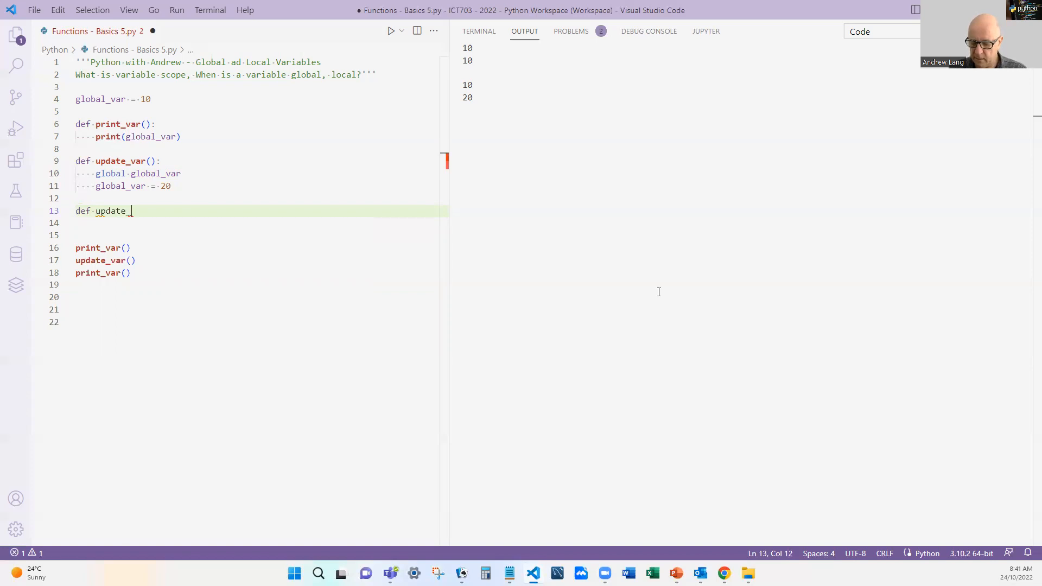
text(local)
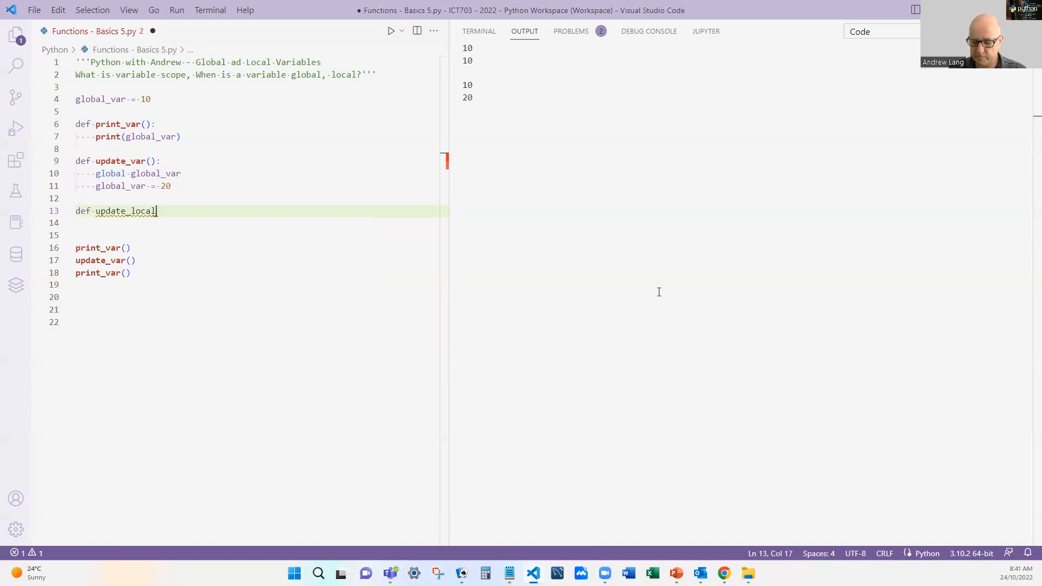
text(():)
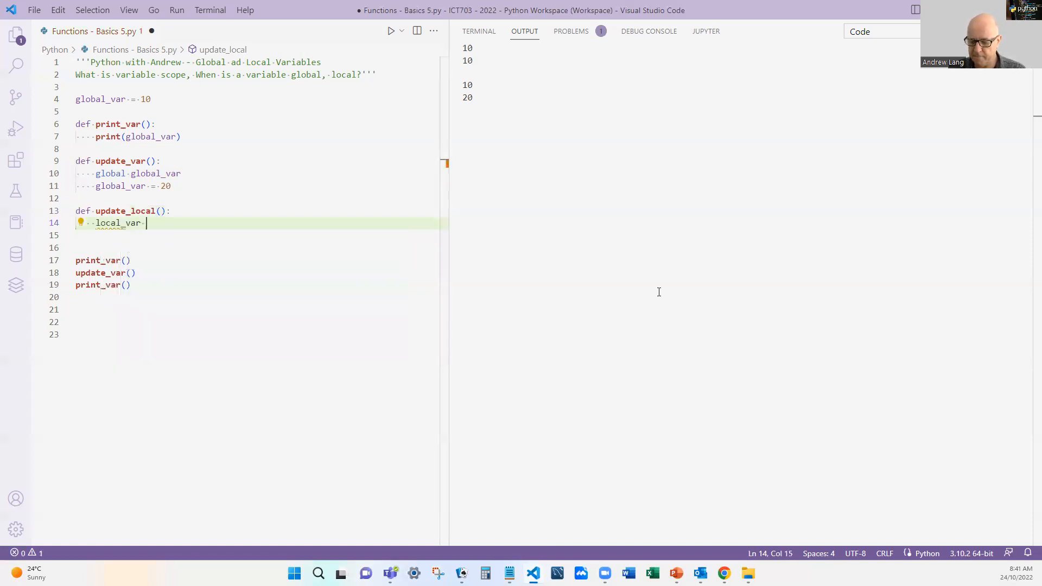
text(= 10)
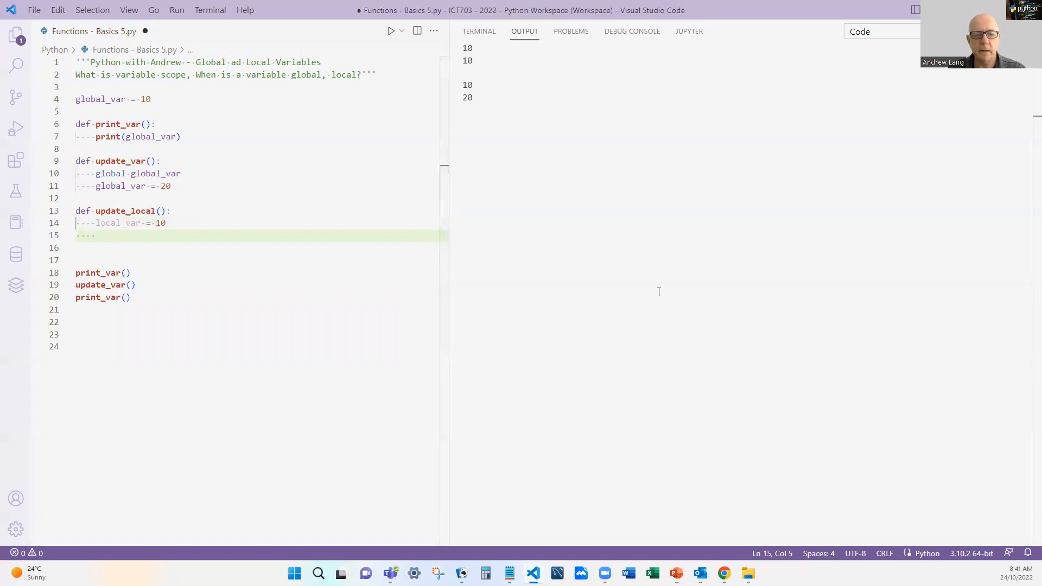
text(print()
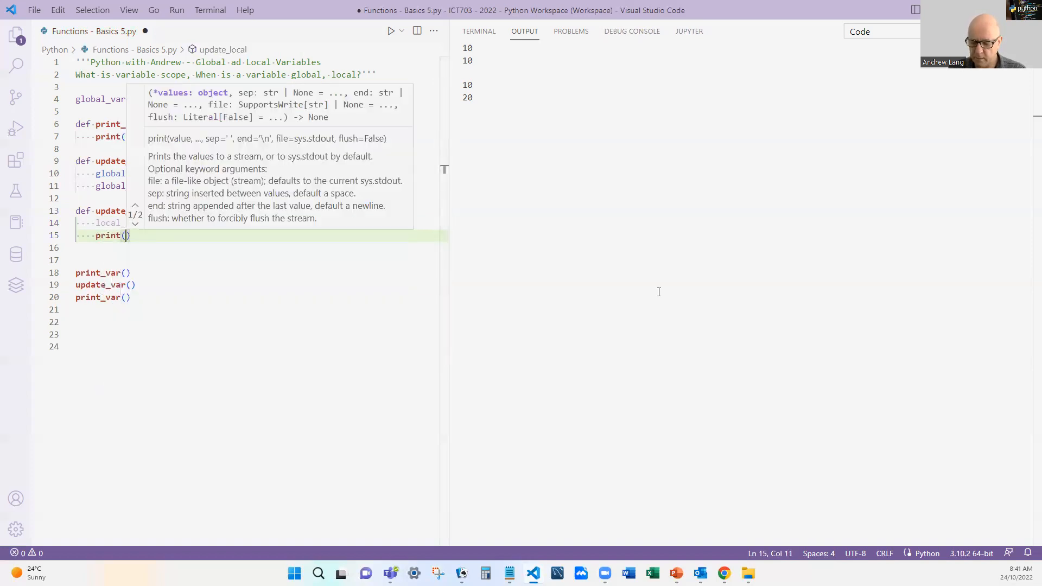
text(local_var)
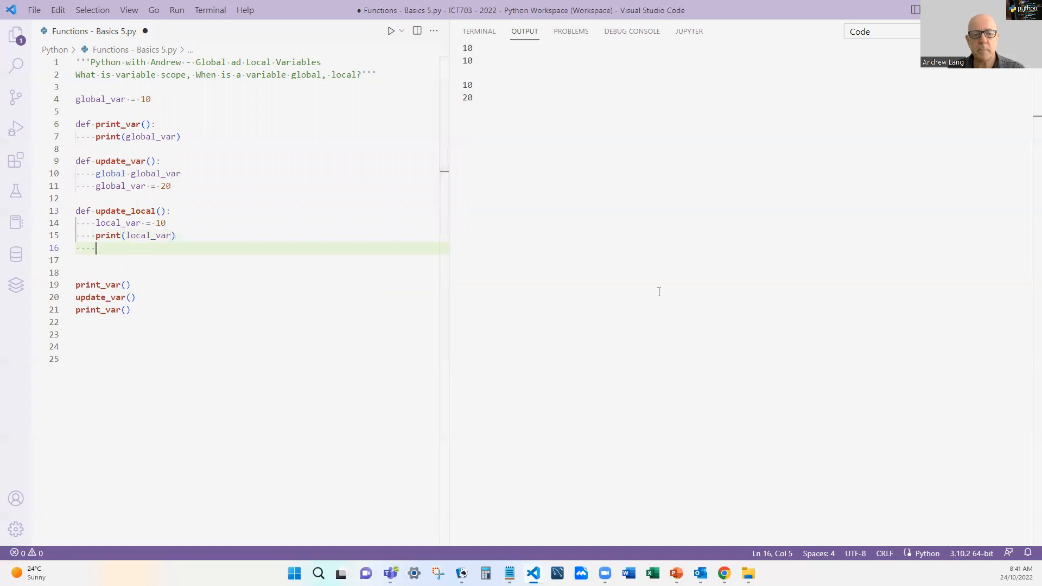
Reassign local_var to 20, print it again, and save the file
text(local_var = 20)
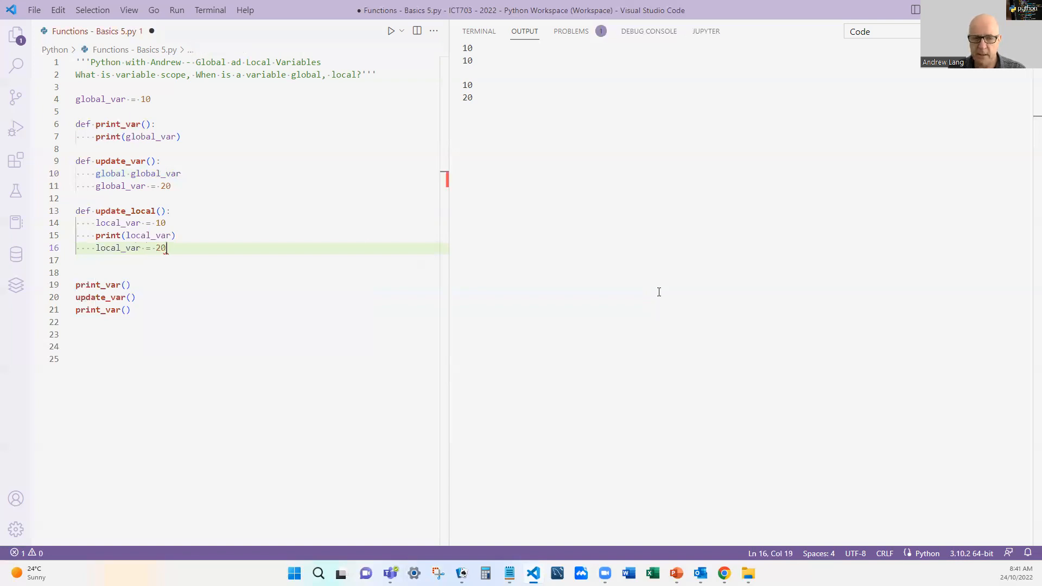
key(enter)
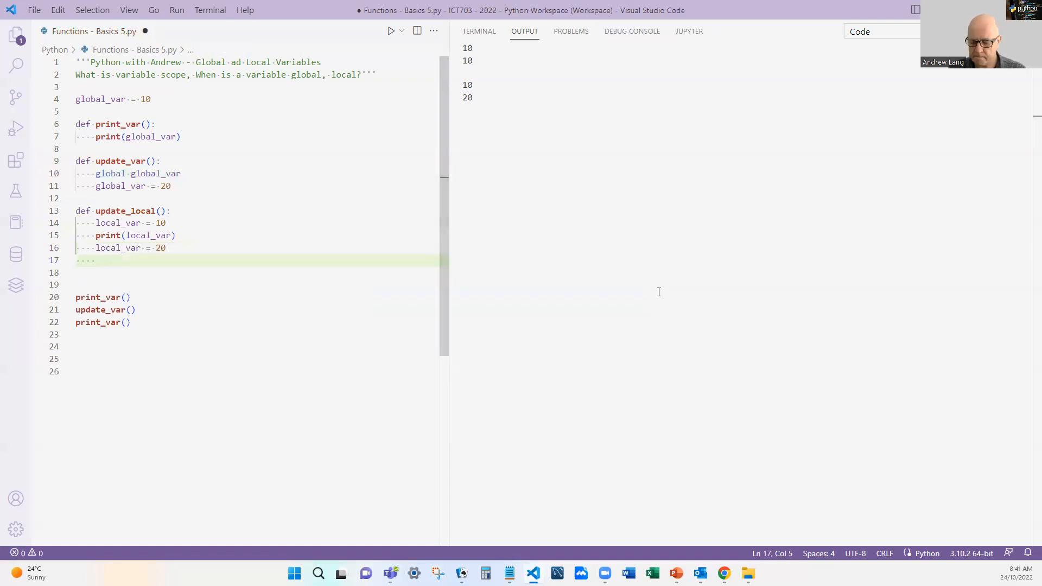
click(136, 235)
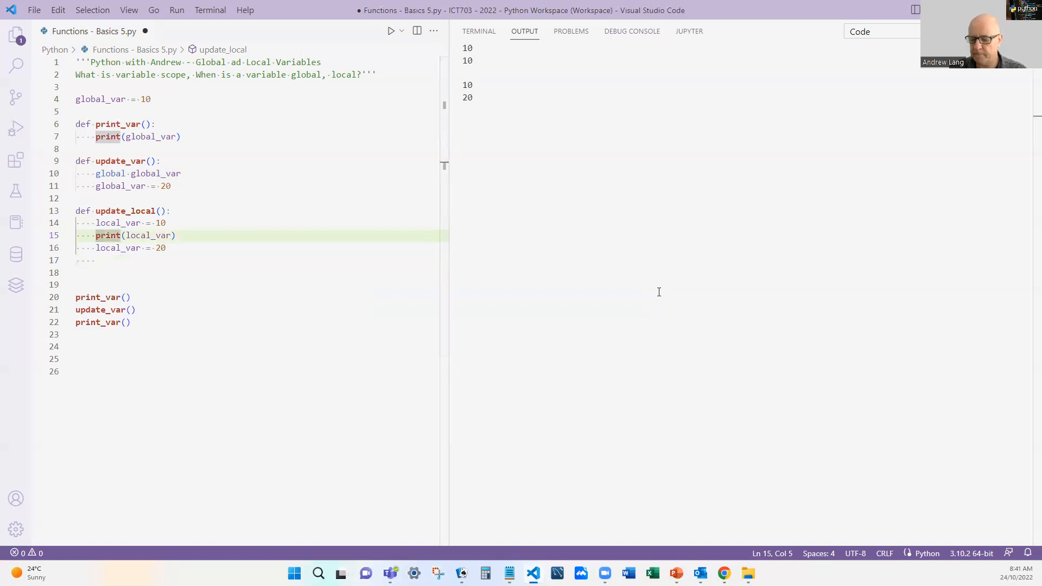
text(print(local_var))
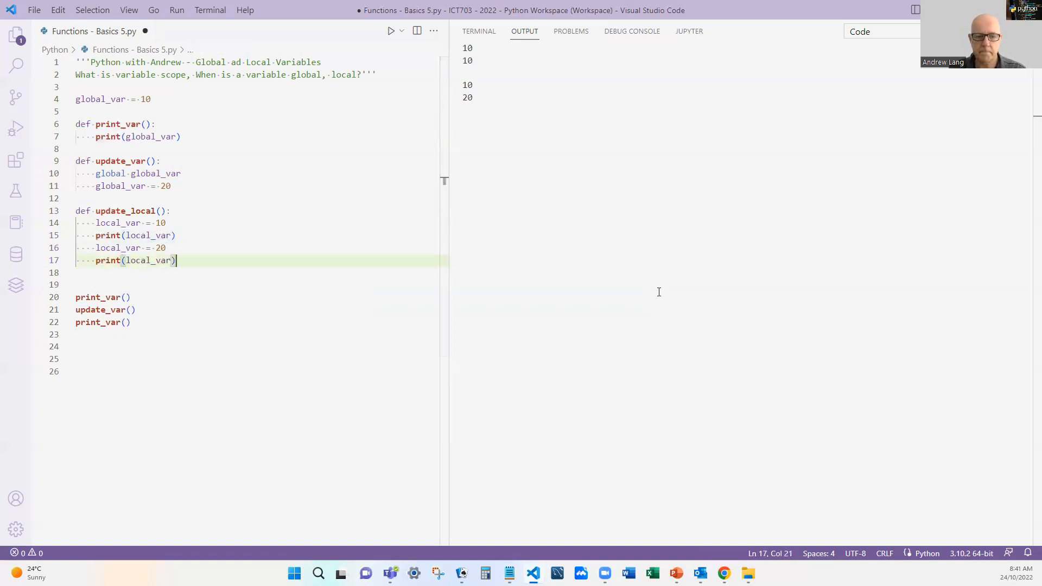
key(ctrl+s)
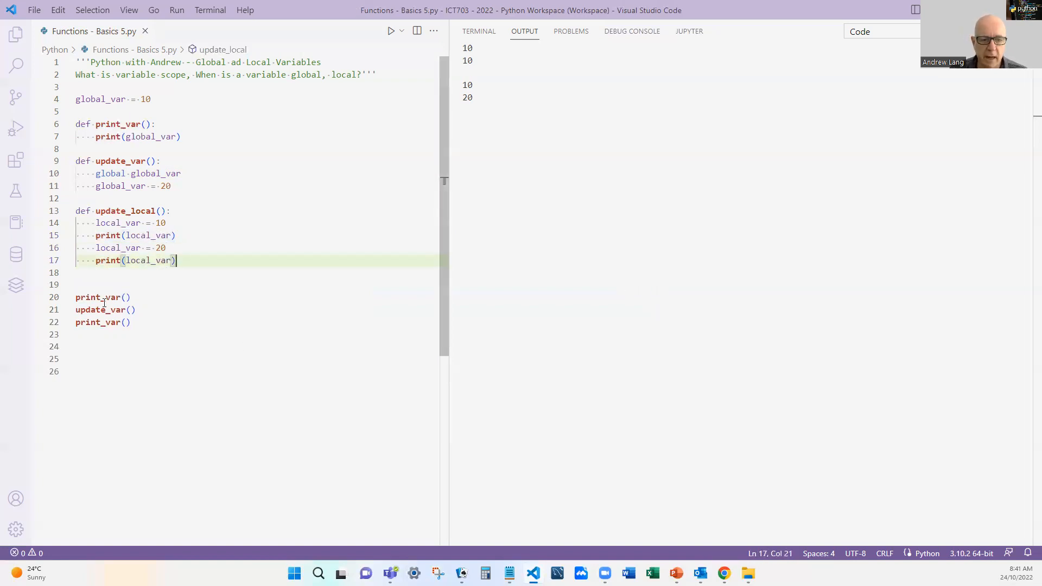
Replace the old calls with update_local() and run the script, outputting 15 then 25
click(77, 297)
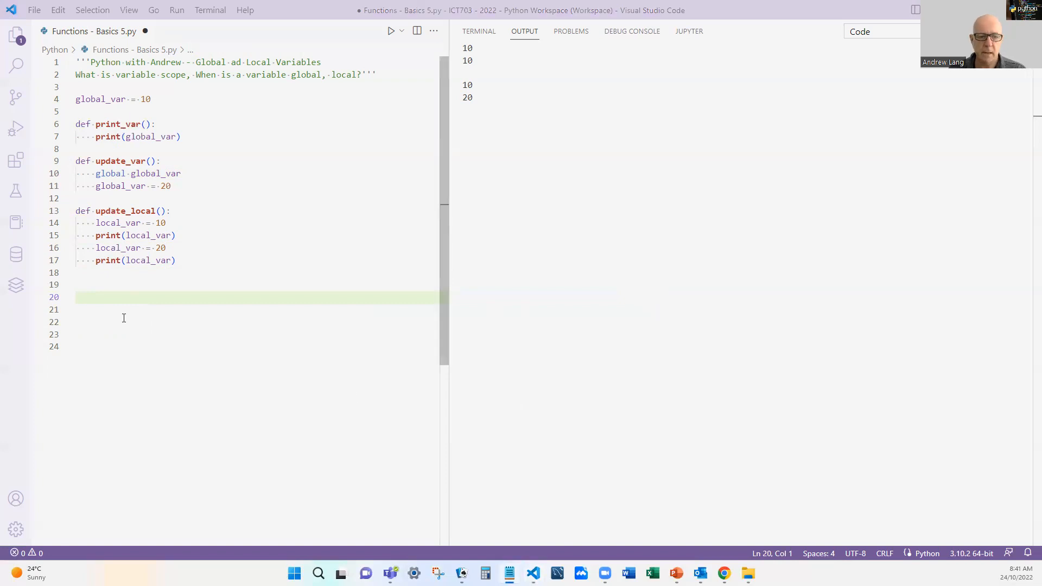
click(109, 297)
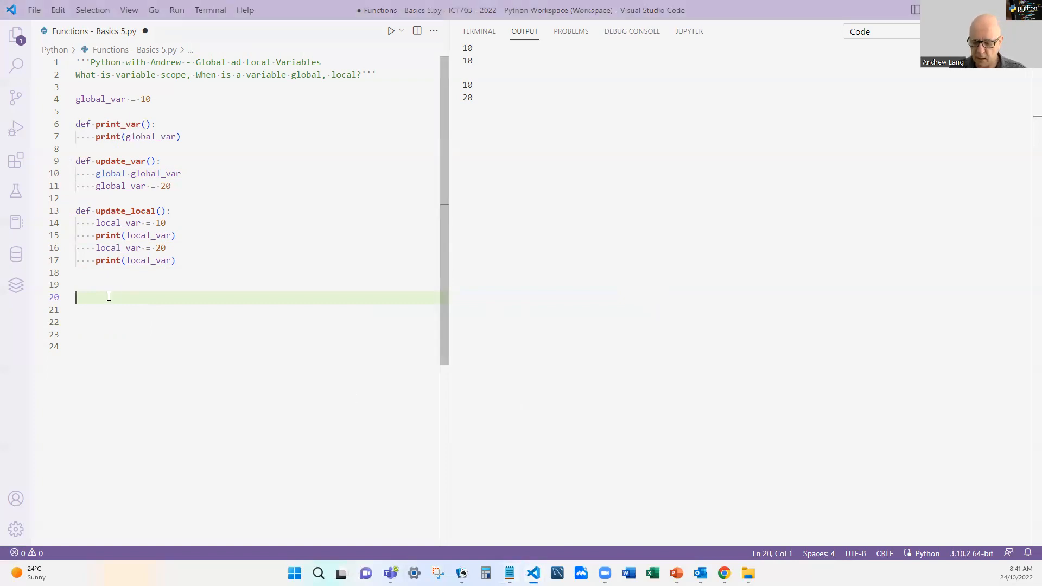
text(update_local()
click(258, 247)
text(5)
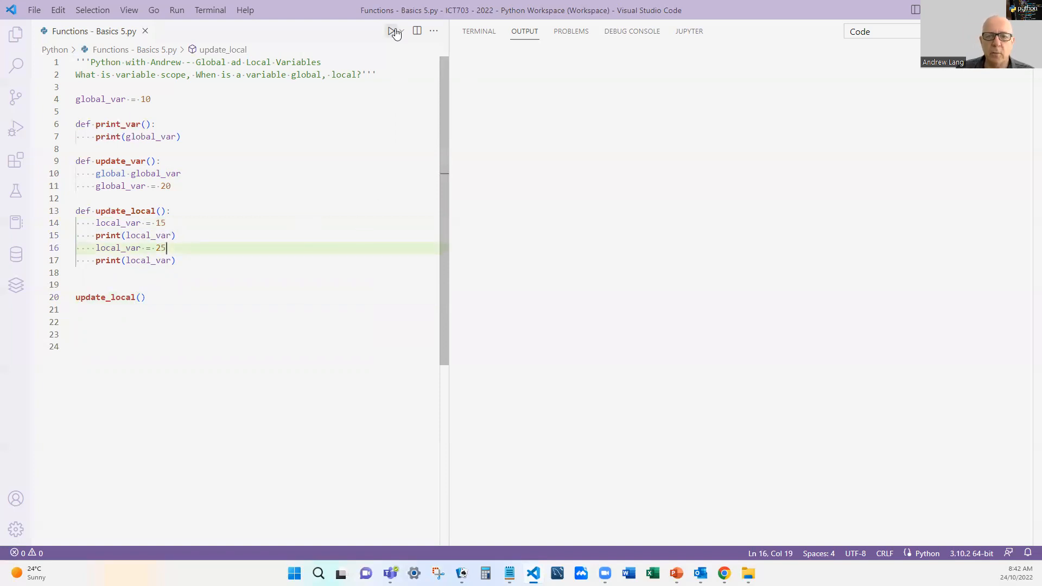
click(391, 30)
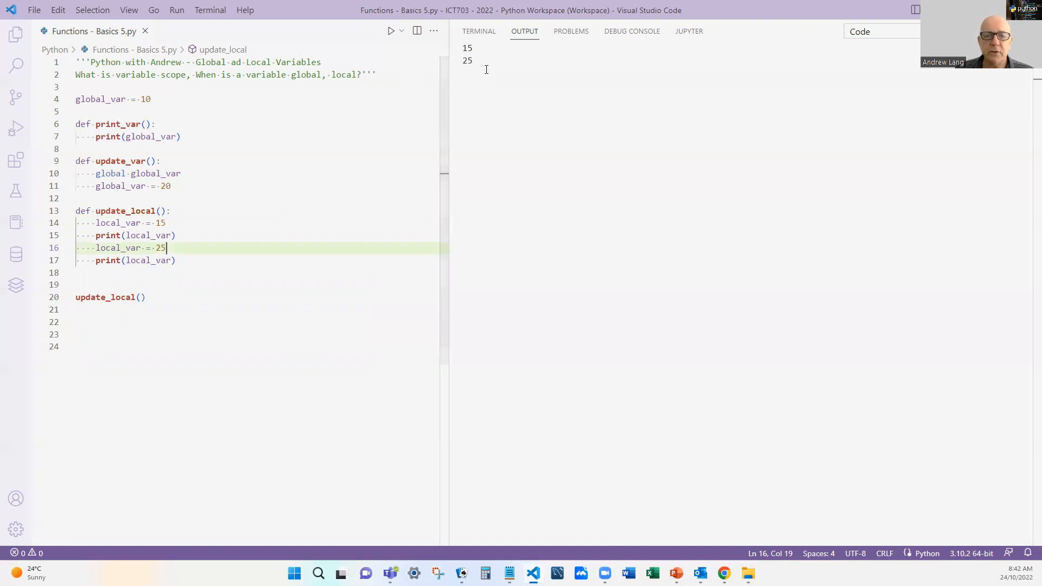
mouse_move(495, 133)
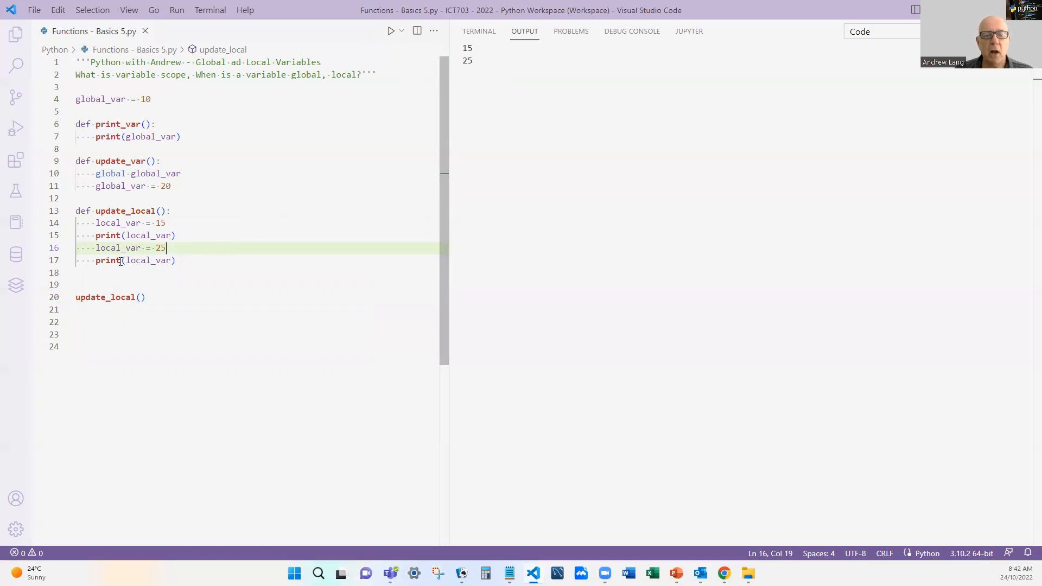
mouse_move(107, 235)
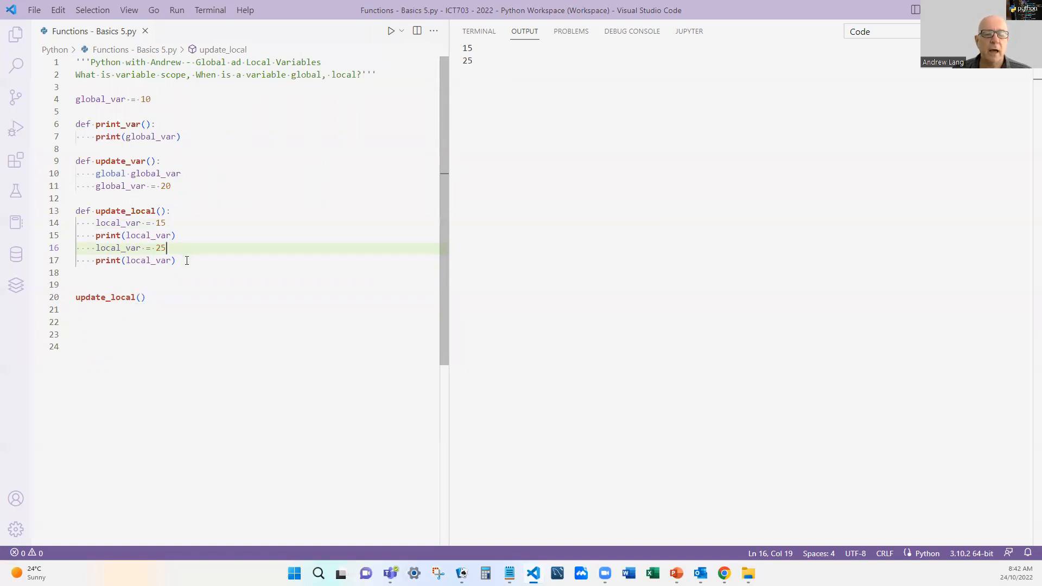
mouse_move(157, 297)
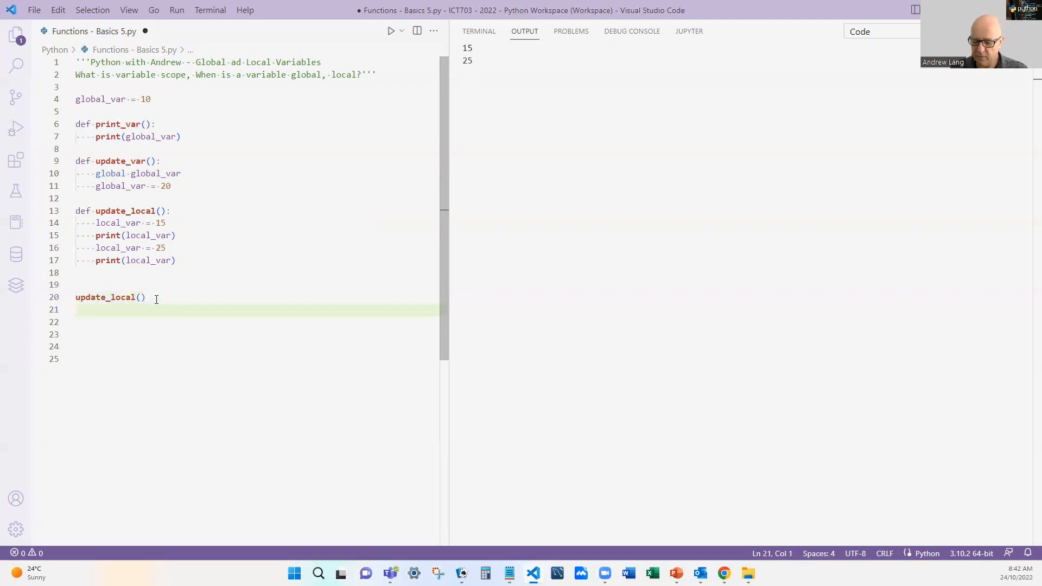
Add print(local_var) below the update_local() call and run the script, showing 15, 25, then a NameError
text(print()
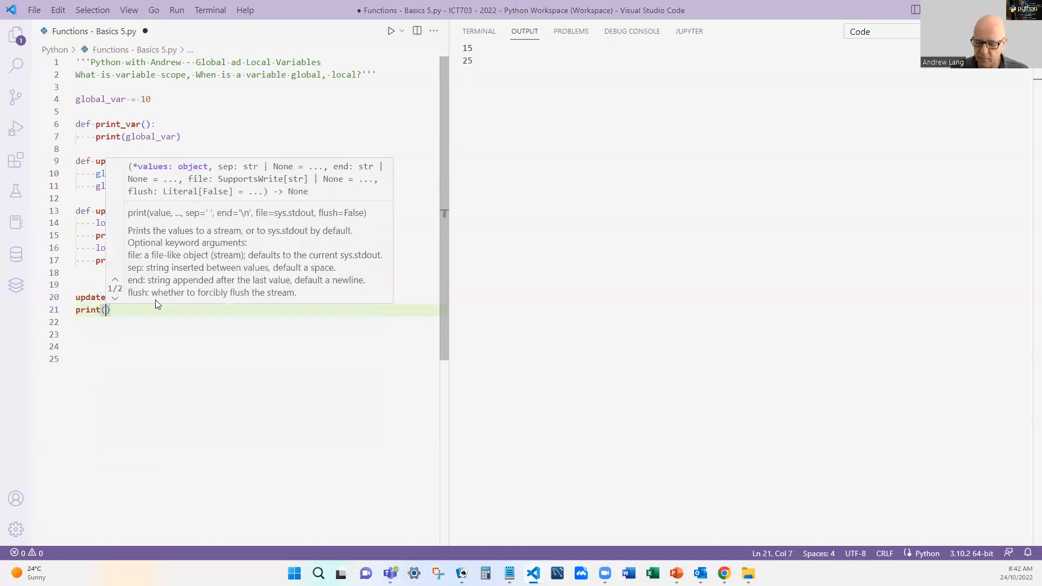
text(local_var)
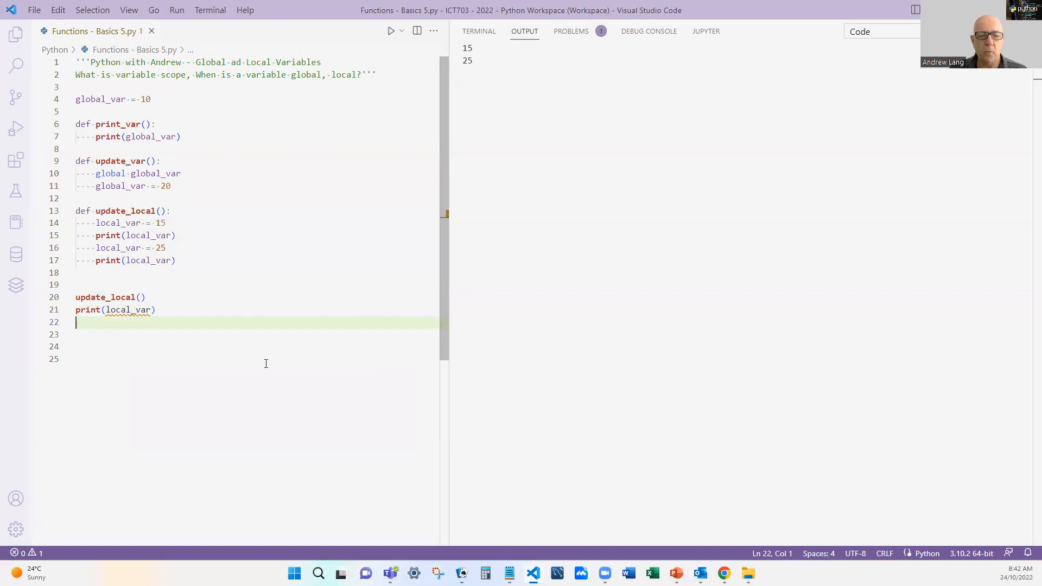
mouse_move(122, 329)
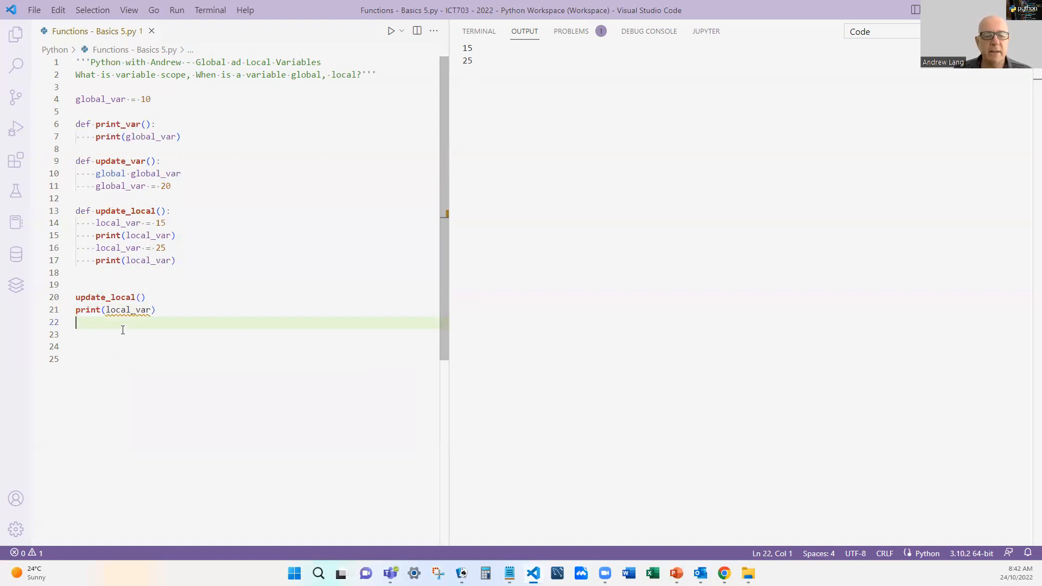
mouse_move(116, 309)
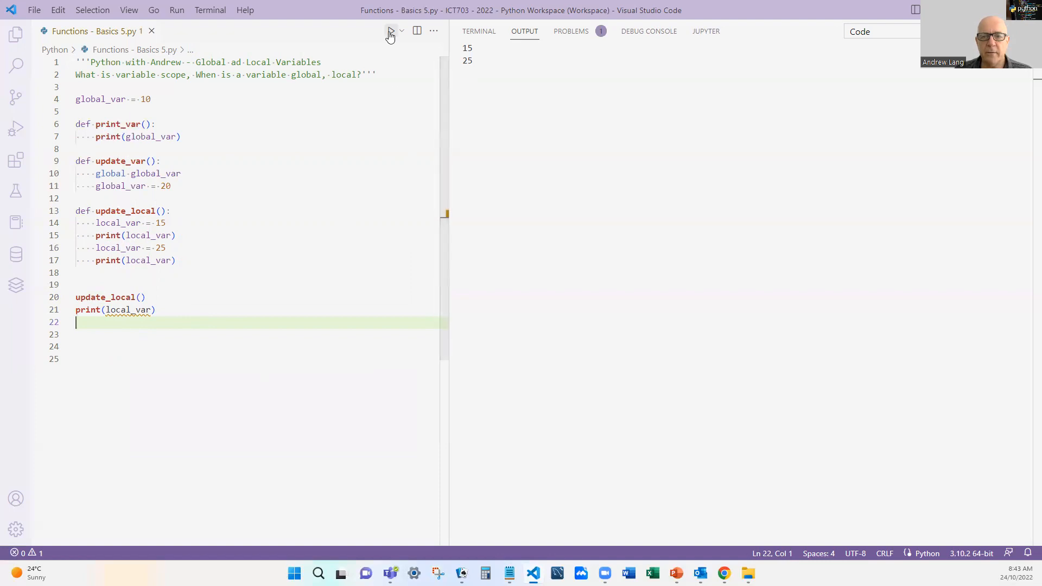
click(390, 31)
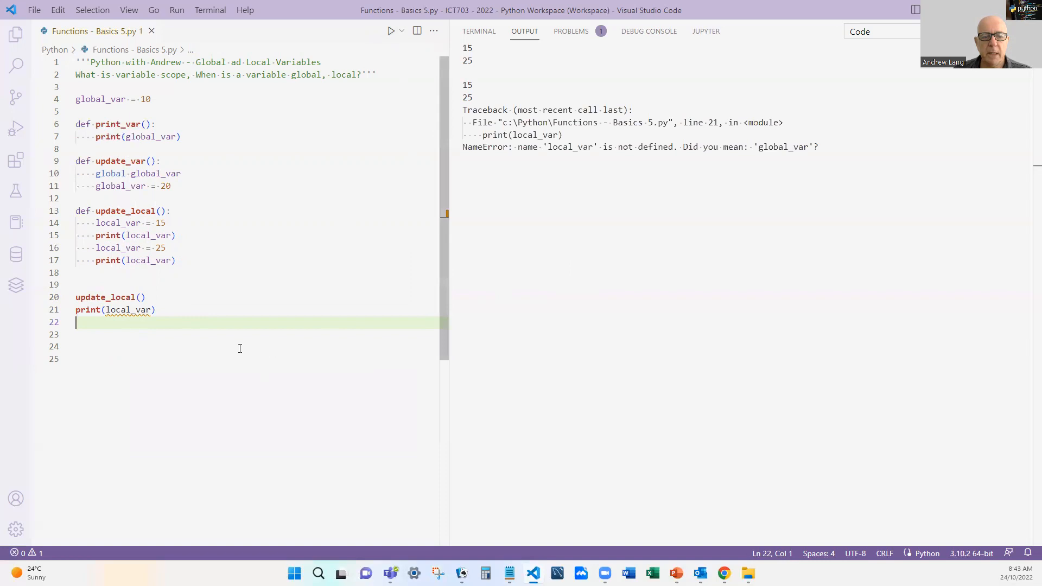
mouse_move(167, 319)
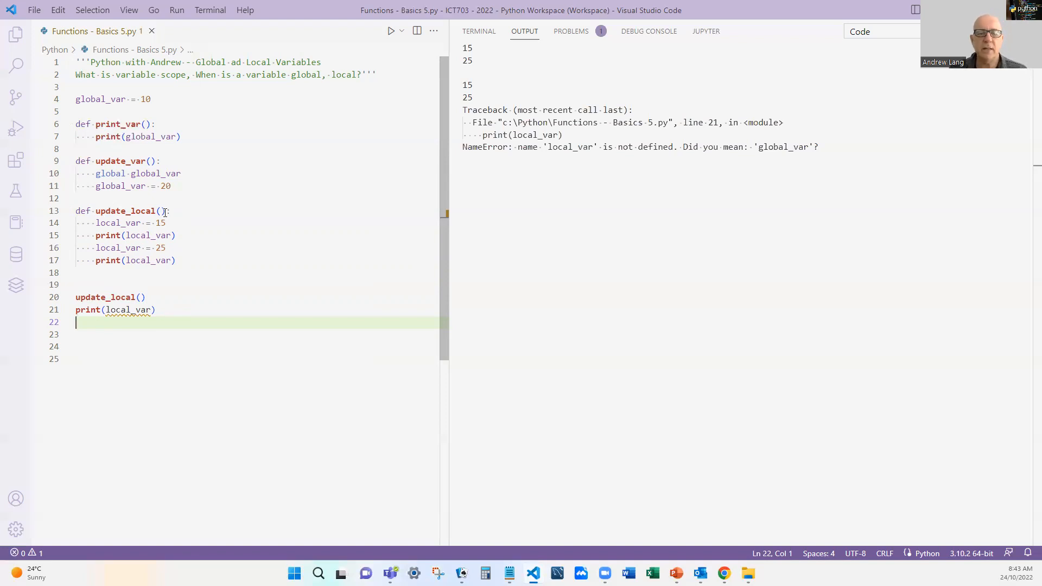
mouse_move(153, 248)
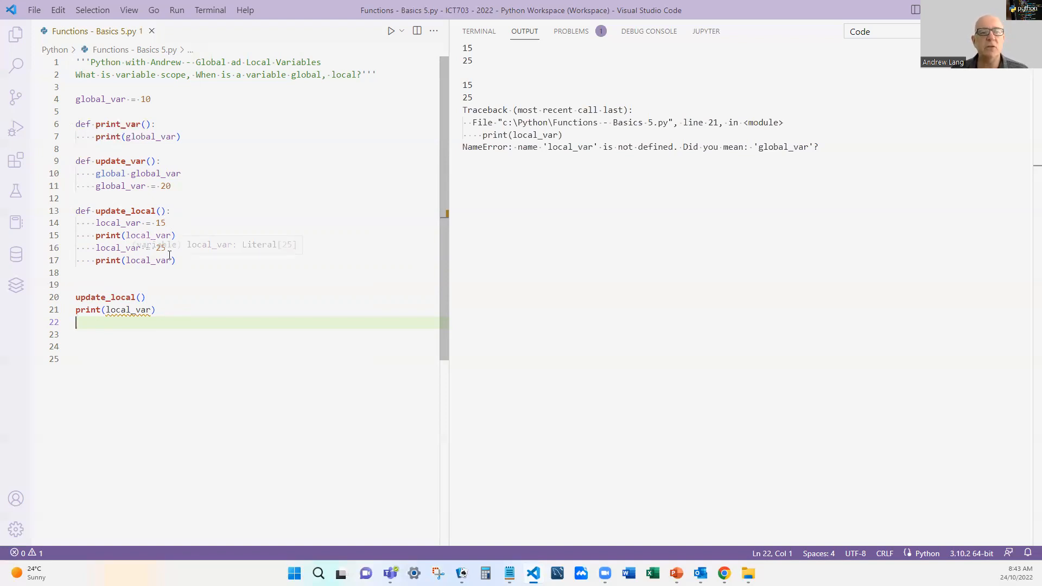
mouse_move(186, 303)
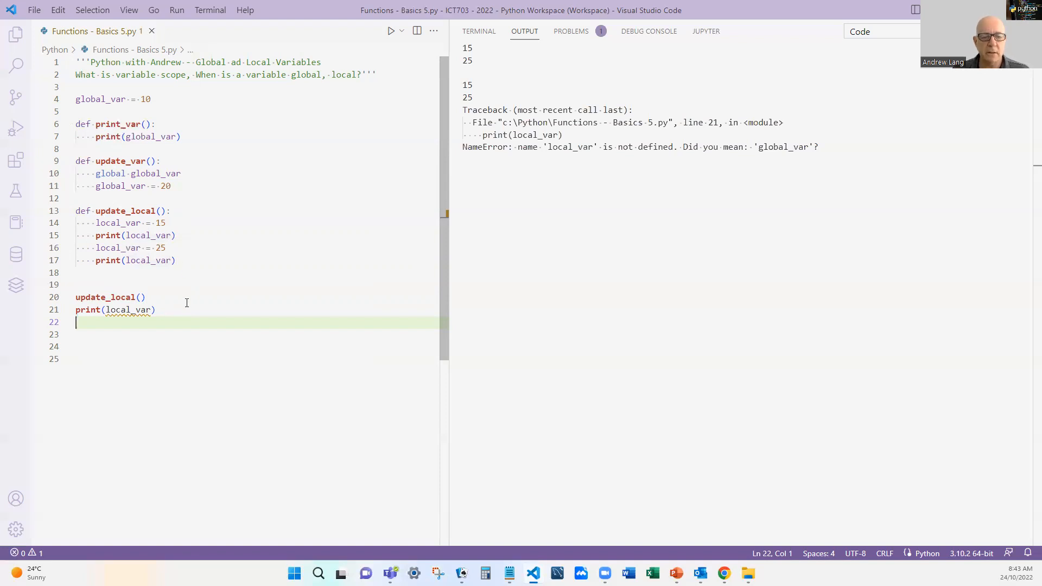
mouse_move(282, 331)
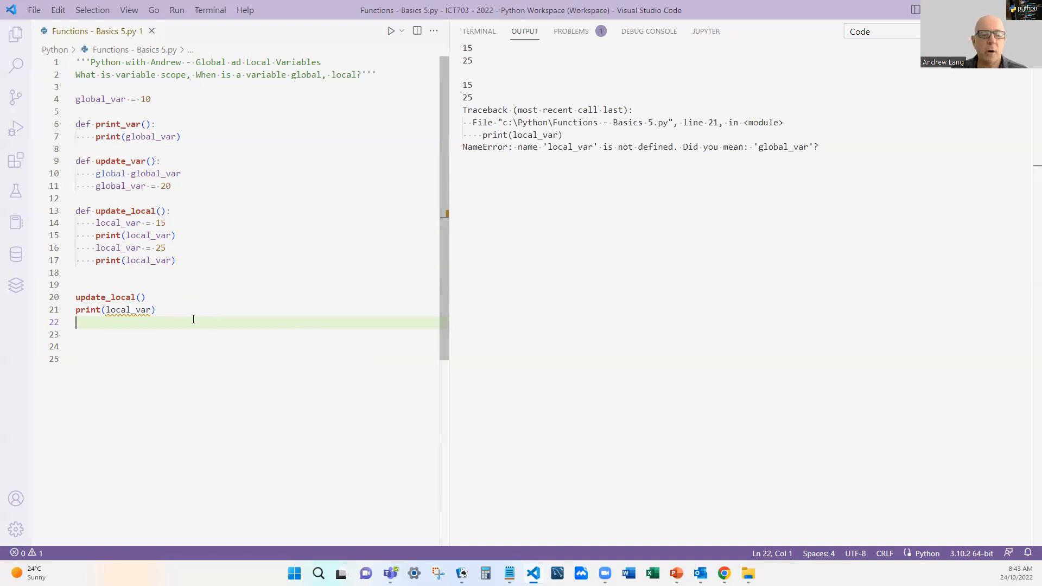
mouse_move(287, 374)
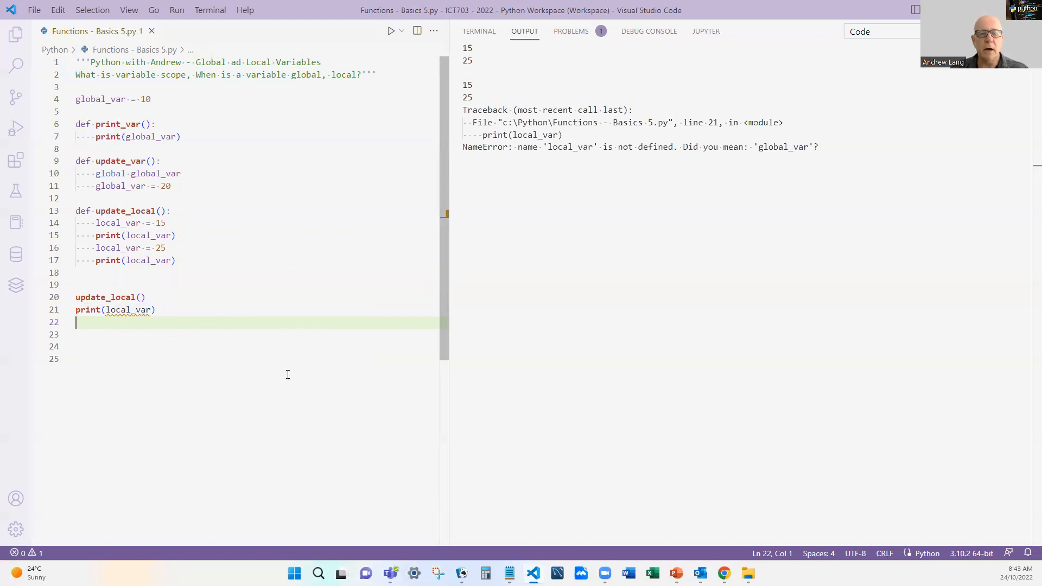
mouse_move(328, 384)
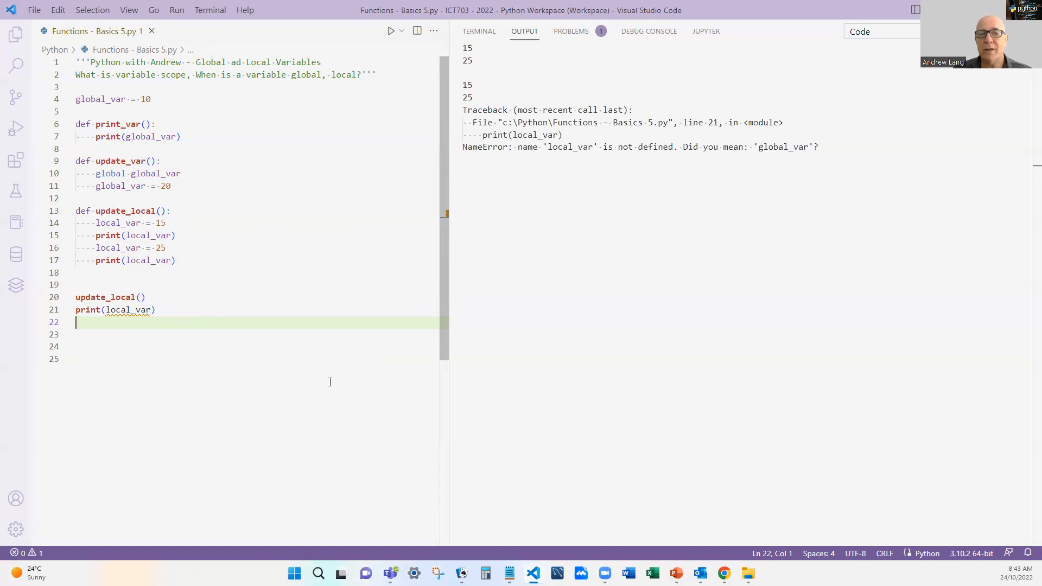
mouse_move(87, 228)
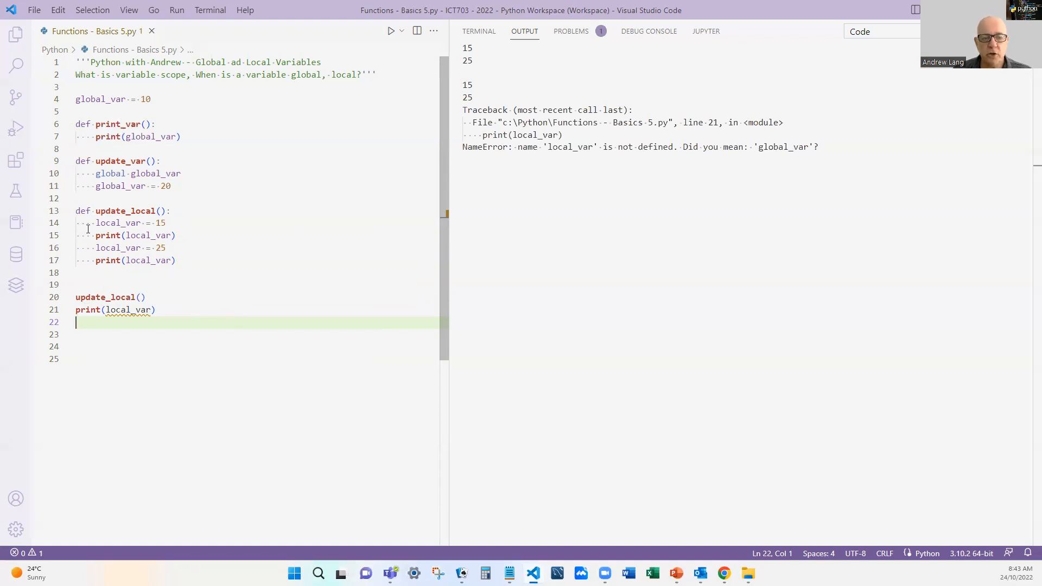
mouse_move(347, 417)
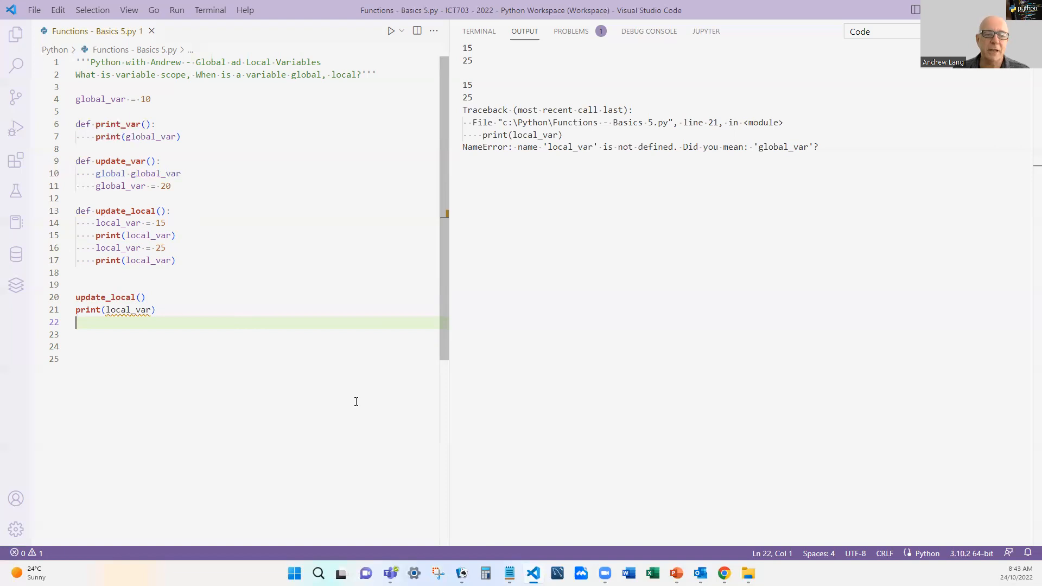
mouse_move(193, 250)
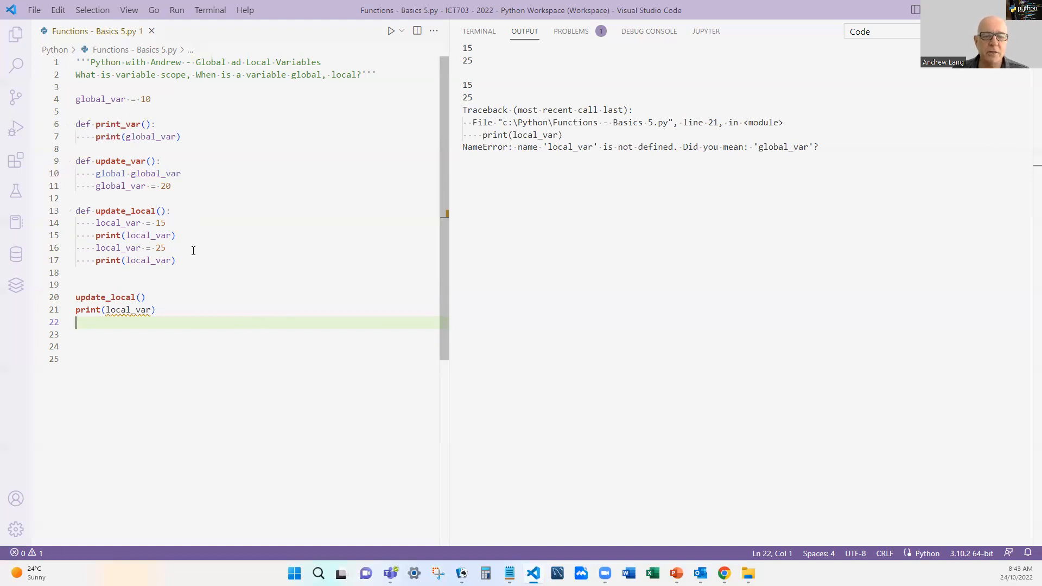
mouse_move(197, 251)
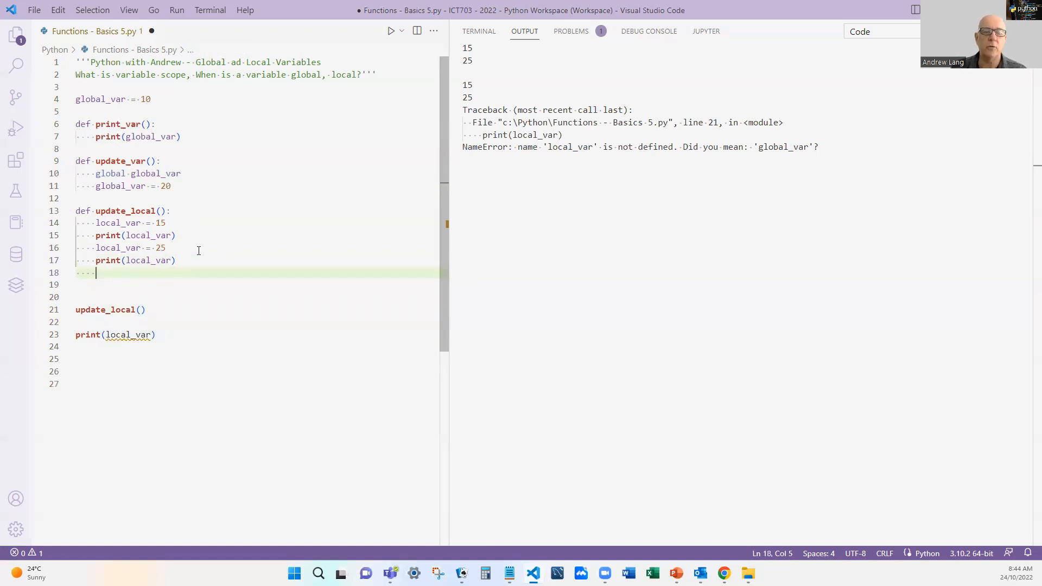
Make update_local return local_var and assign the call's result to l_var
text(return)
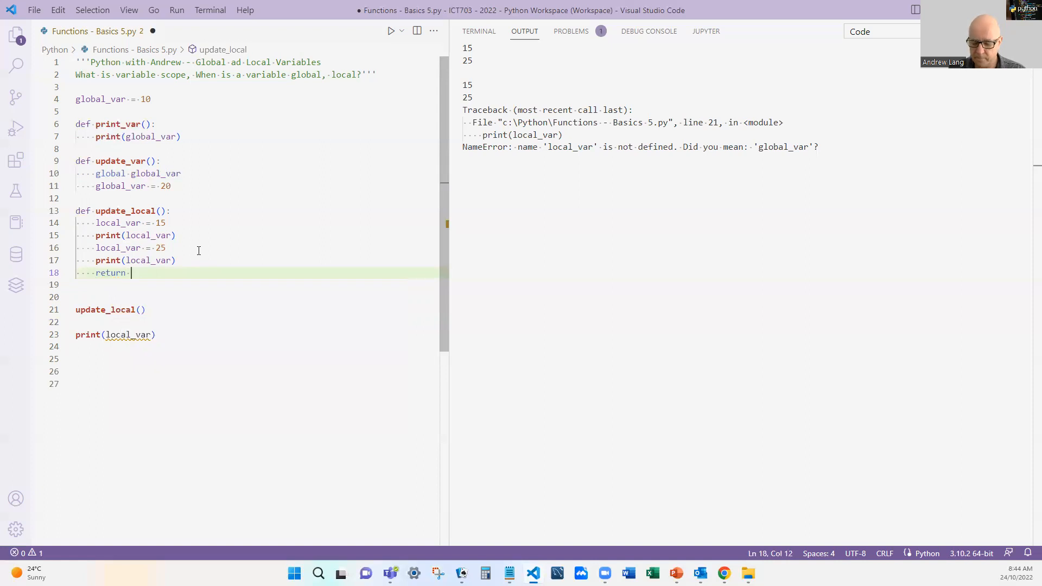
text(local_var)
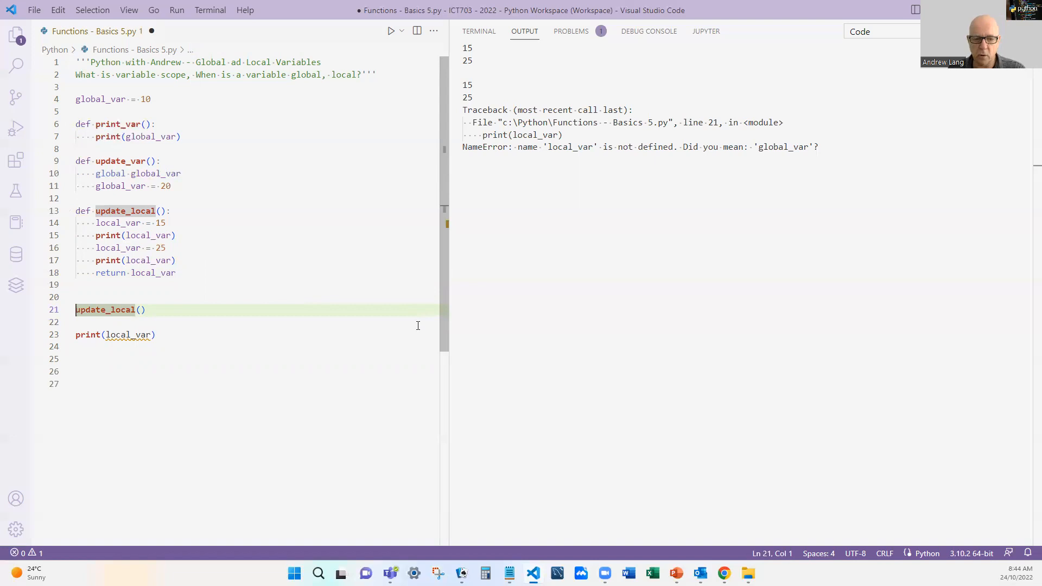
text(l)
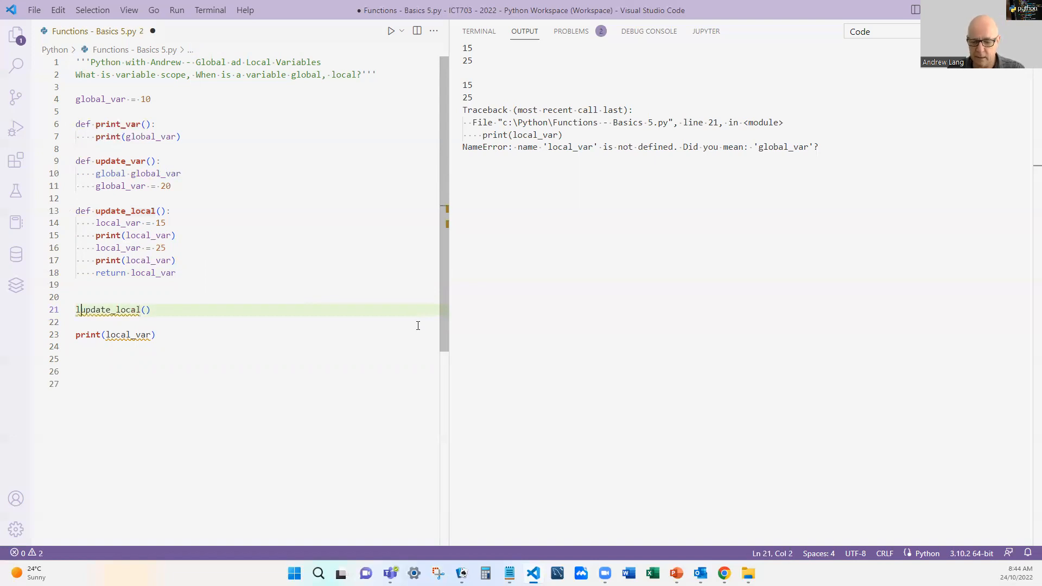
text(l_var =)
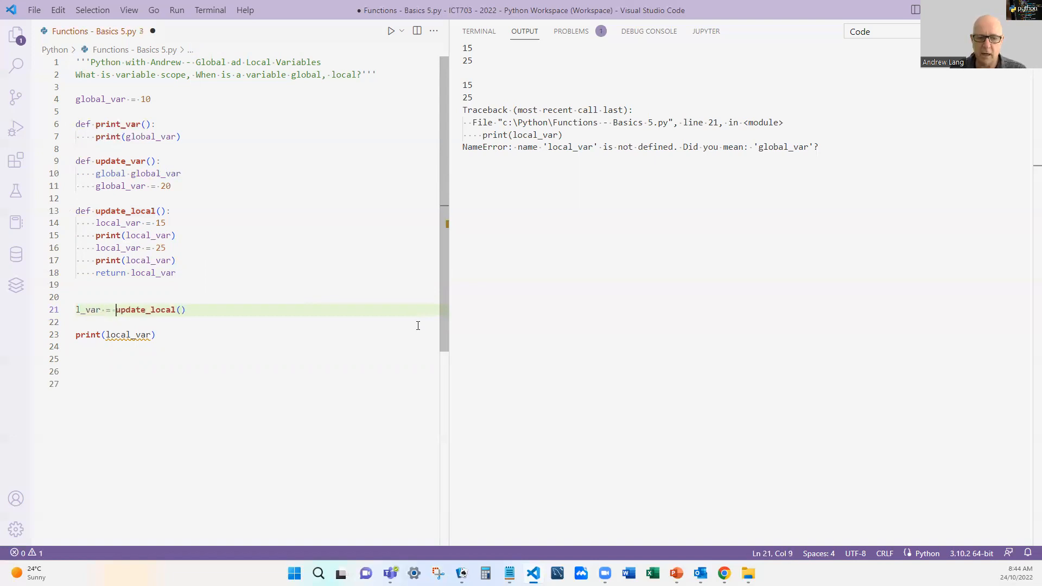
click(118, 334)
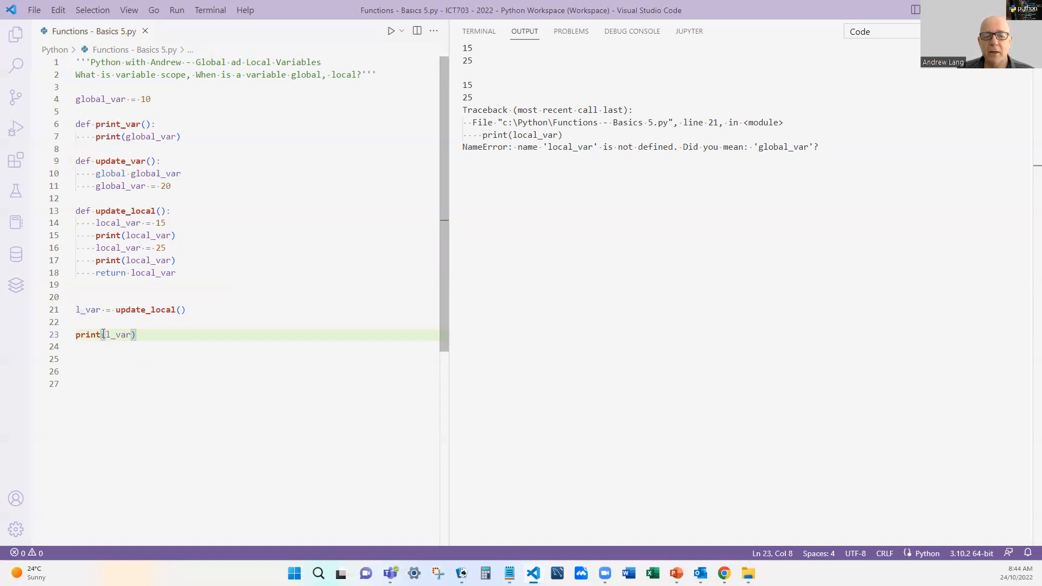
mouse_move(143, 358)
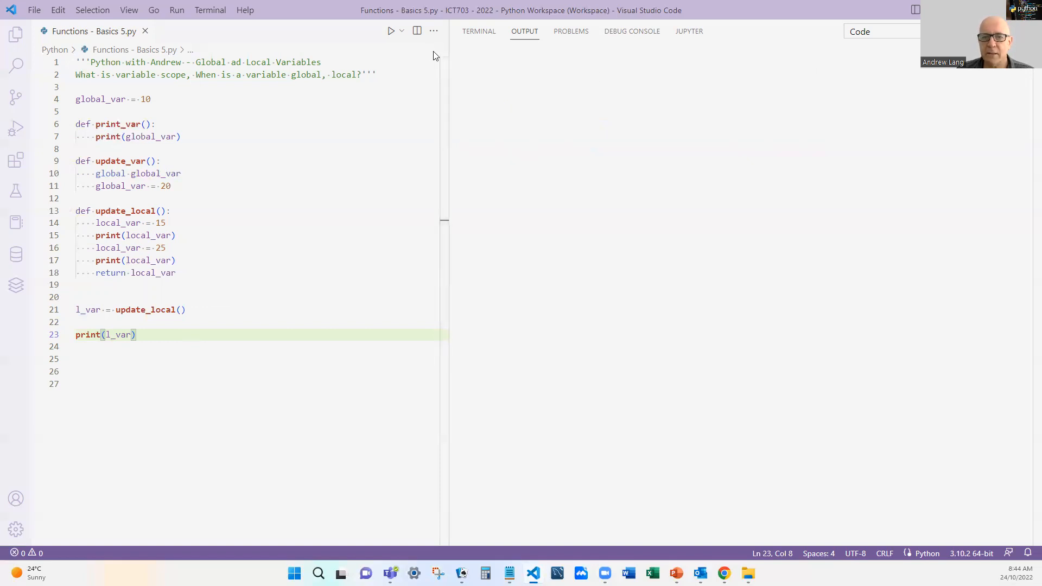
click(391, 30)
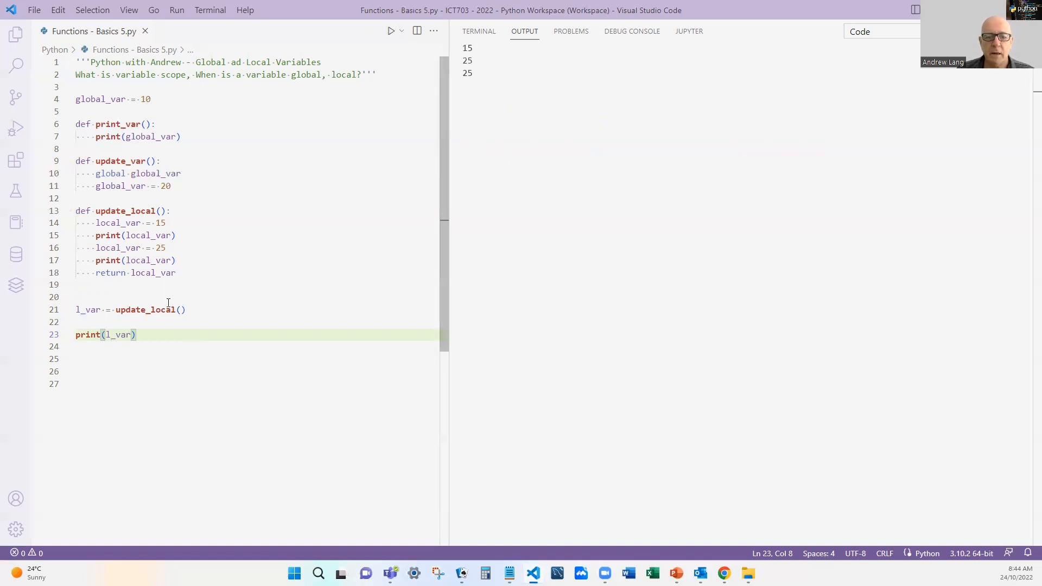
mouse_move(334, 350)
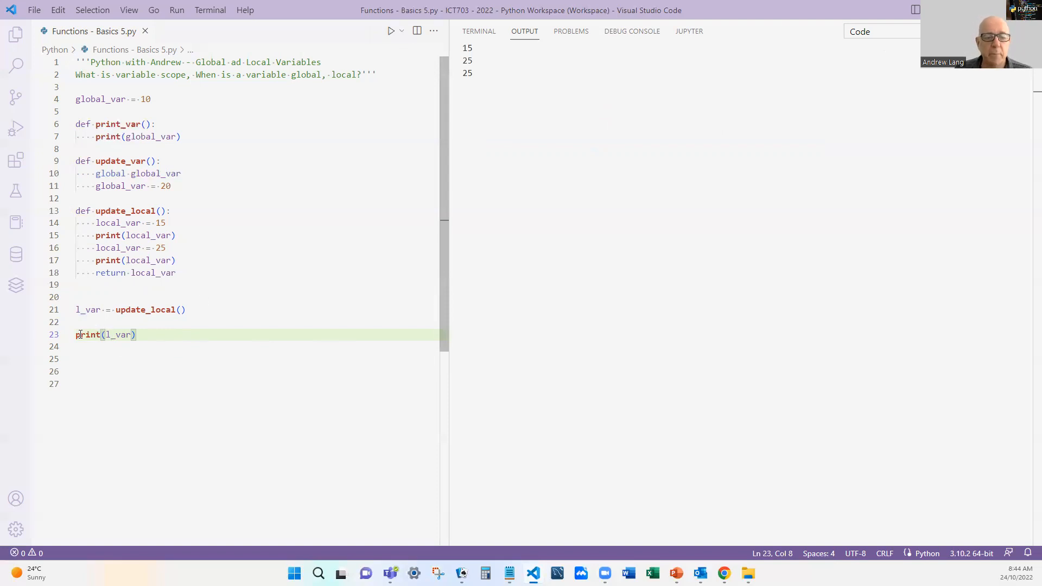
mouse_move(146, 310)
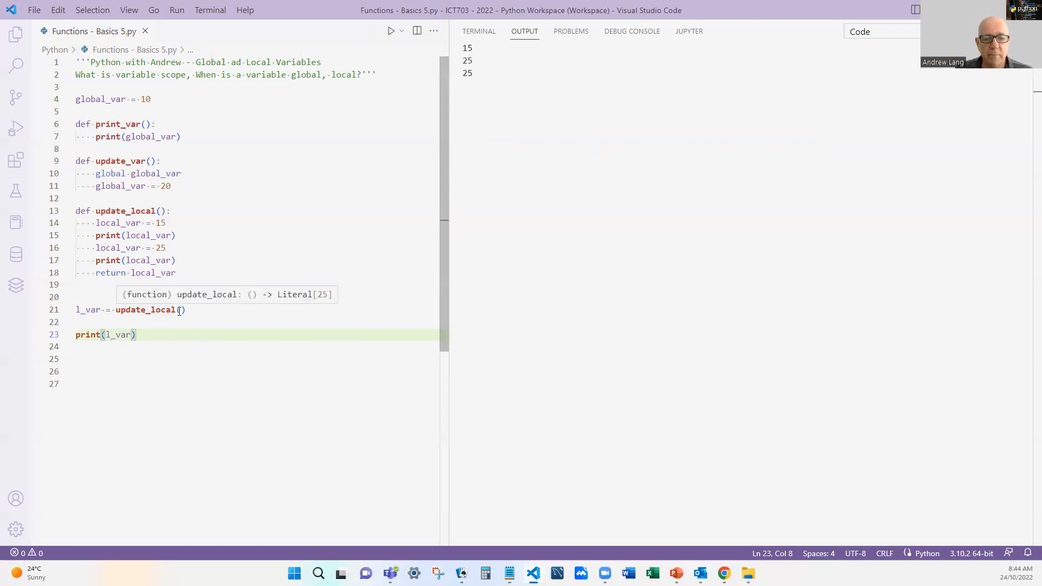
mouse_move(153, 226)
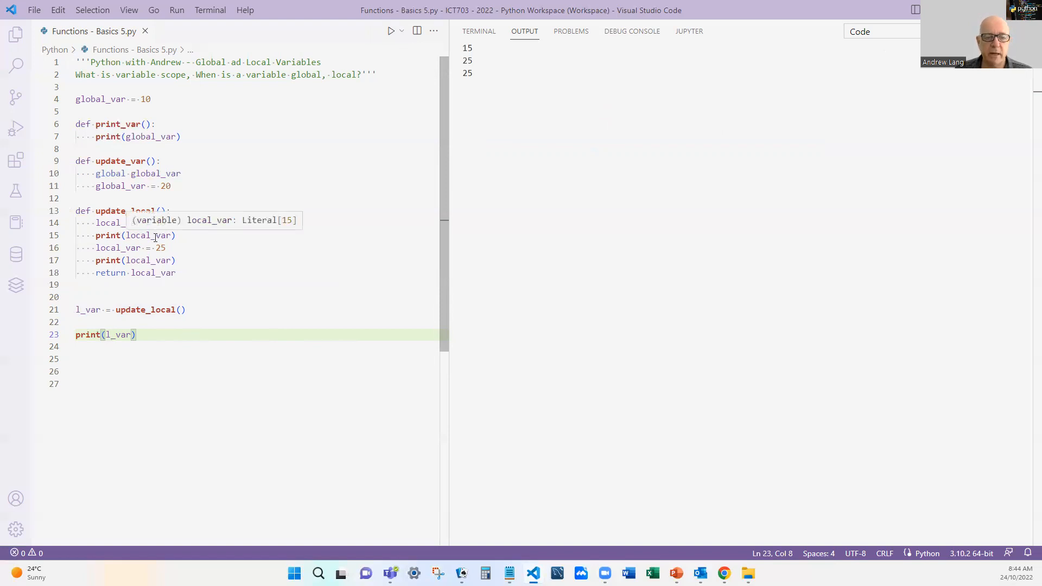
mouse_move(120, 248)
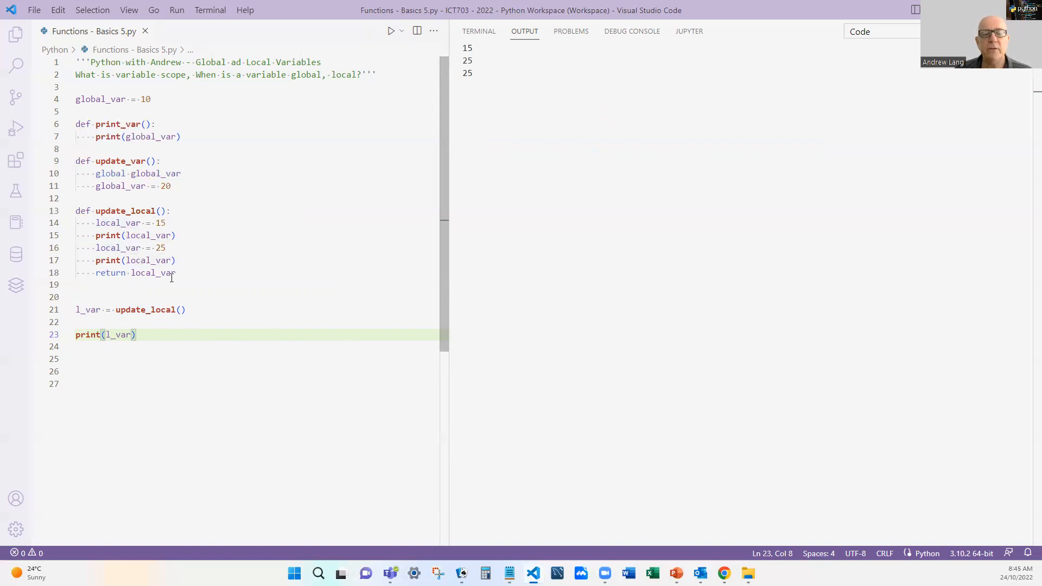
mouse_move(74, 317)
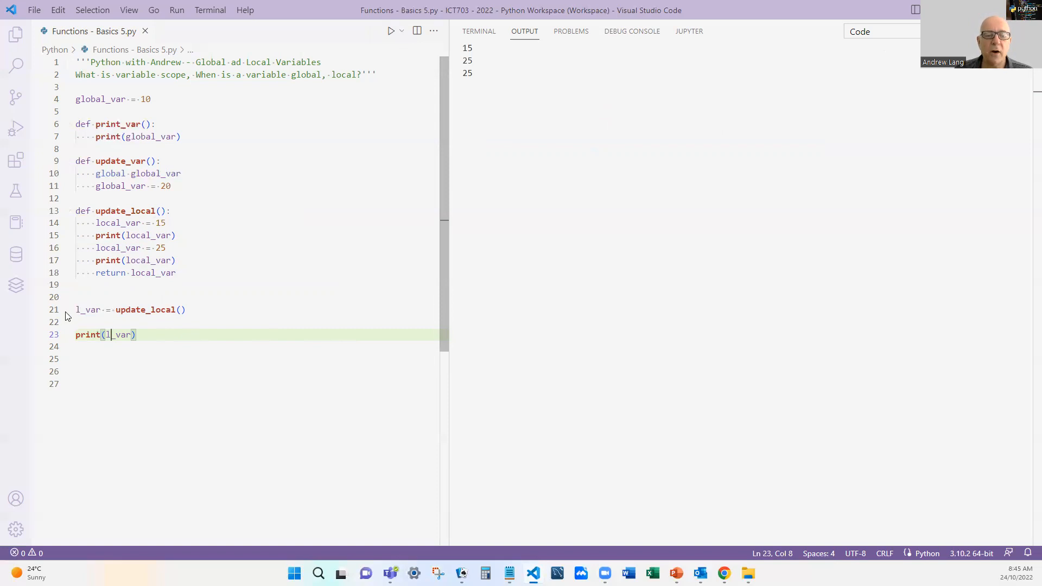
mouse_move(98, 310)
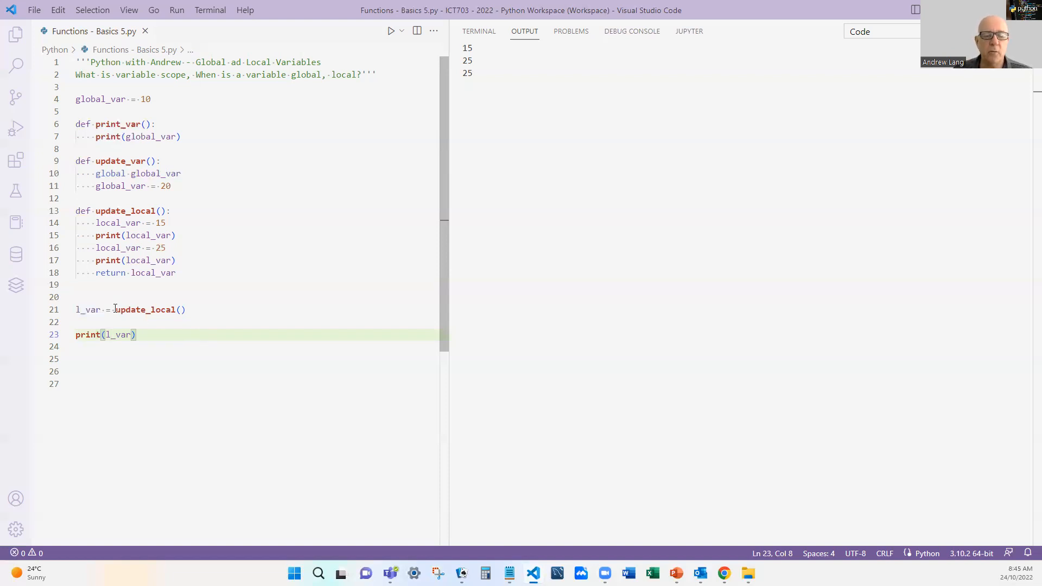
mouse_move(200, 313)
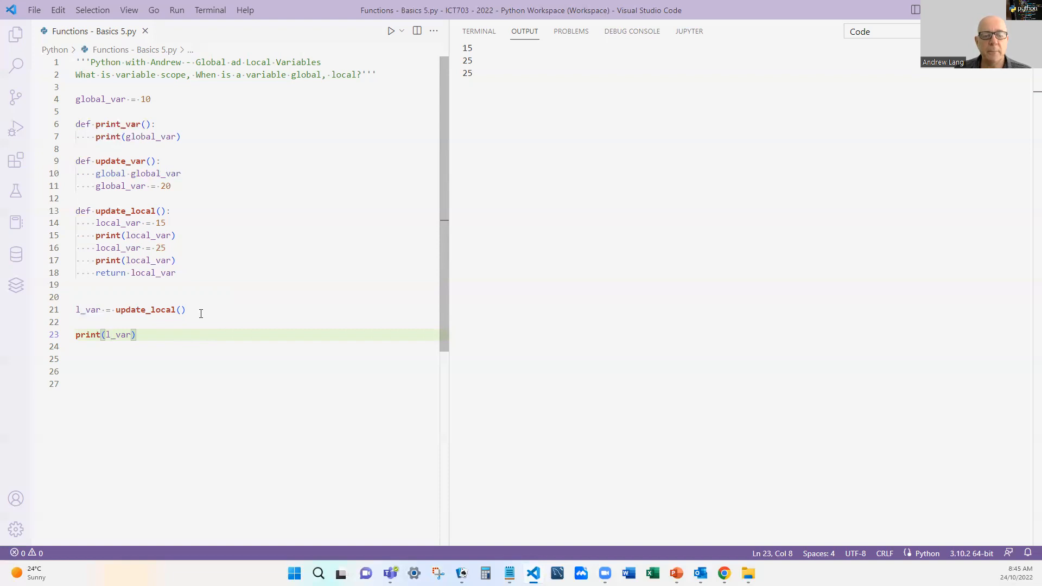
mouse_move(145, 326)
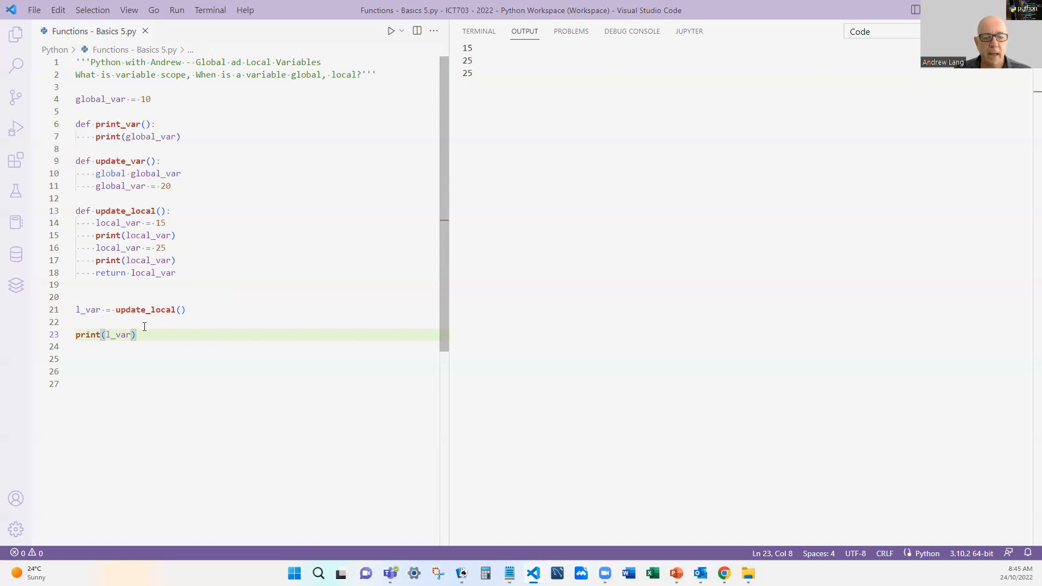
mouse_move(185, 393)
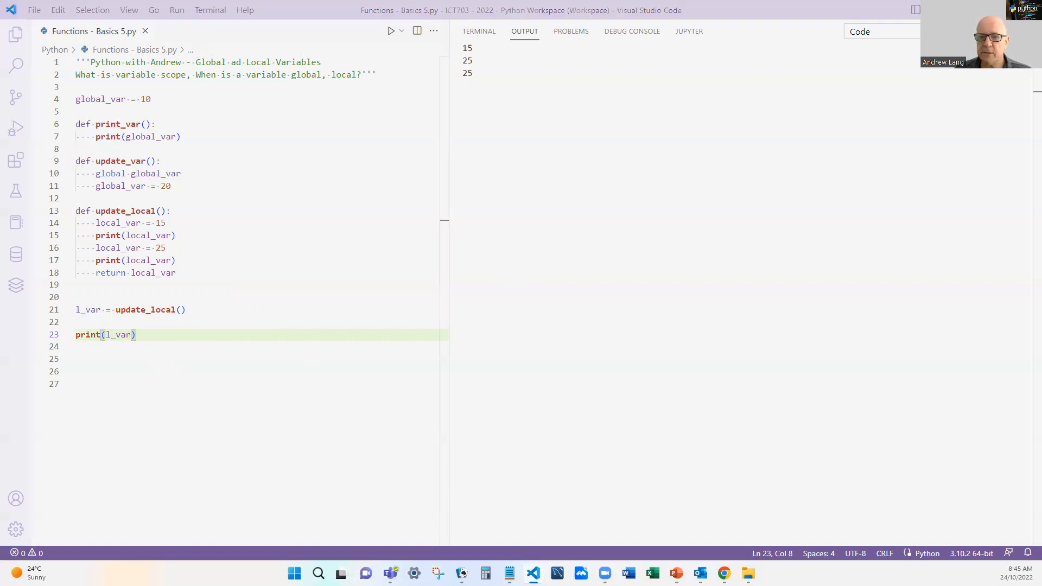
mouse_move(423, 68)
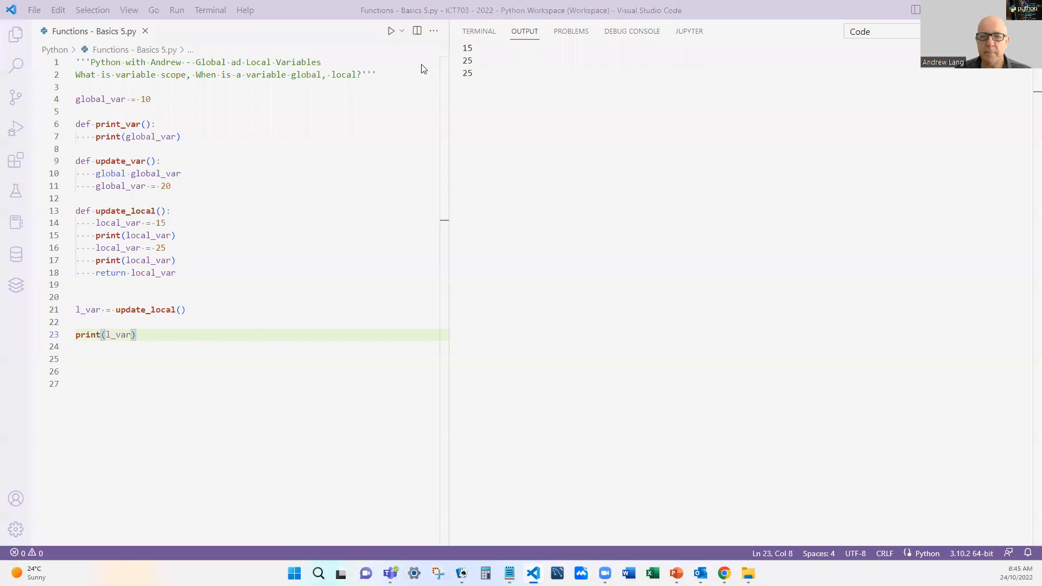
mouse_move(483, 95)
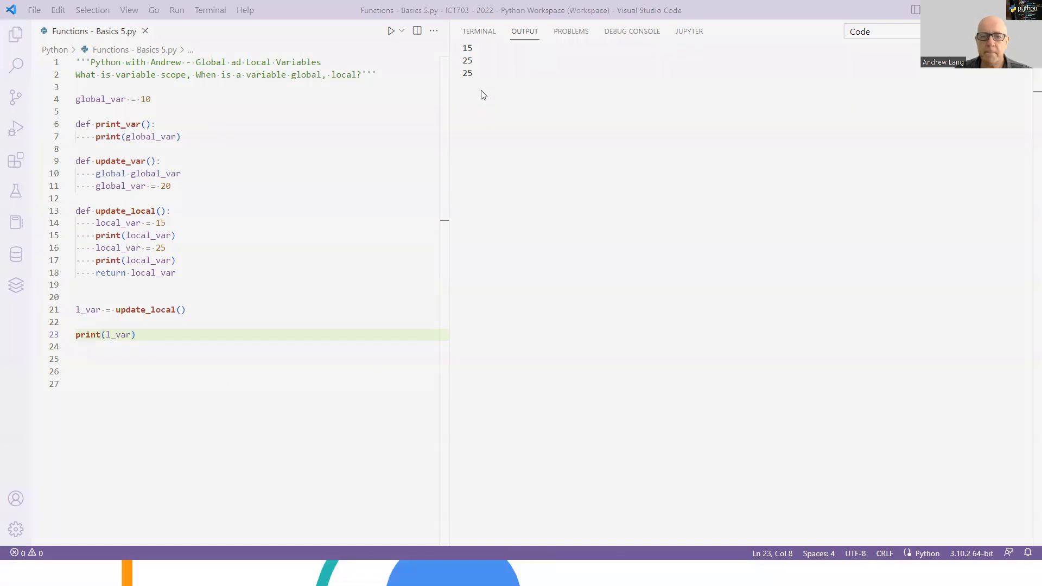
mouse_move(185, 228)
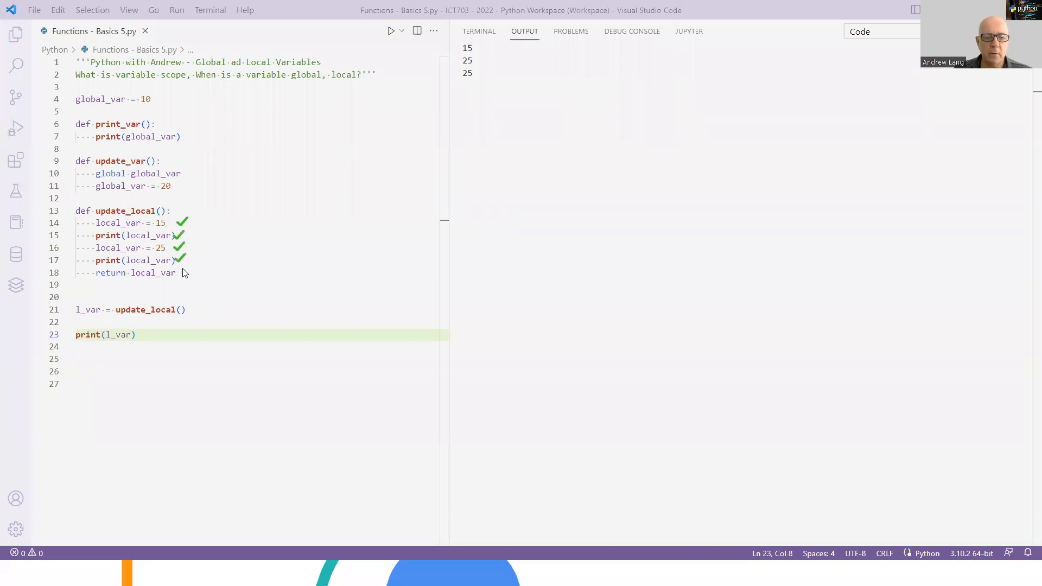
mouse_move(476, 93)
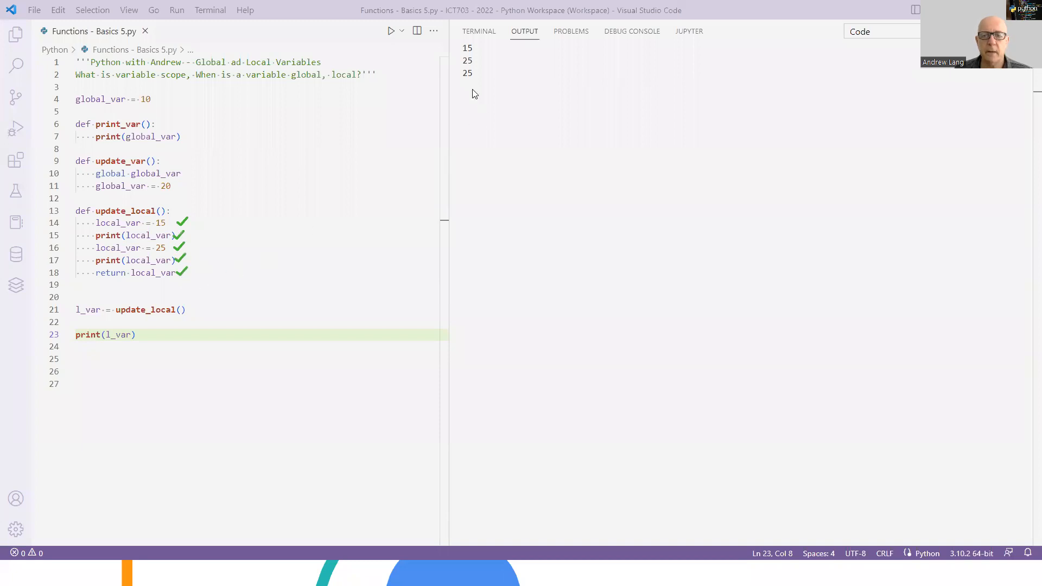
mouse_move(489, 89)
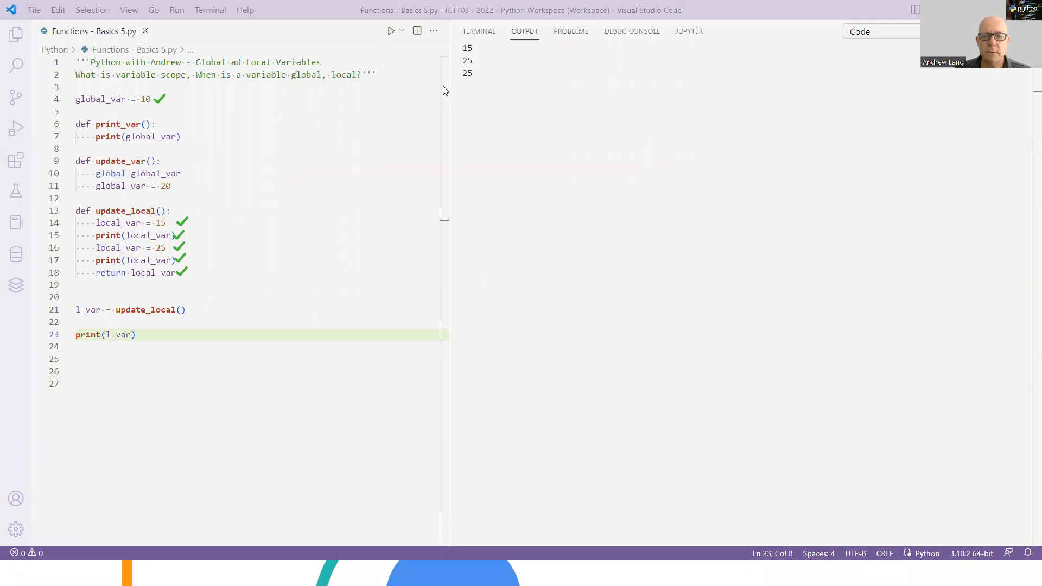
mouse_move(161, 103)
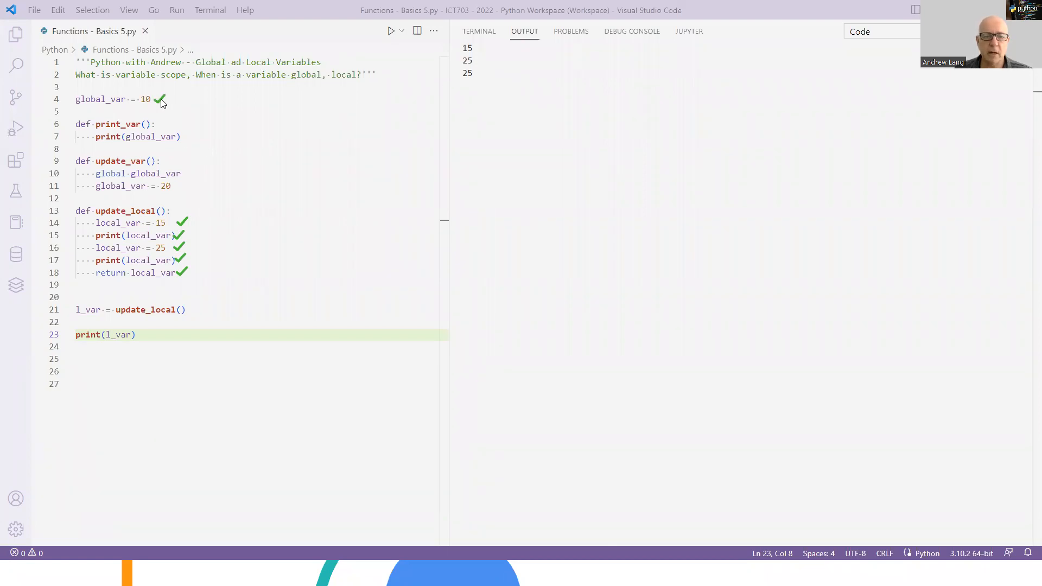
mouse_move(271, 101)
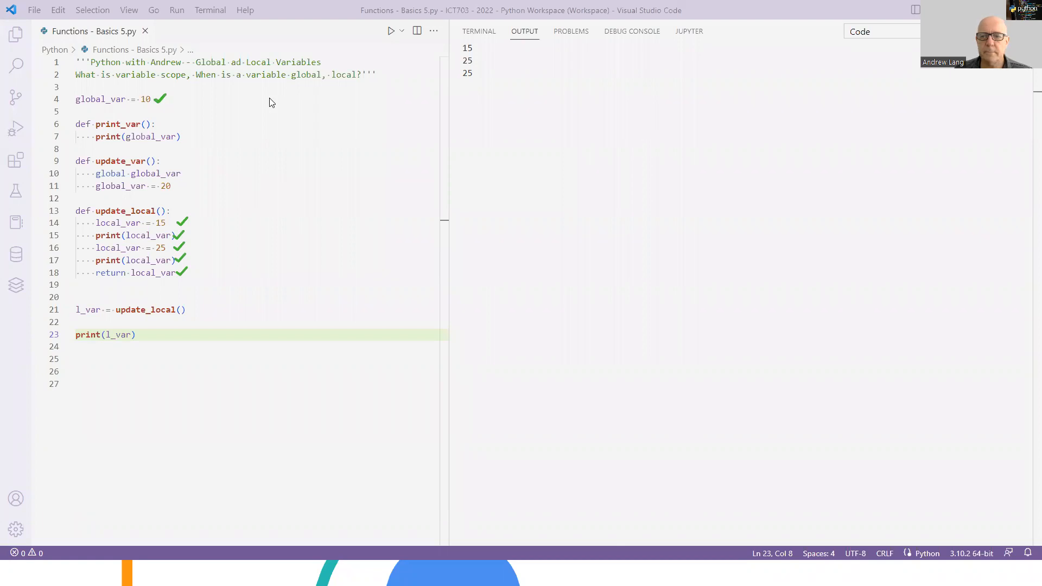
mouse_move(580, 95)
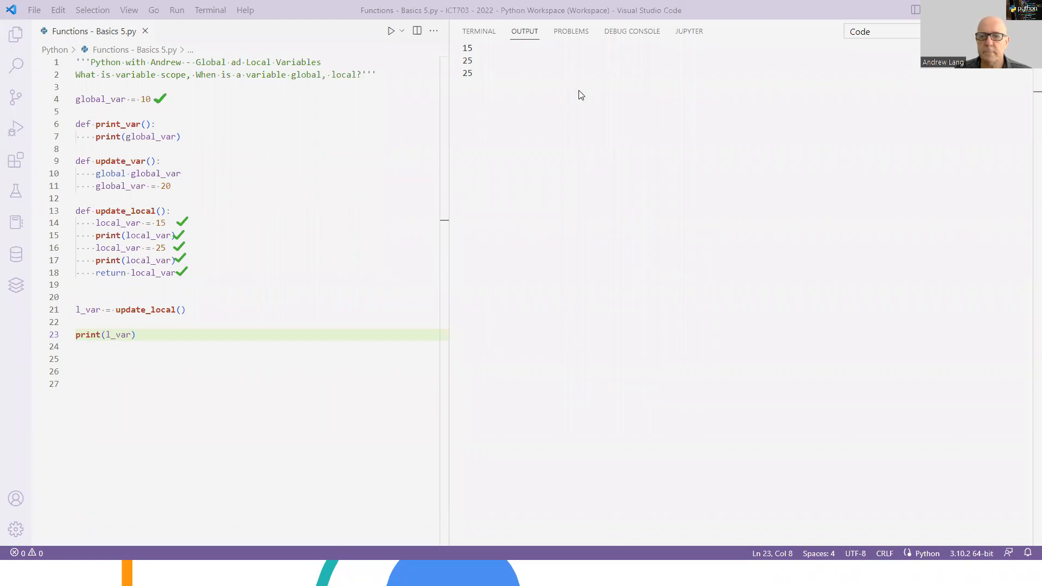
mouse_move(558, 64)
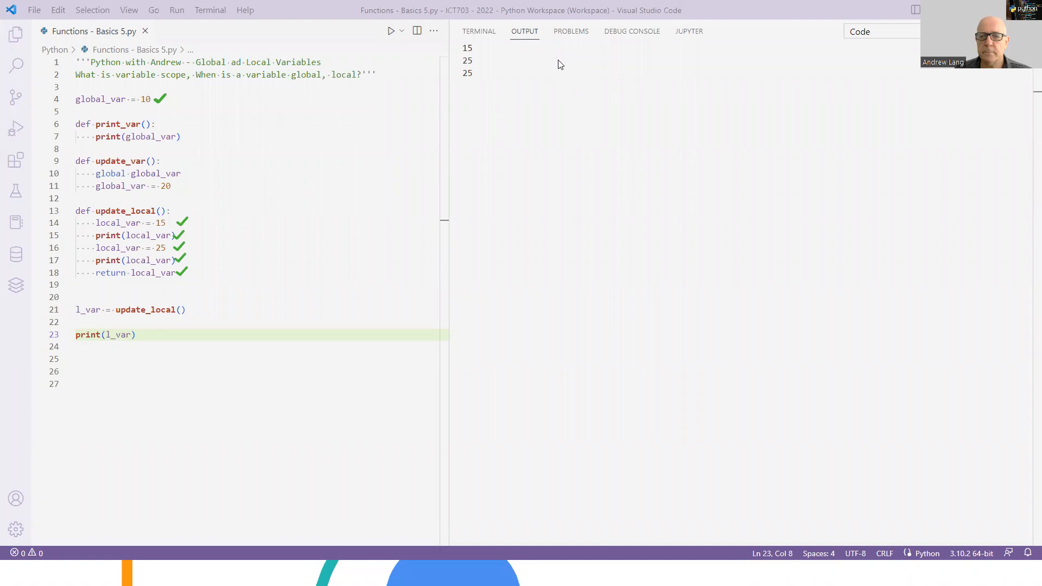
mouse_move(495, 91)
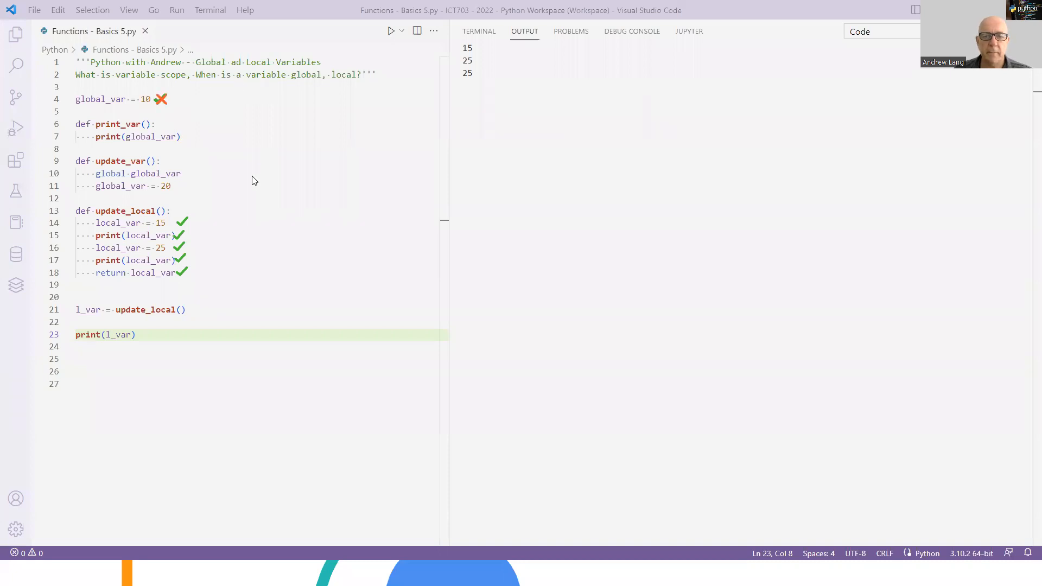
mouse_move(190, 189)
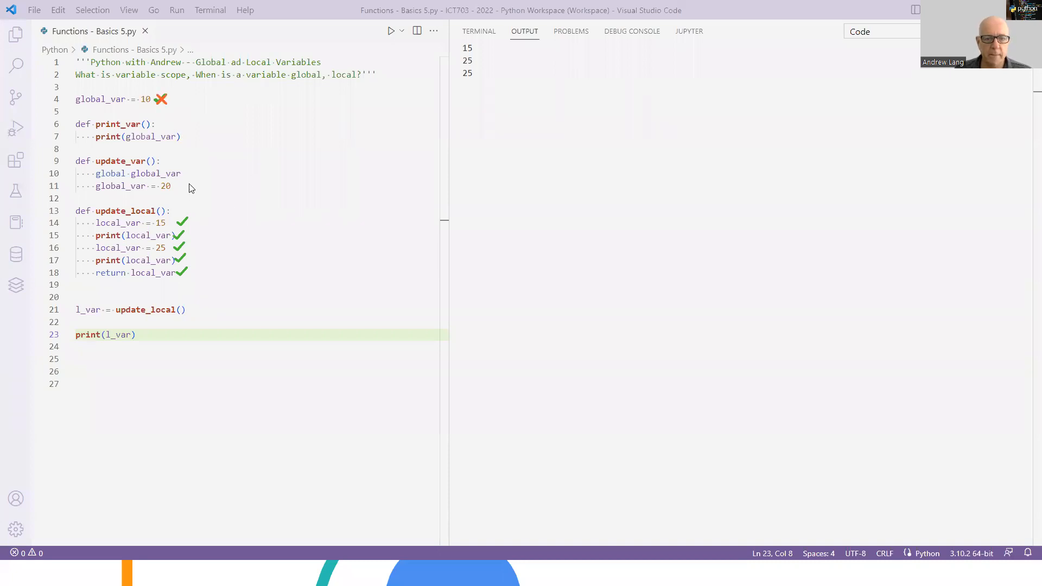
mouse_move(72, 313)
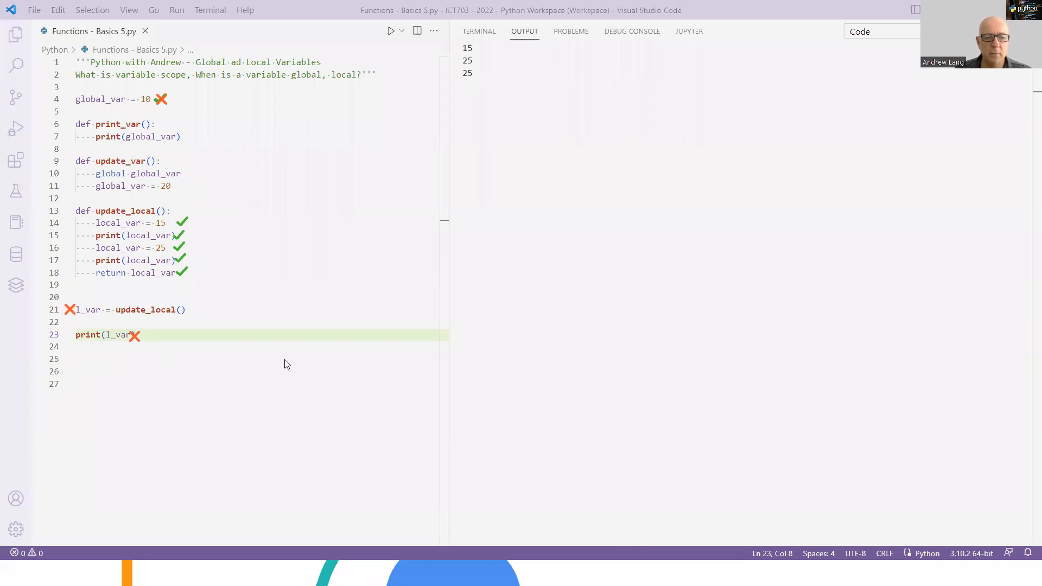
mouse_move(185, 284)
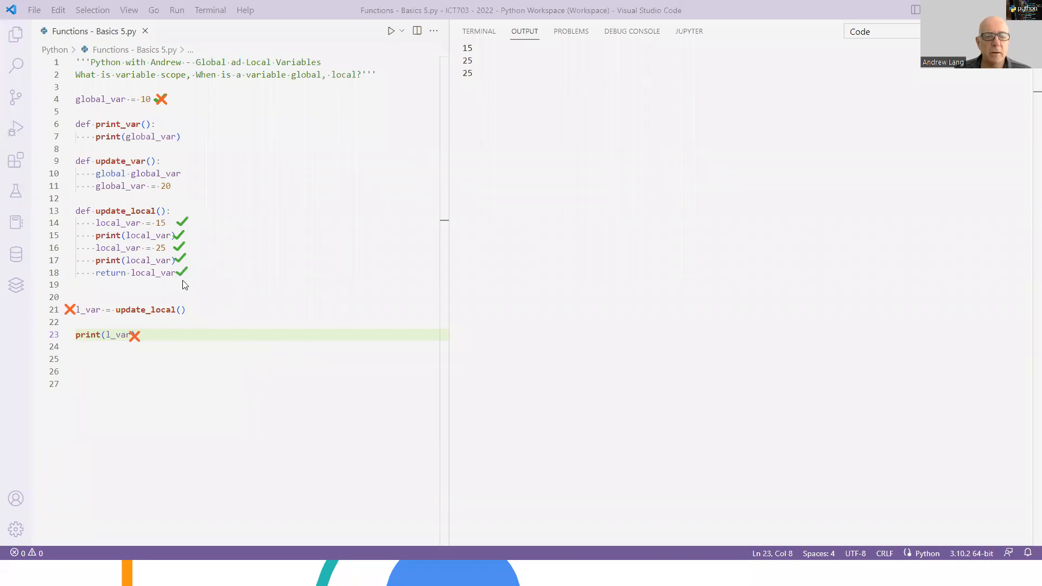
mouse_move(157, 366)
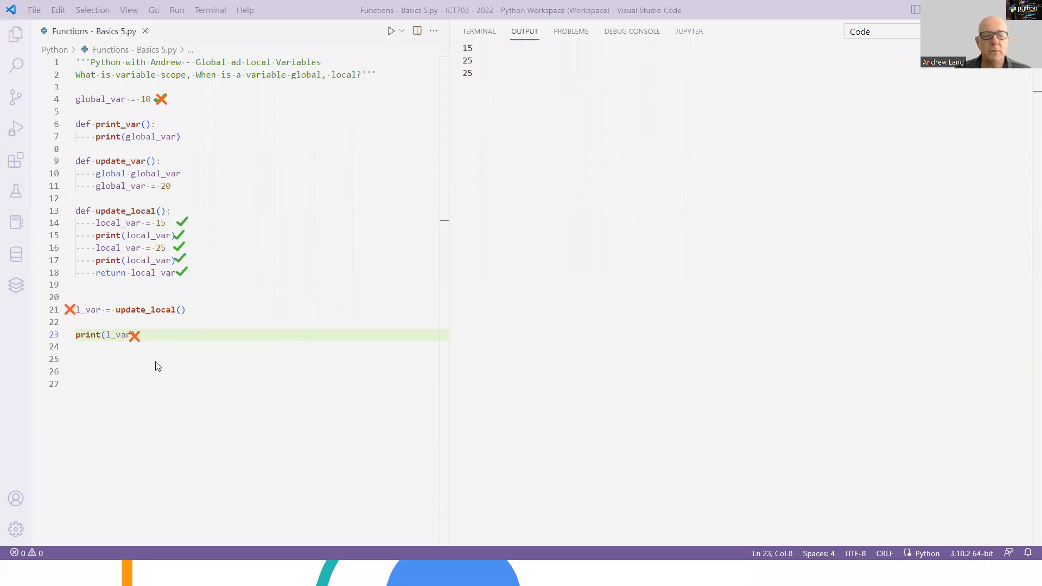
mouse_move(170, 376)
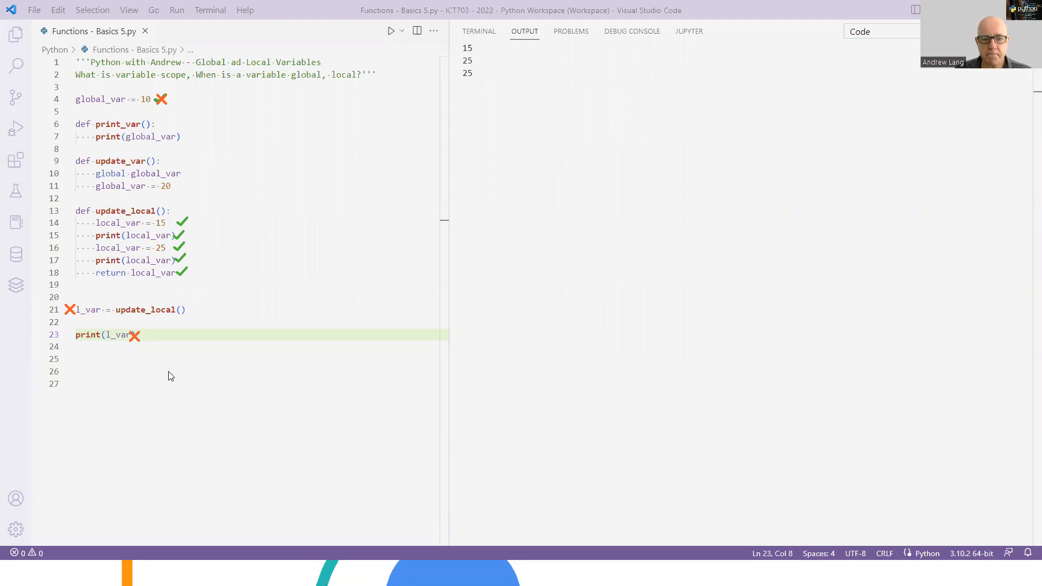
mouse_move(624, 94)
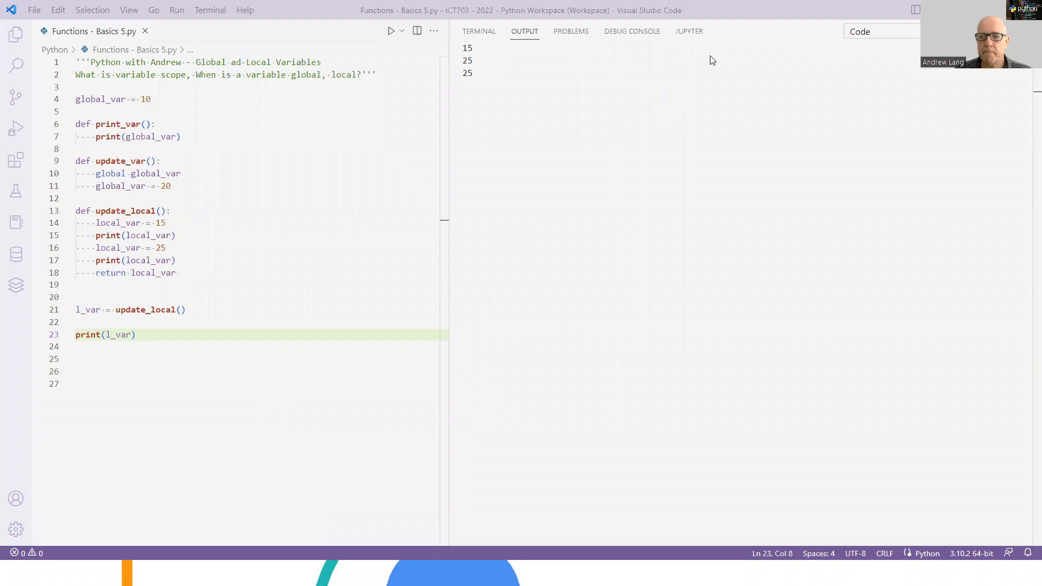
mouse_move(702, 251)
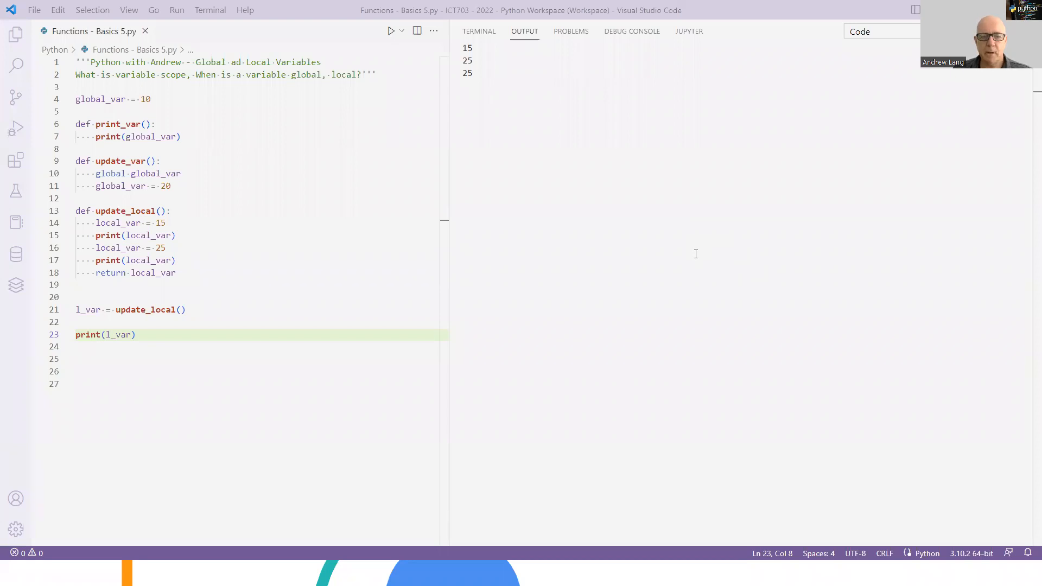
mouse_move(736, 254)
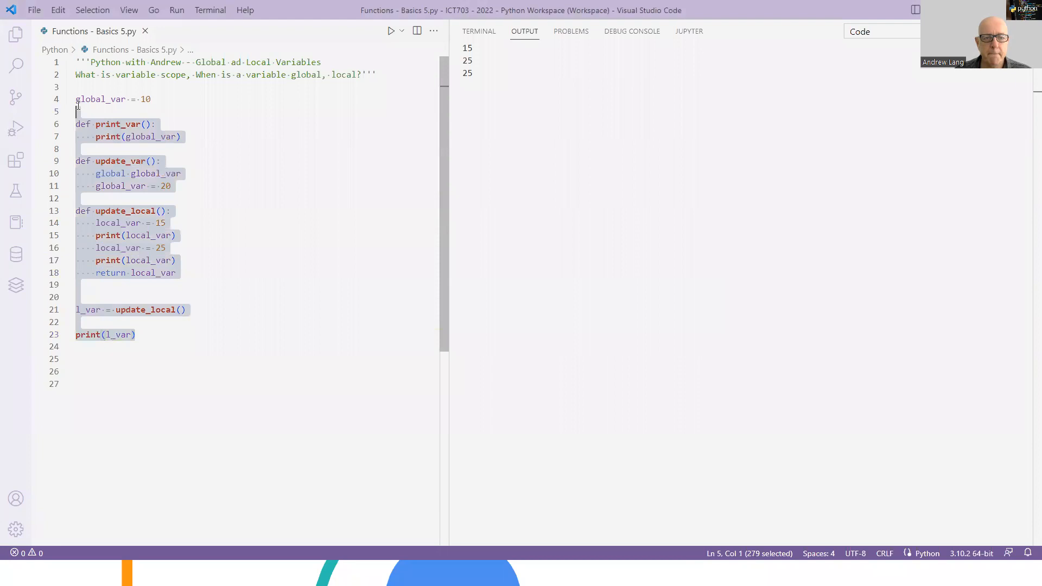
Replace the old example code with the header def update_local(function_var):
key(Delete)
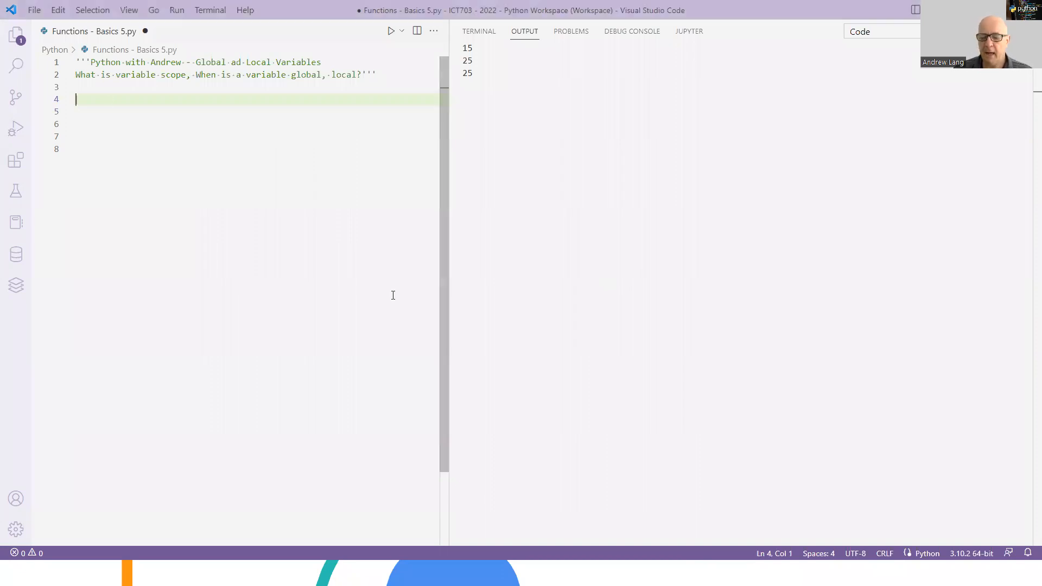
text(def)
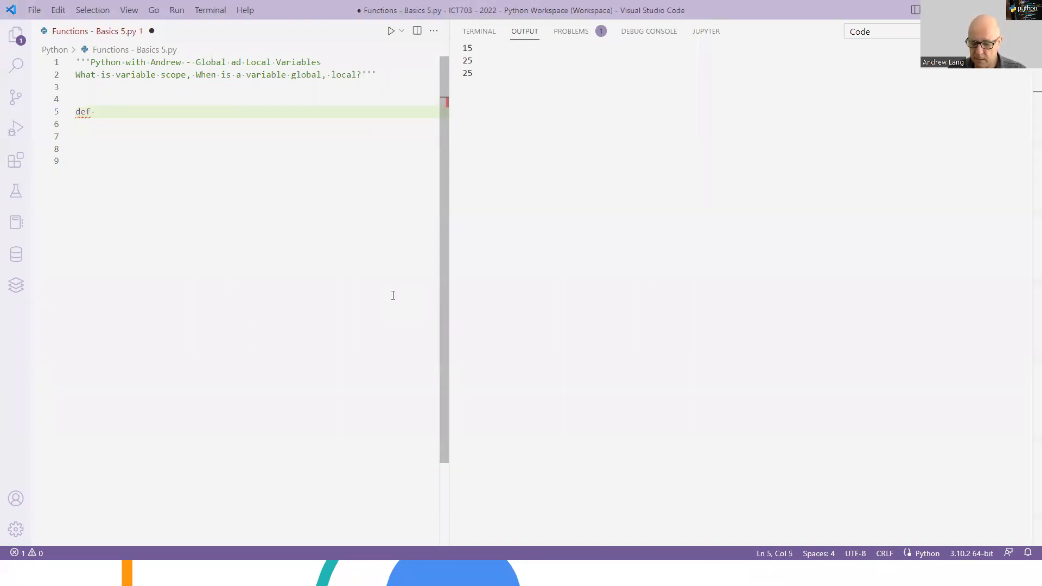
text(update)
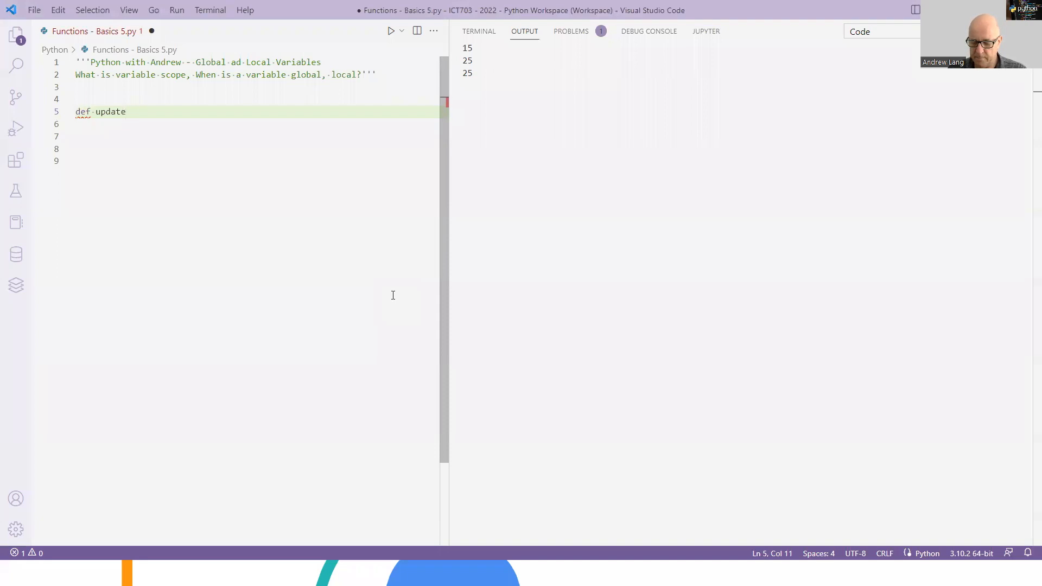
text(_local)
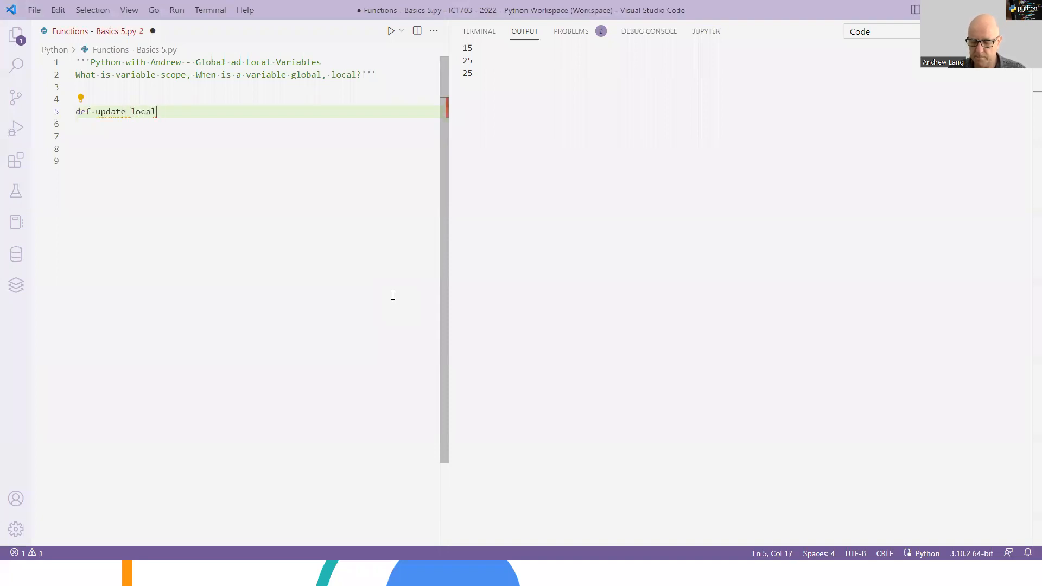
text(())
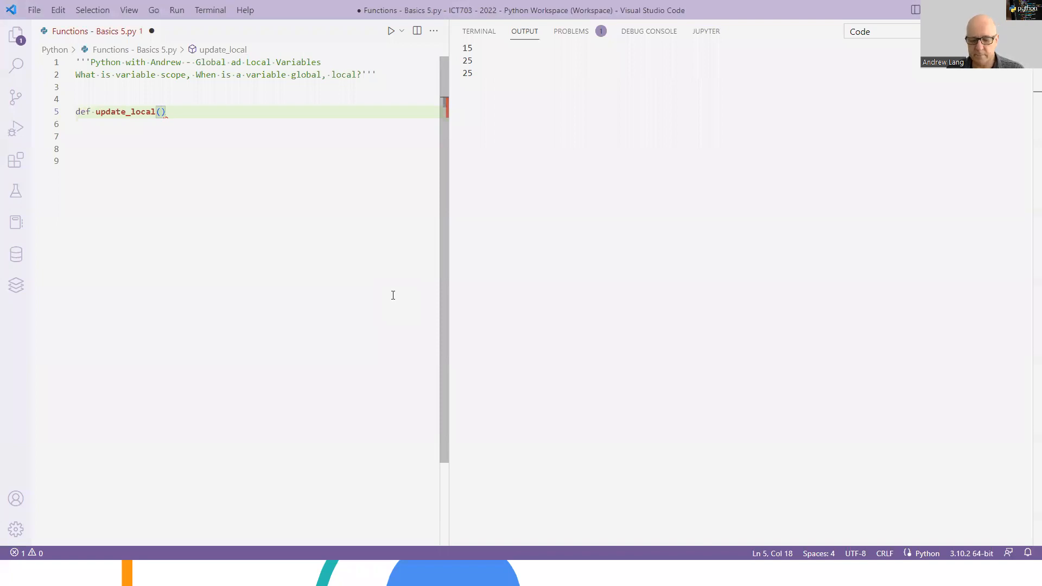
text(f)
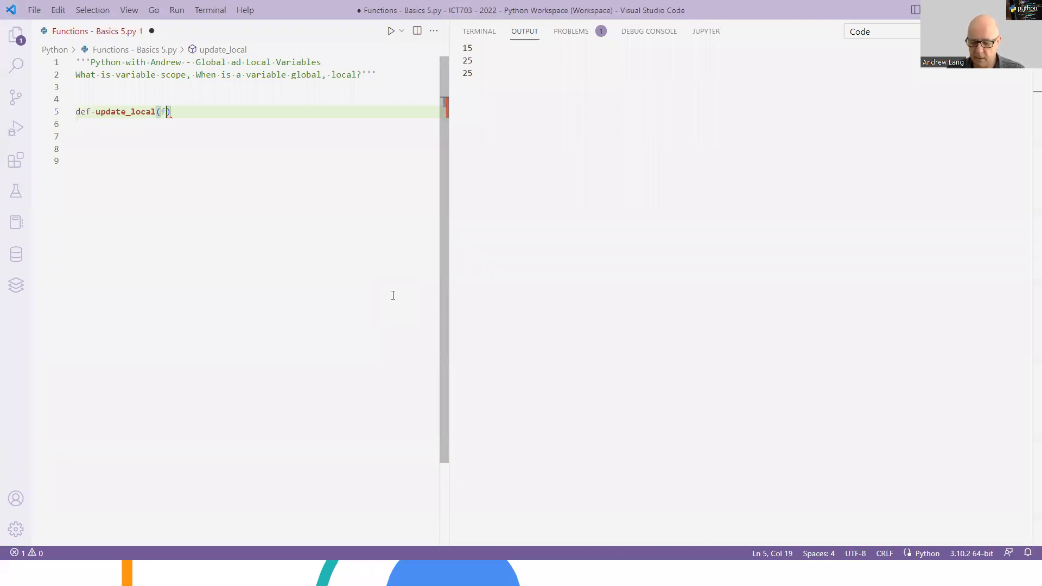
text(unction_var)
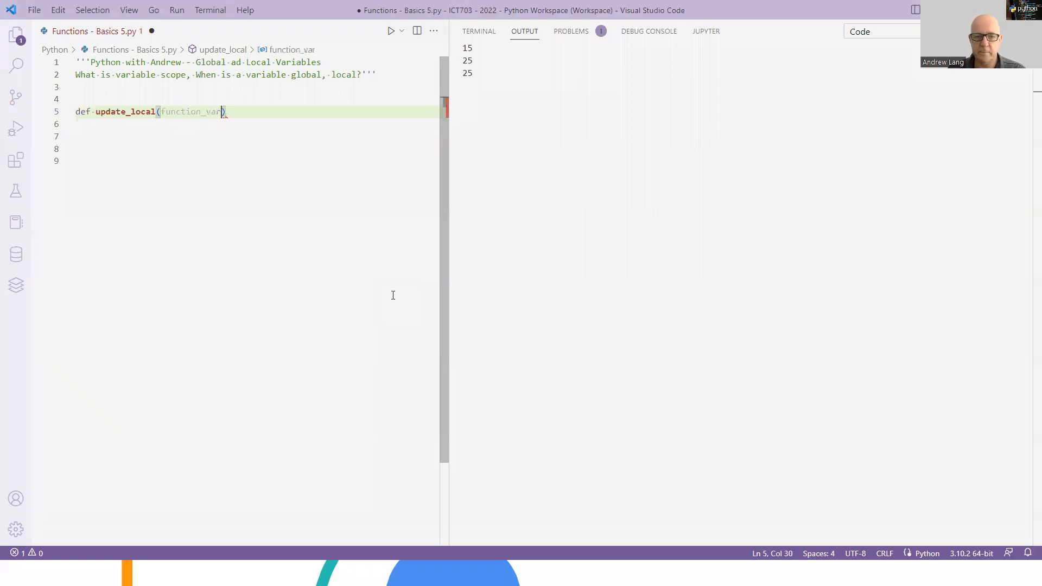
text(:)
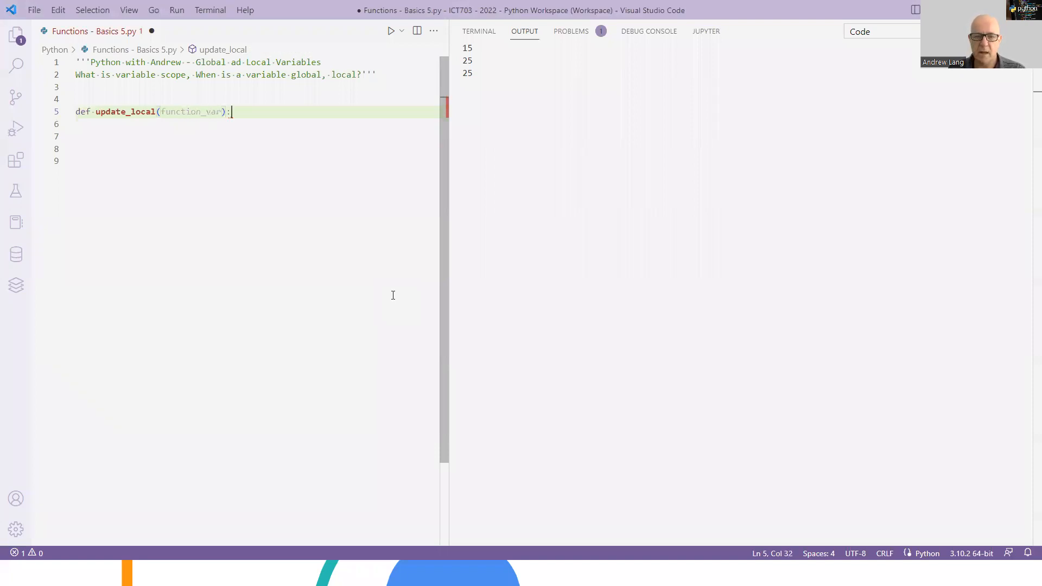
Give the function an indented print(function_var) body and save the file
key(enter)
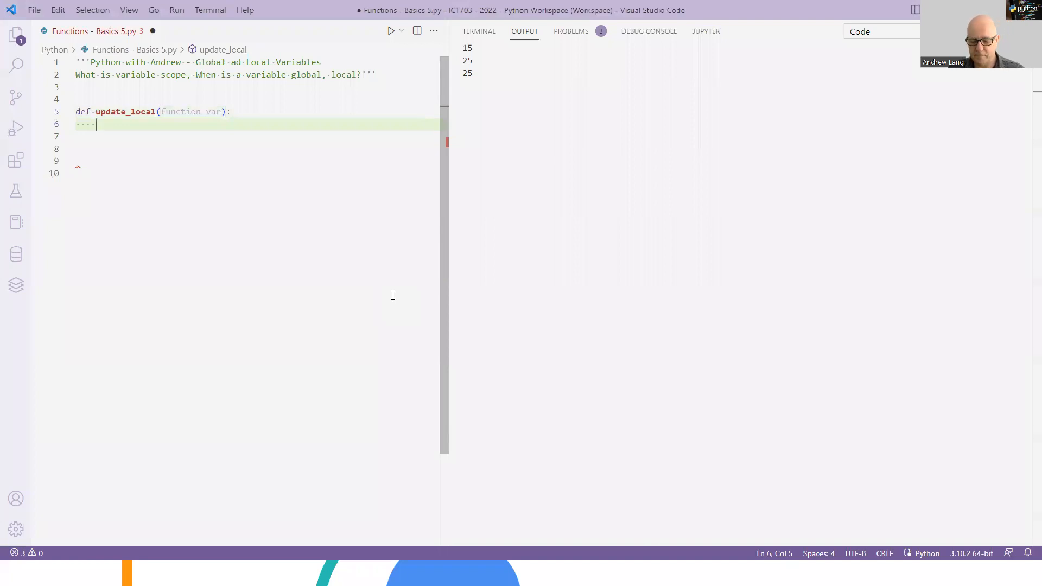
text(funct))
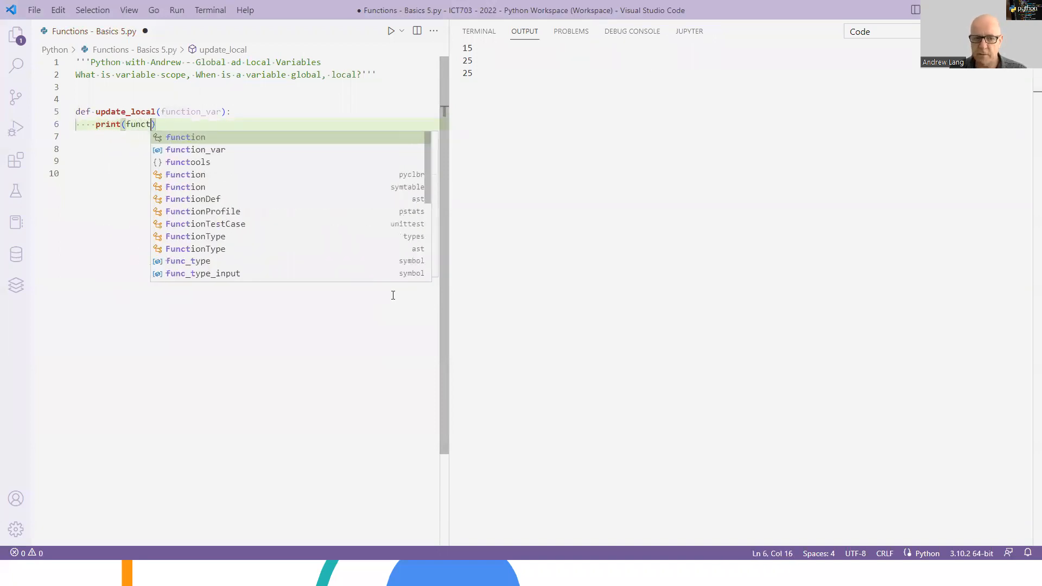
text(ion_var)
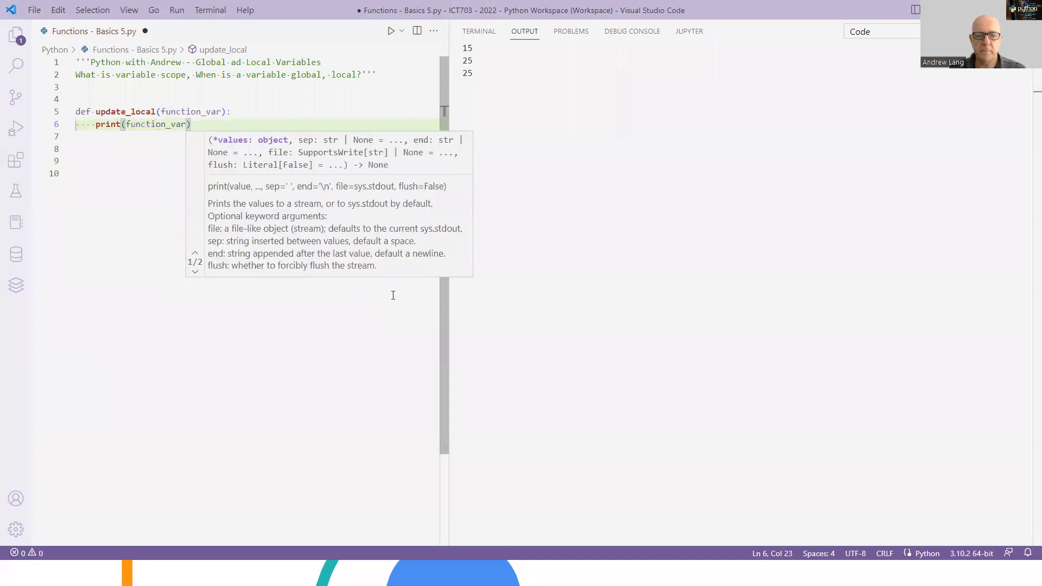
key(ctrl+s)
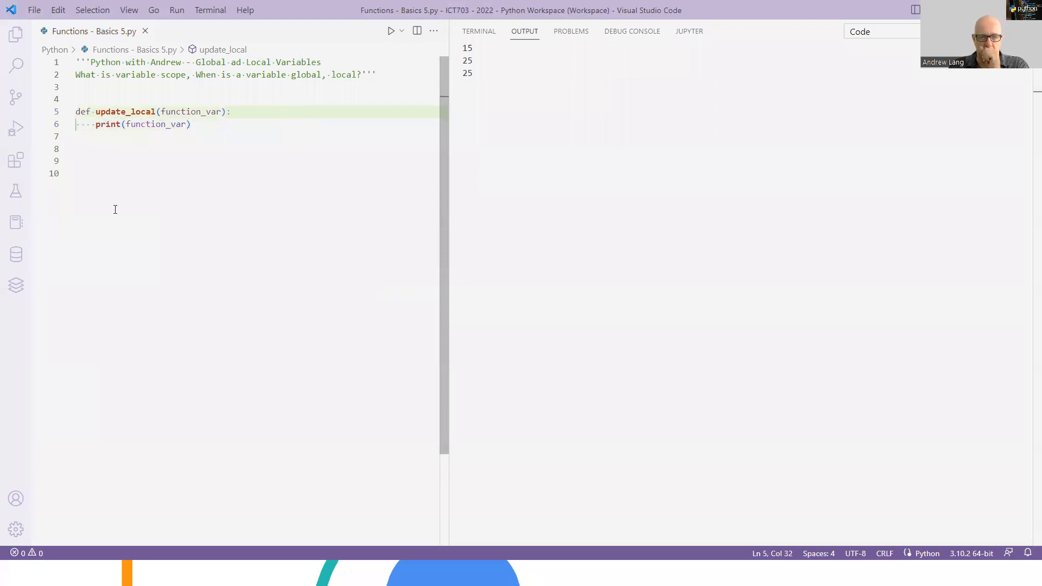
Call update_local(20) below the function, run it to output 20, and highlight function_var
click(190, 173)
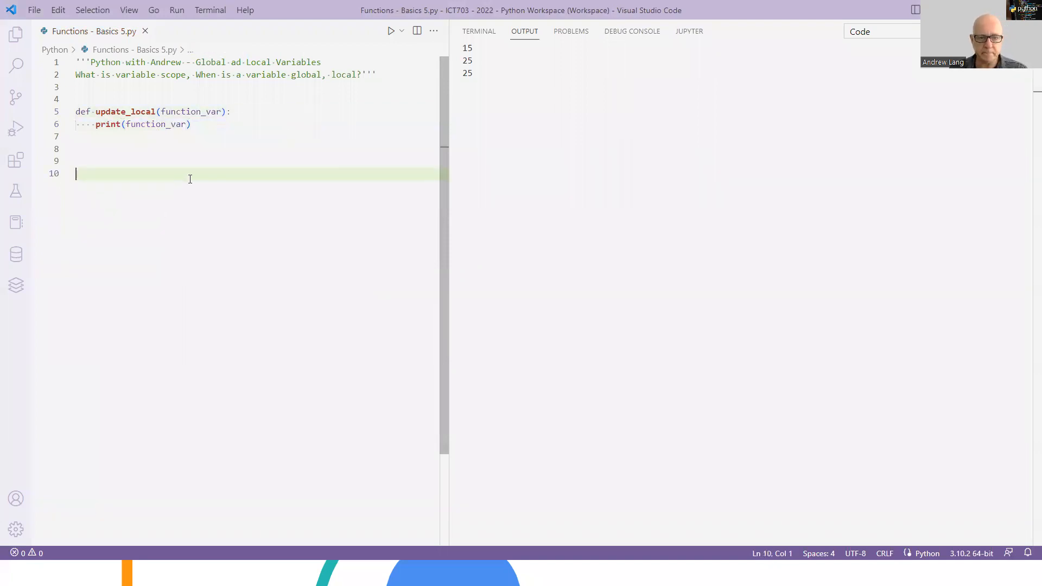
text(up)
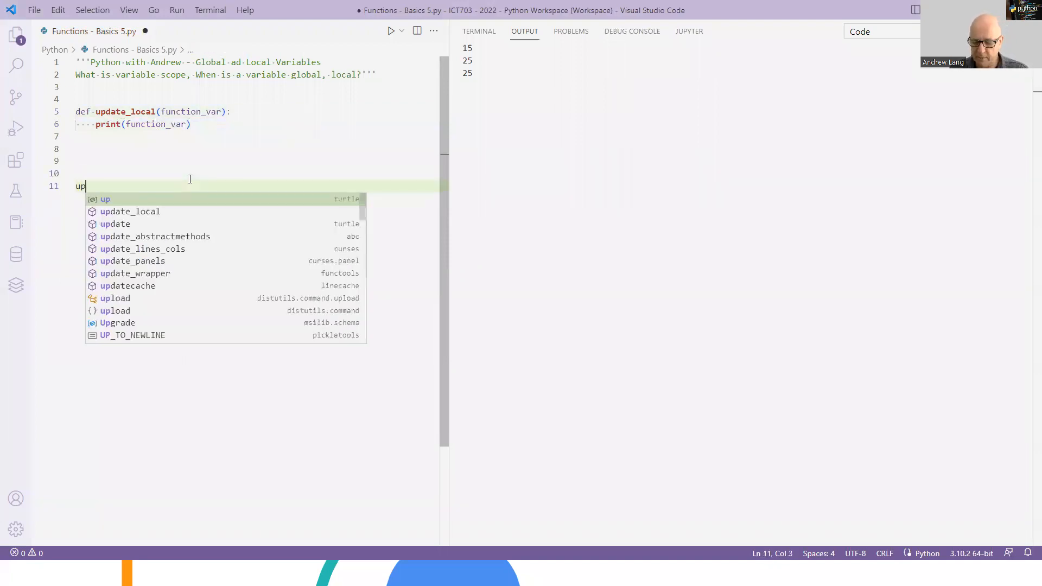
text(date_local)
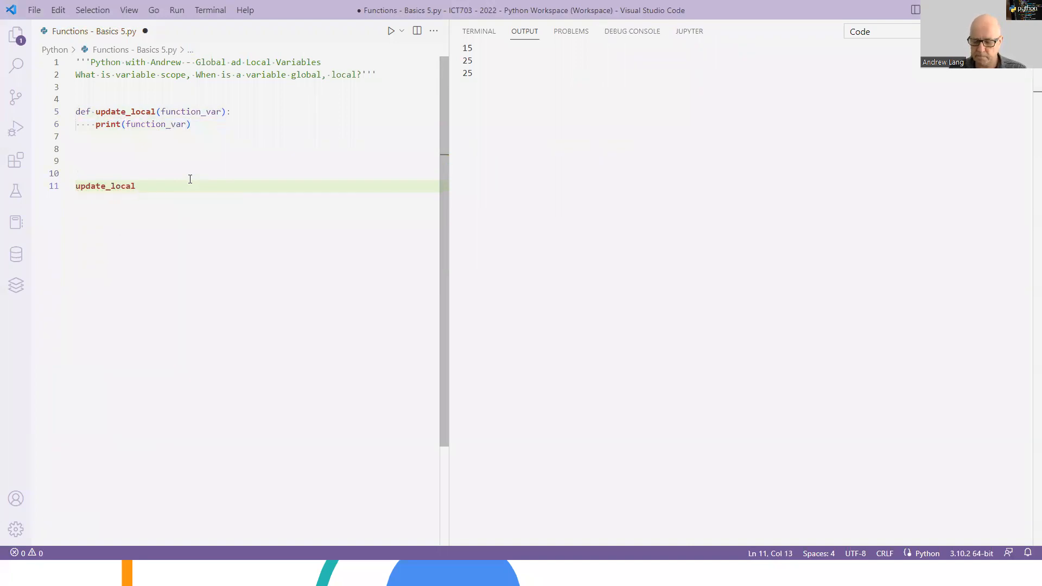
text(())
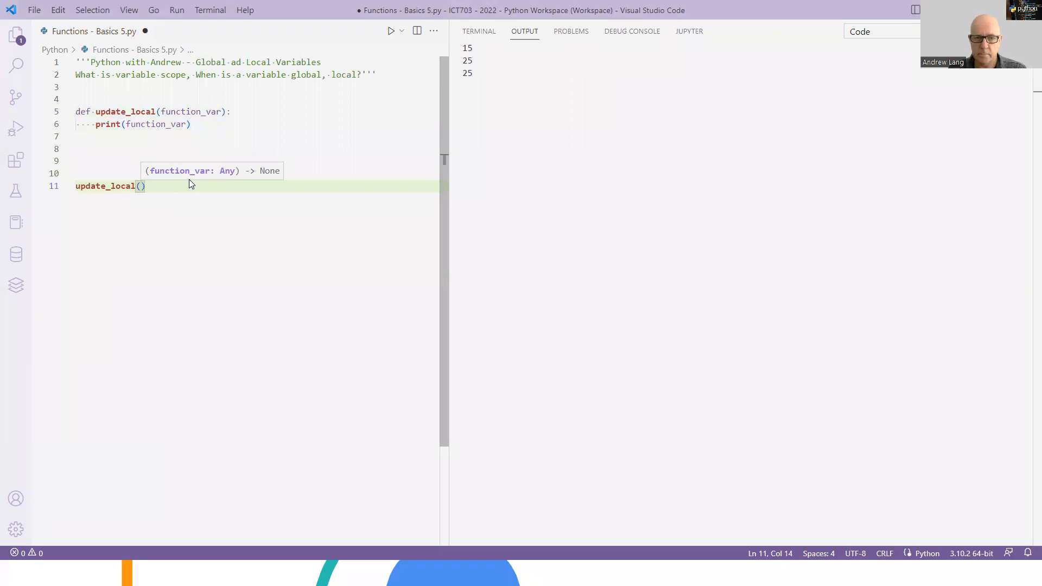
text(20)
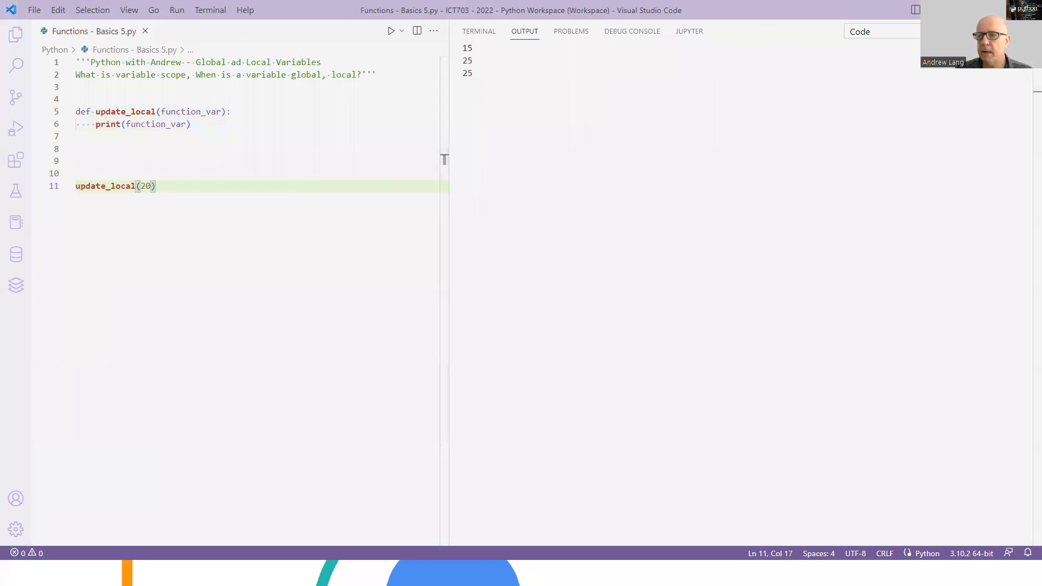
click(391, 31)
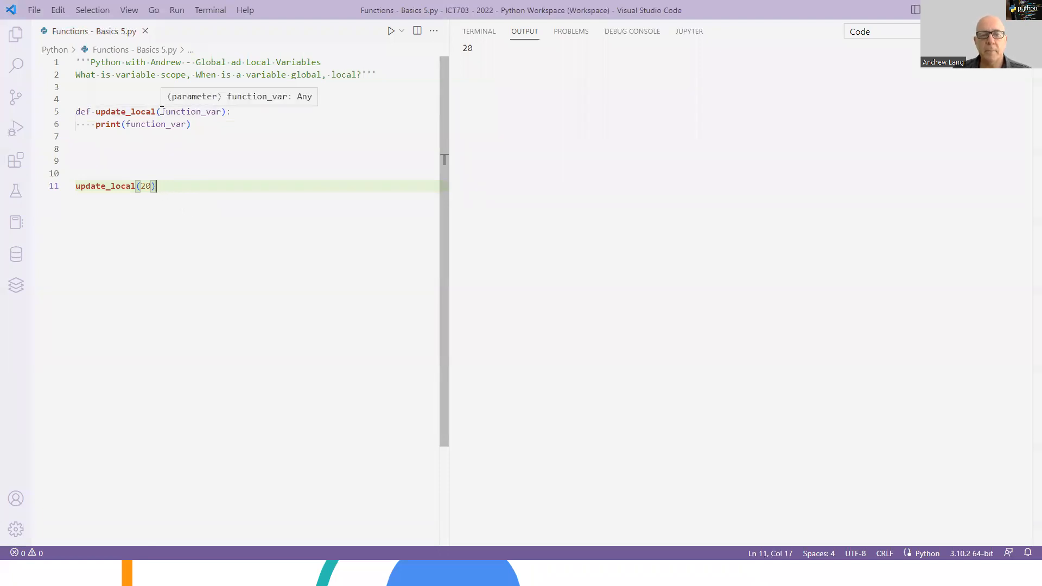
double_click(183, 111)
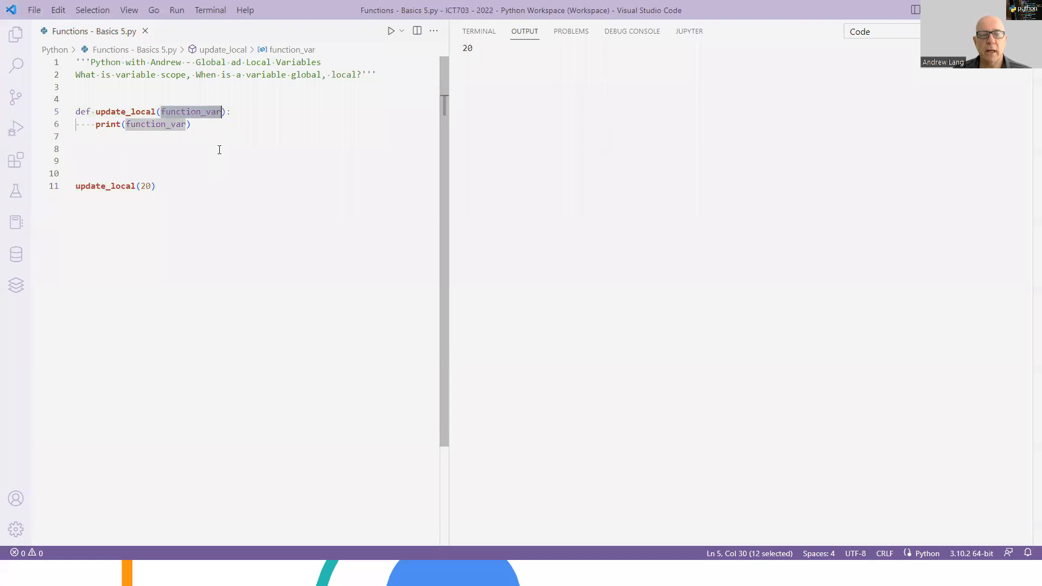
mouse_move(165, 186)
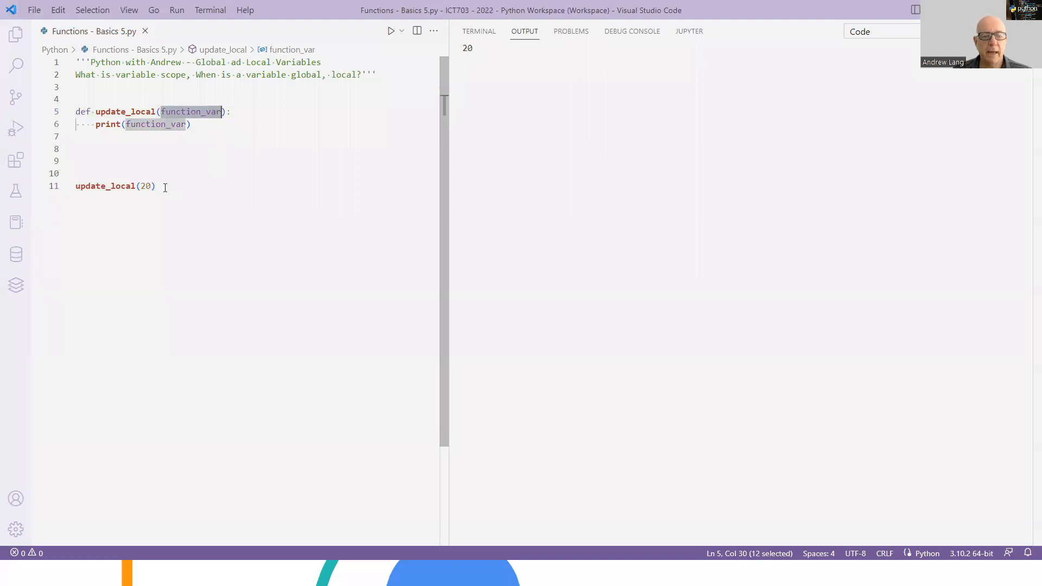
click(154, 186)
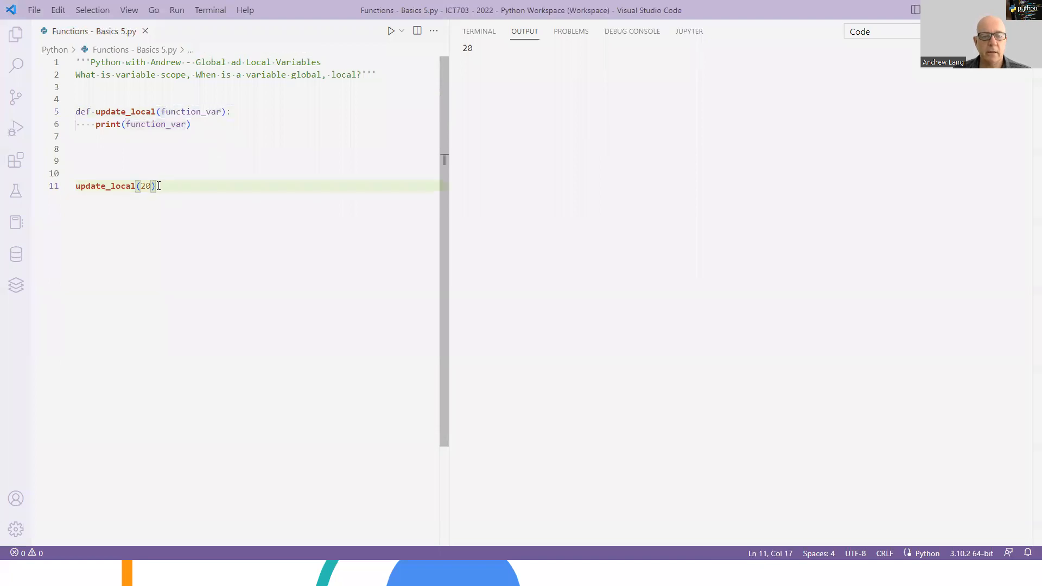
key(Return)
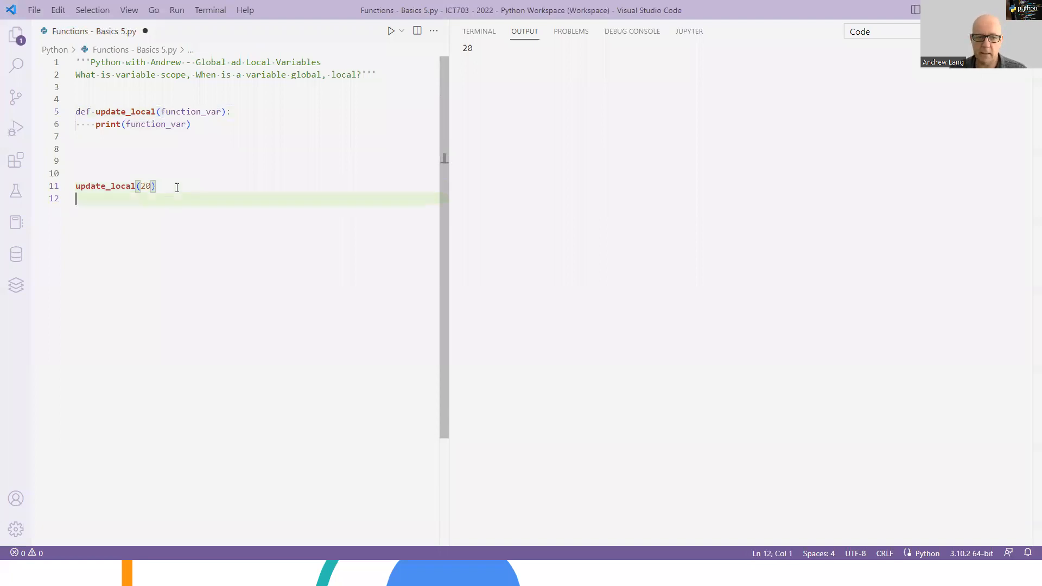
text(print(function)
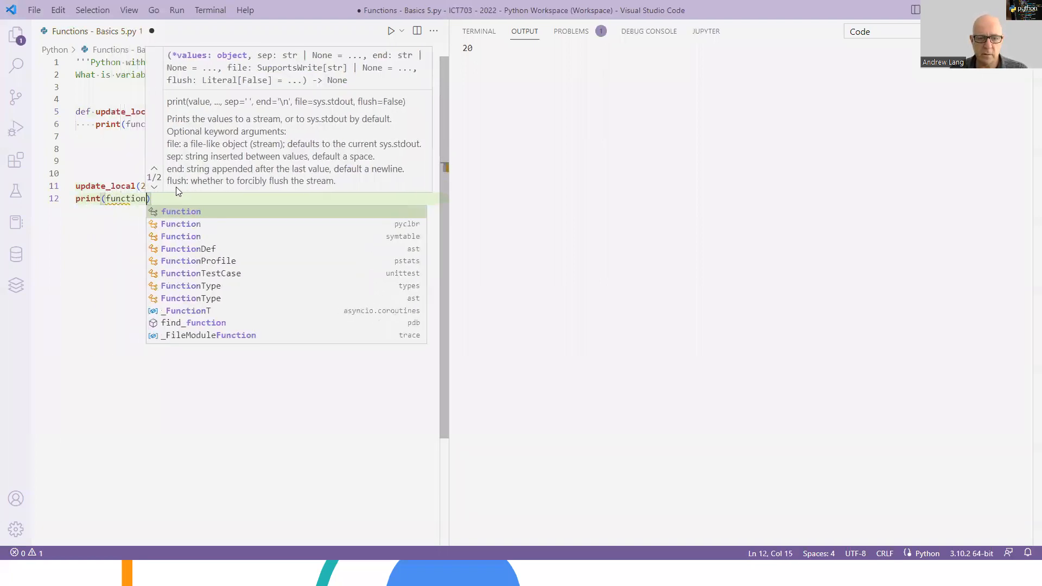
text(_)
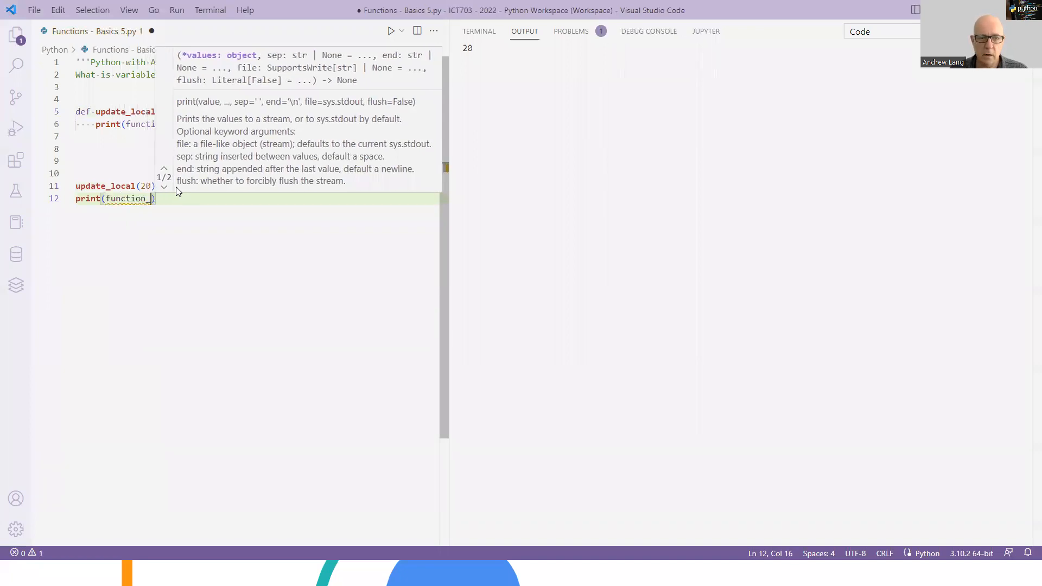
text(var)
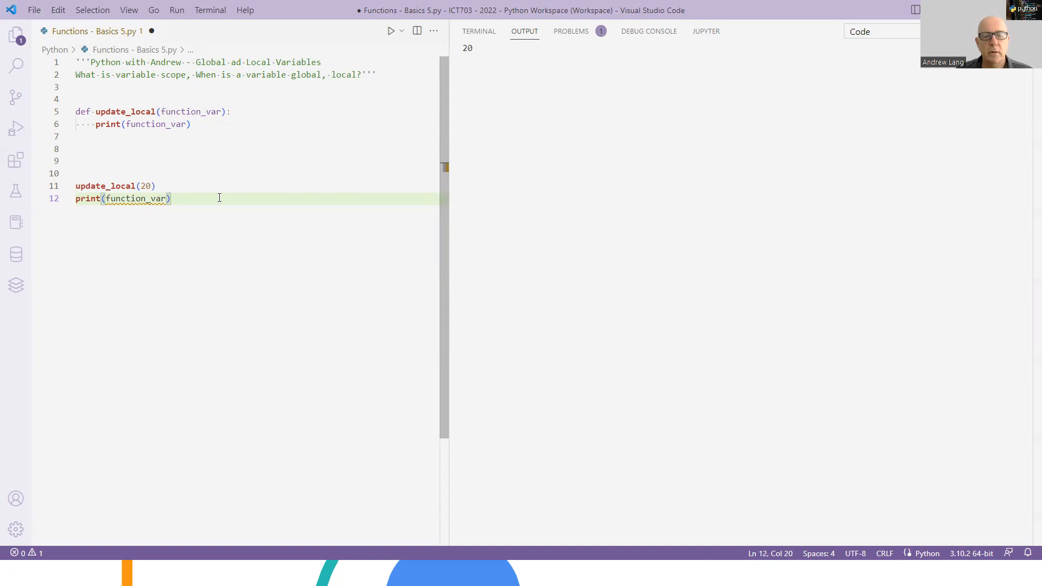
key(ctrl+shift+k)
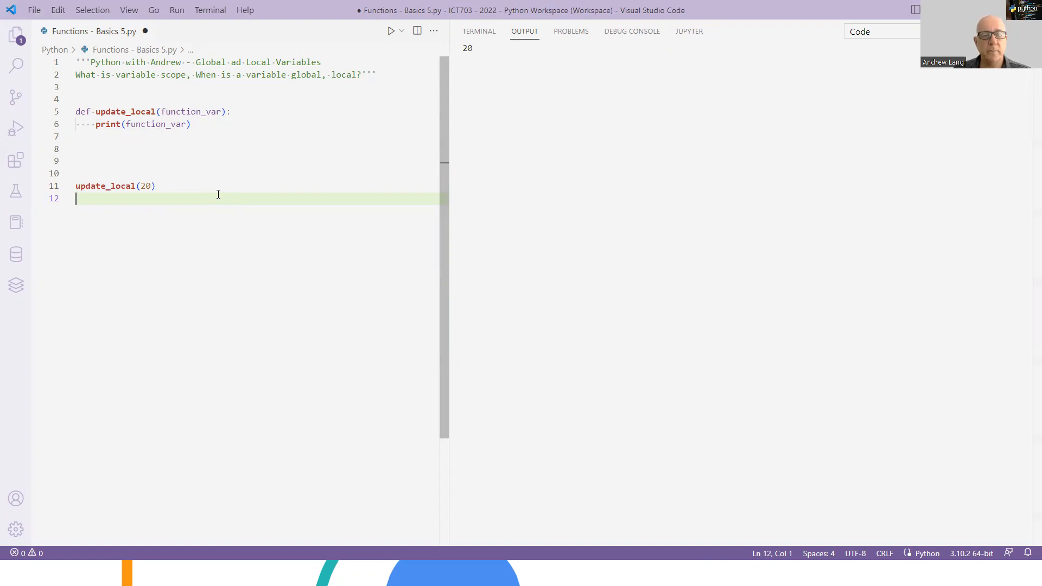
mouse_move(83, 178)
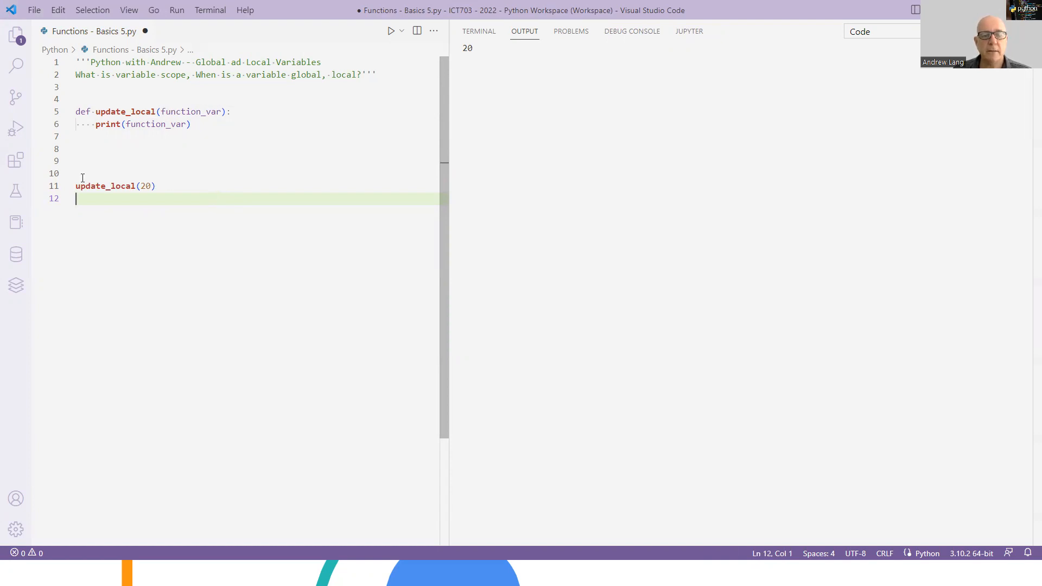
click(98, 137)
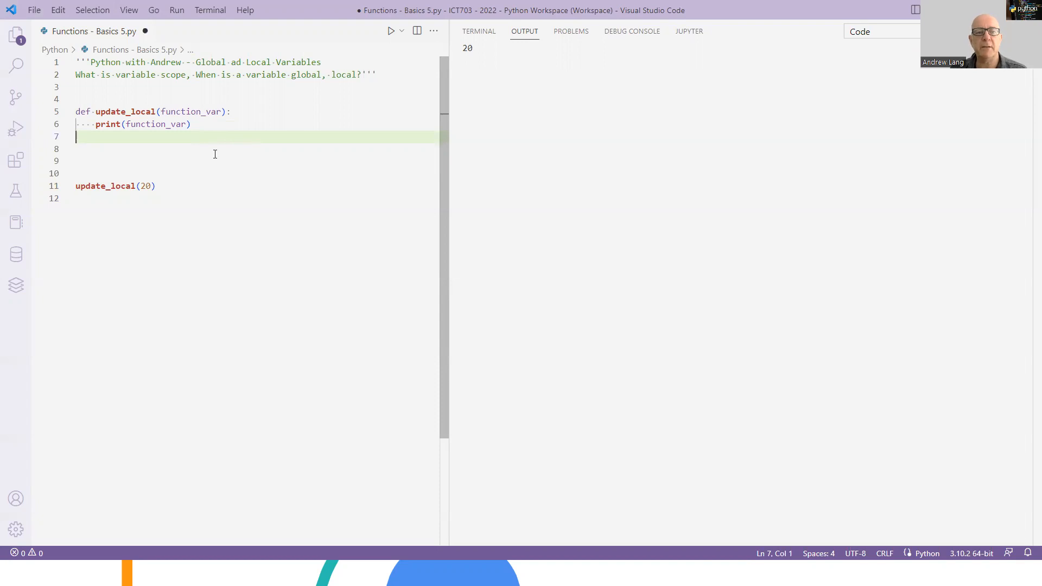
mouse_move(223, 165)
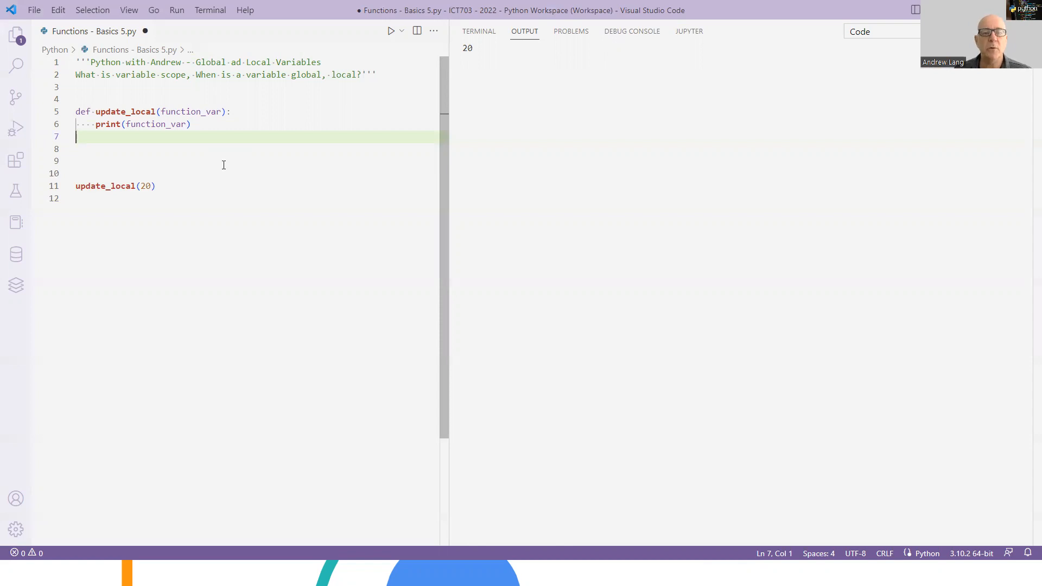
mouse_move(229, 183)
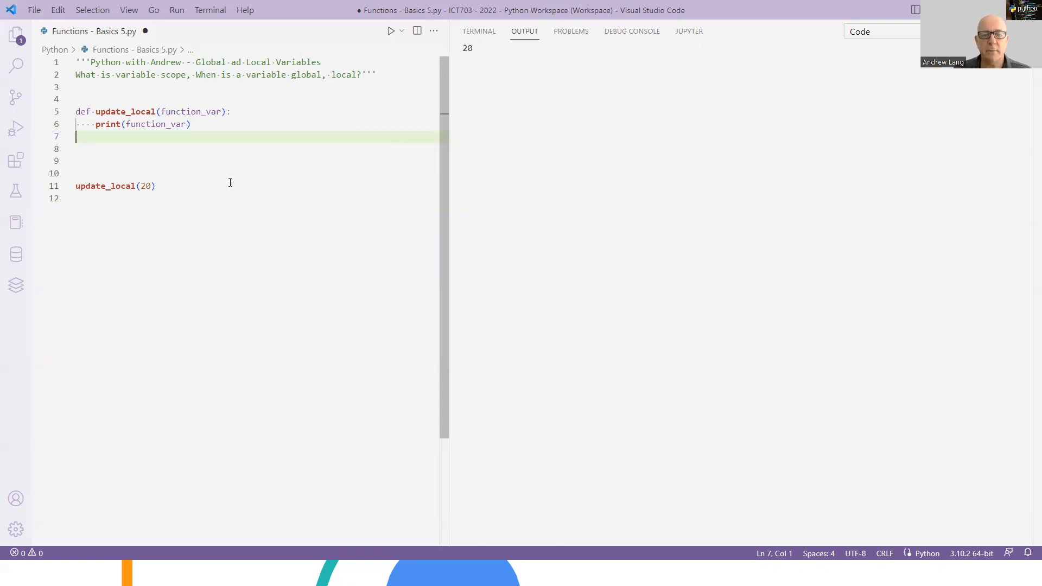
mouse_move(211, 179)
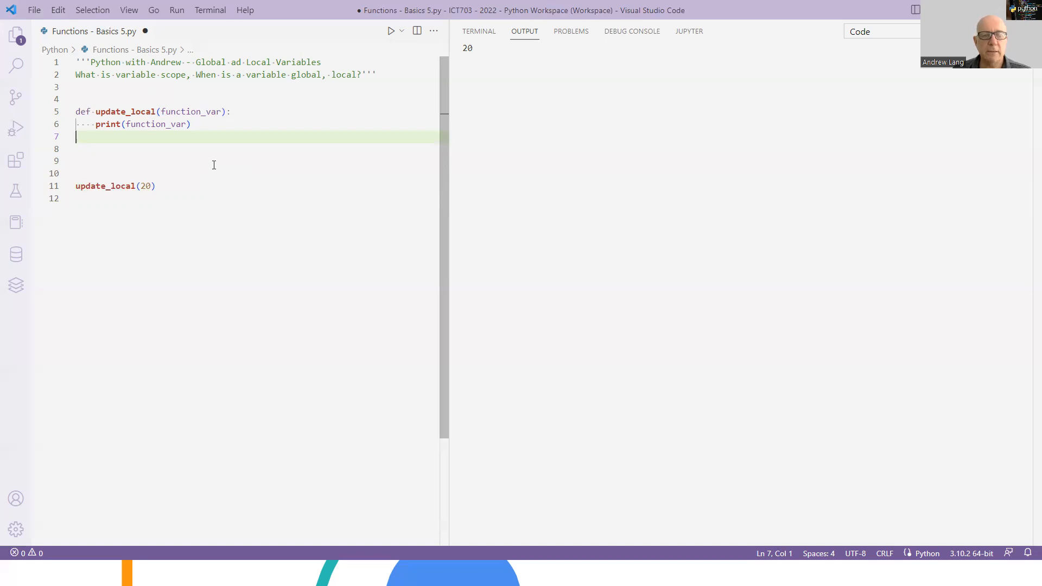
mouse_move(206, 171)
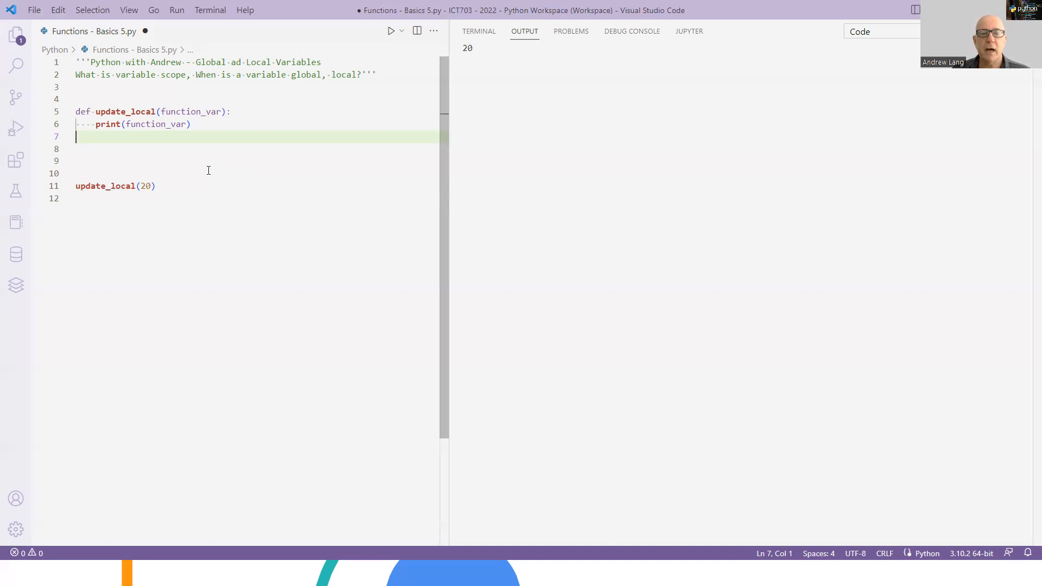
mouse_move(217, 168)
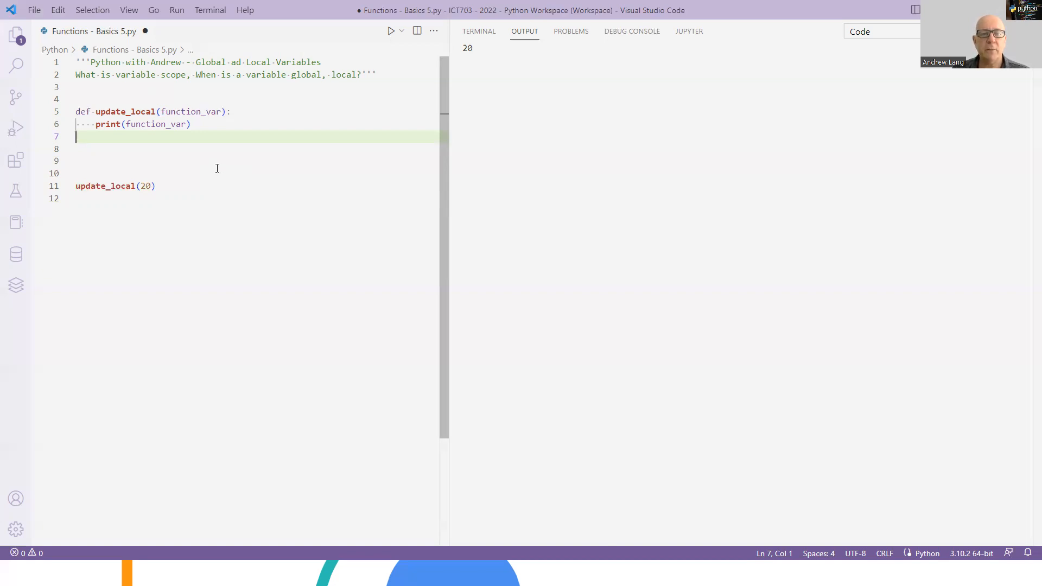
mouse_move(467, 186)
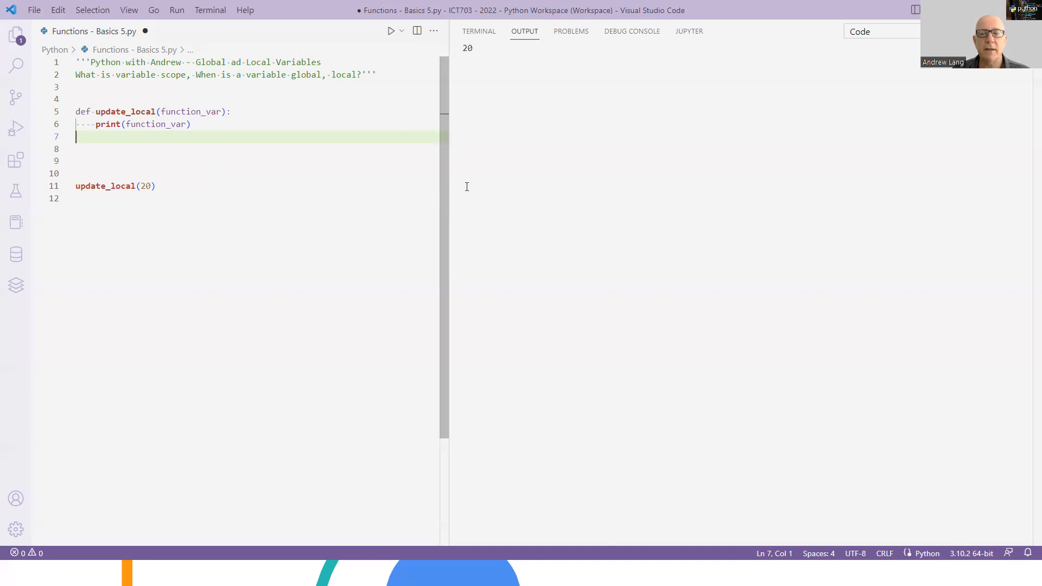